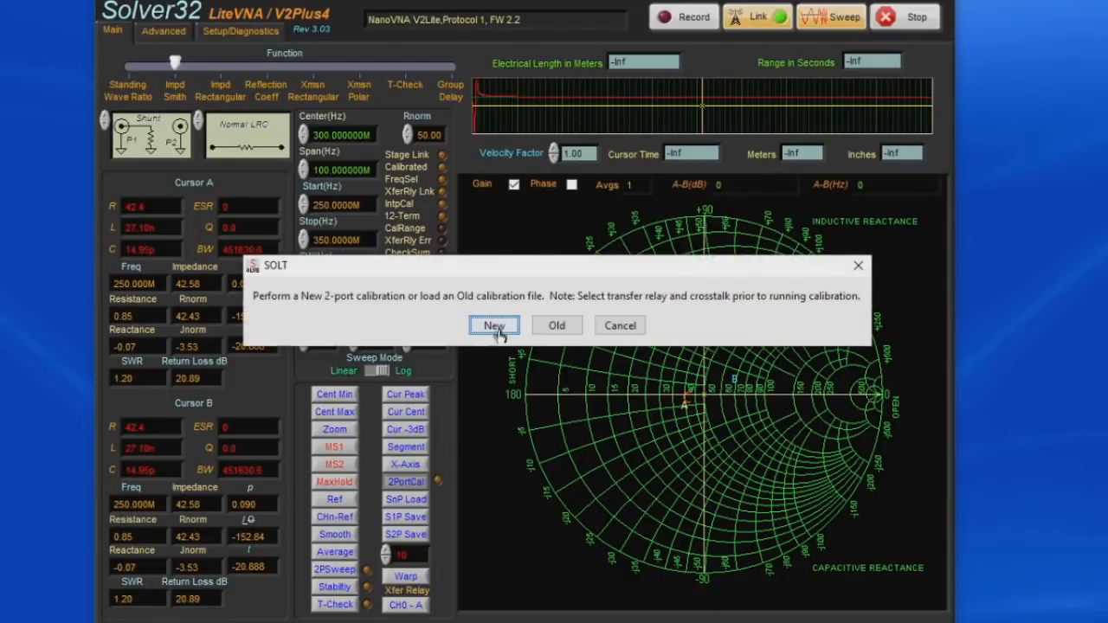
- Run a new 2PortCal through short, open, load and thru, then save Calibration.cal
{"action": "left_click", "coordinate": [493, 324]}
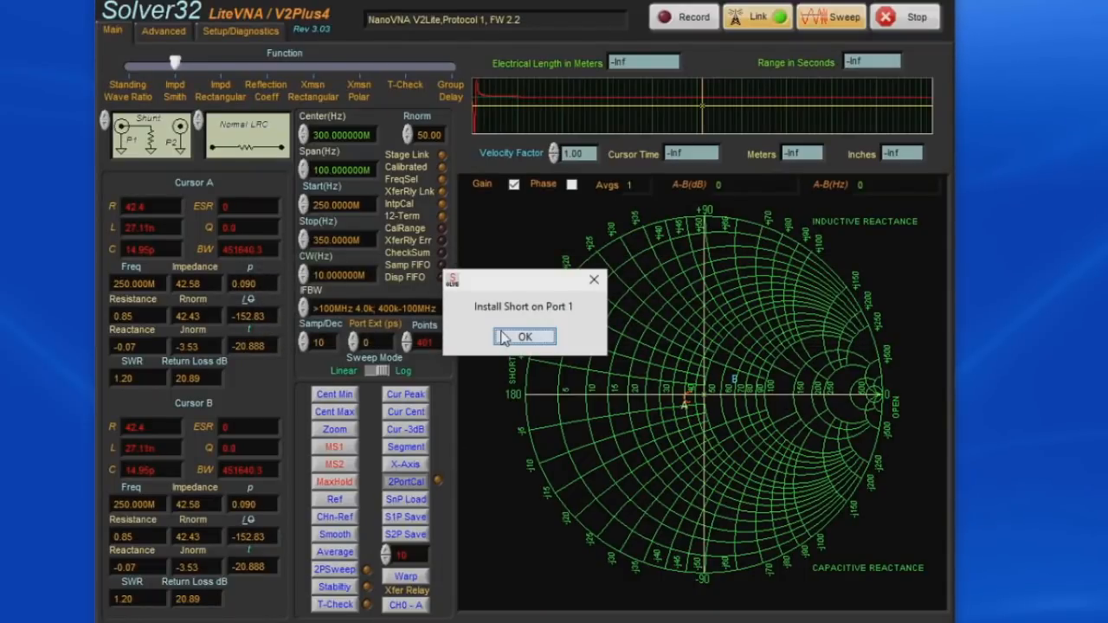
{"action": "left_click", "coordinate": [524, 336]}
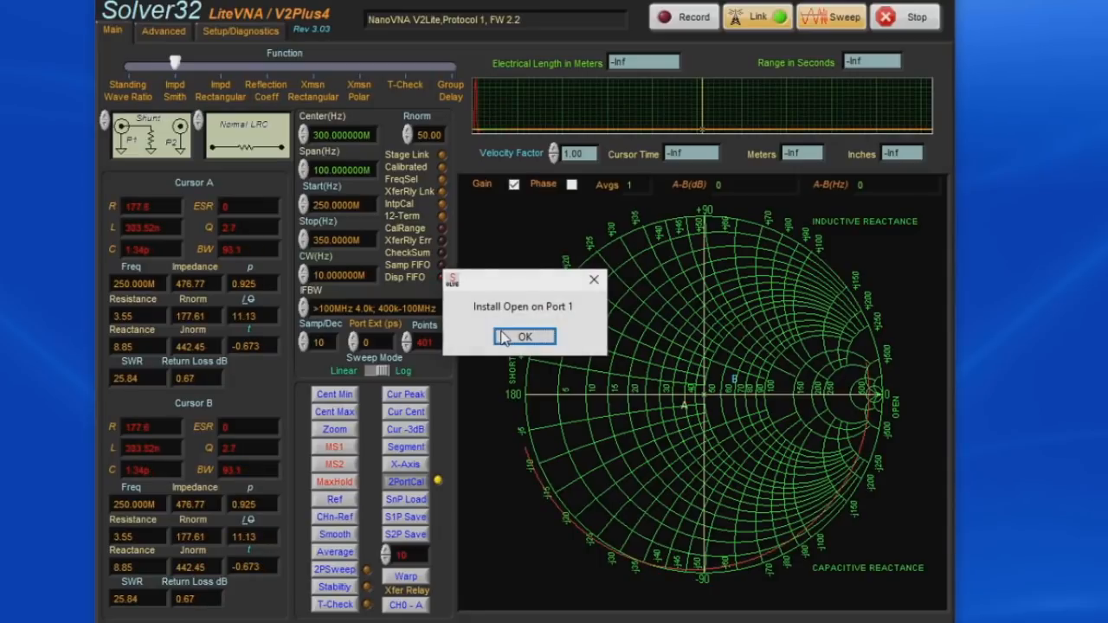
{"action": "left_click", "coordinate": [523, 337]}
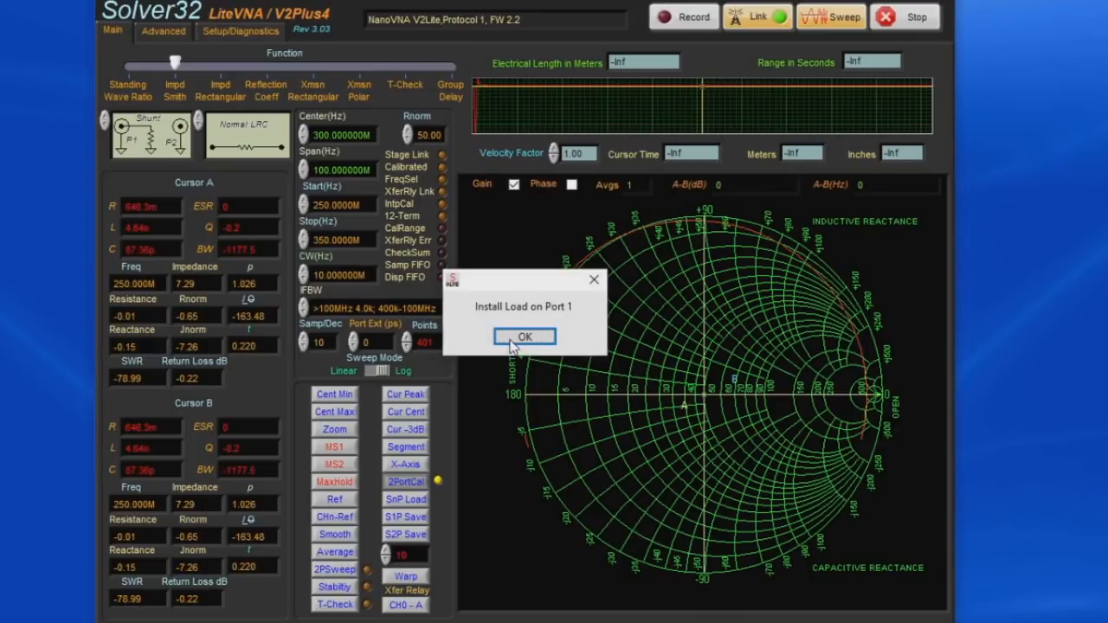
{"action": "left_click", "coordinate": [523, 336]}
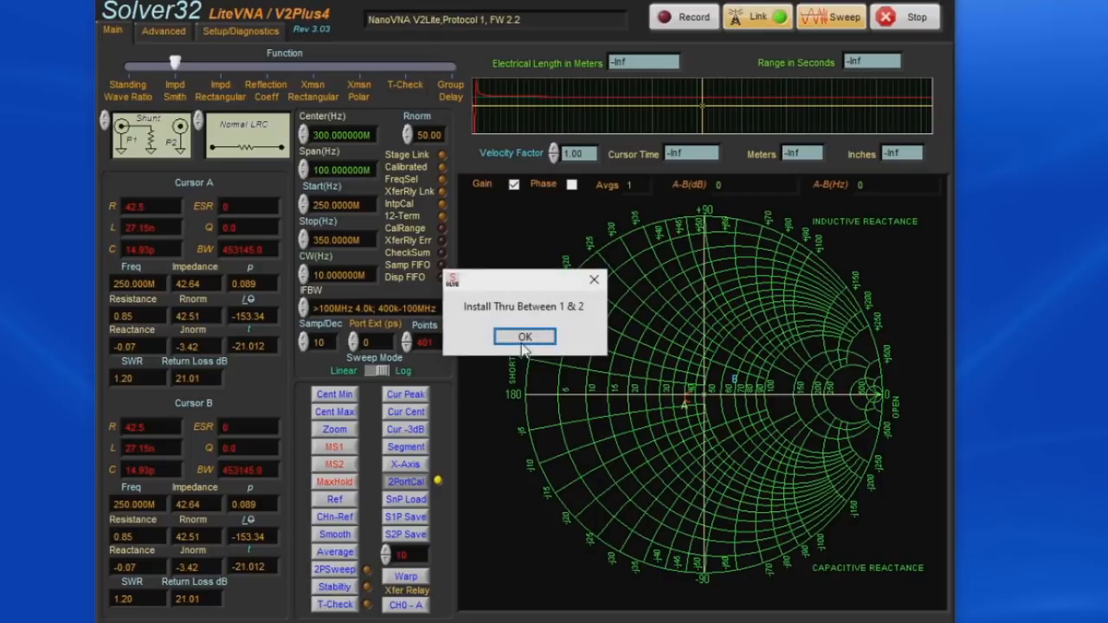
{"action": "left_click", "coordinate": [524, 336]}
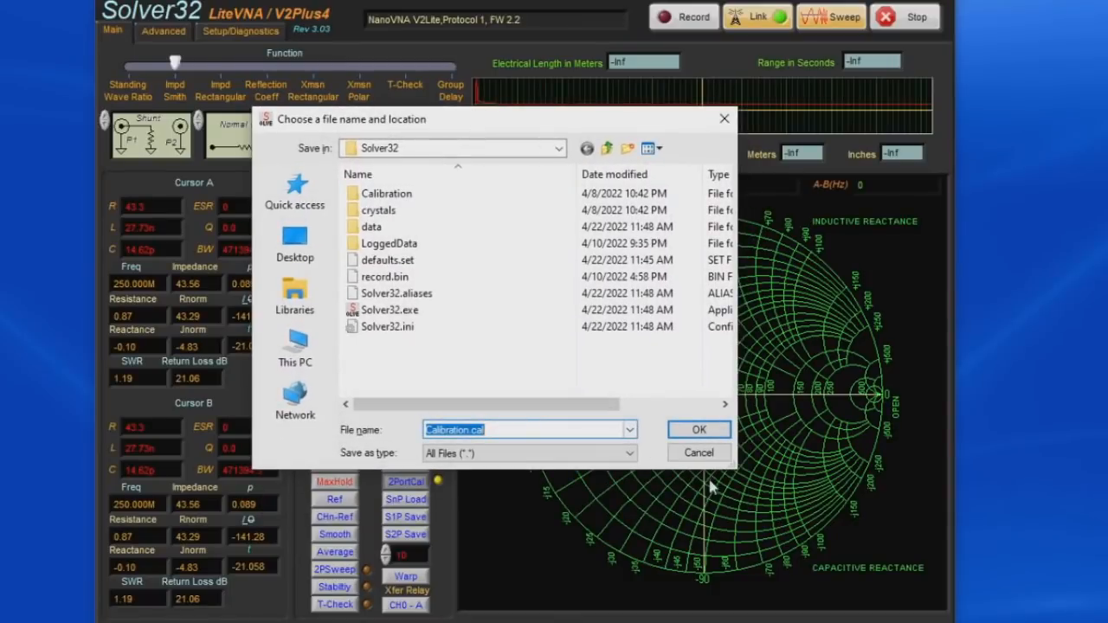
{"action": "left_click", "coordinate": [699, 429]}
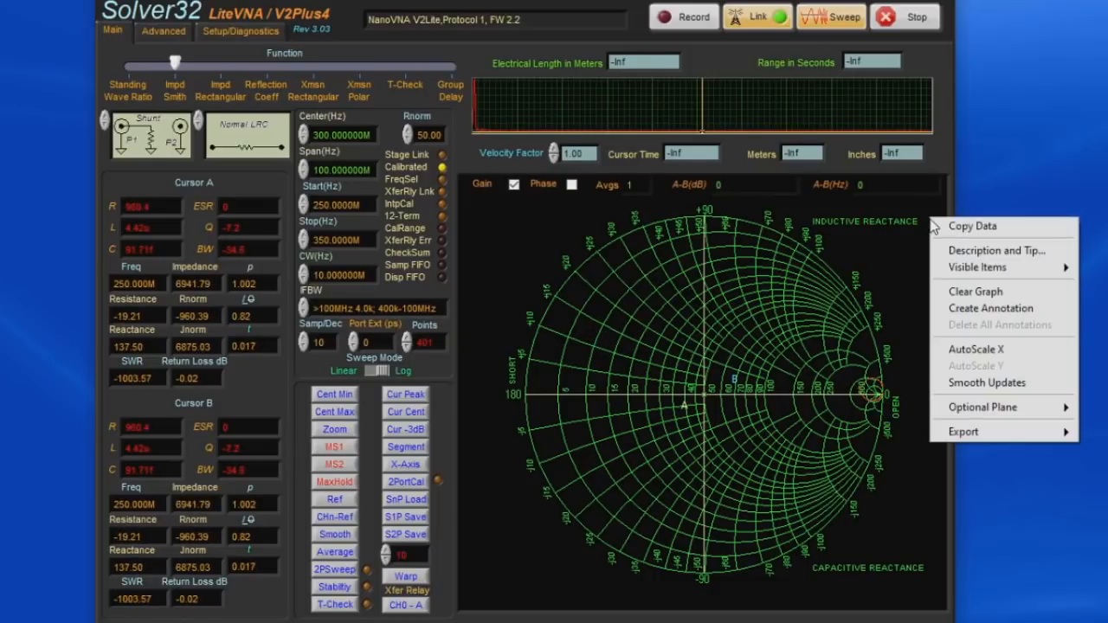
{"action": "mouse_move", "coordinate": [976, 266]}
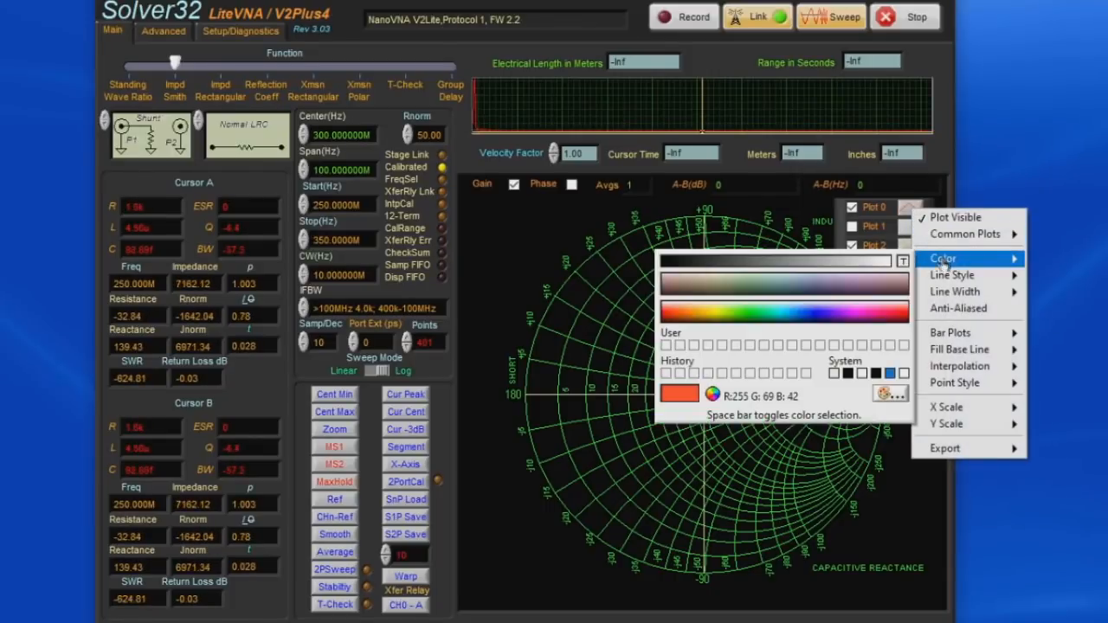
- Apply orange-red (R255 G69 B42) to the Plot 0 trace
{"action": "left_click", "coordinate": [749, 320]}
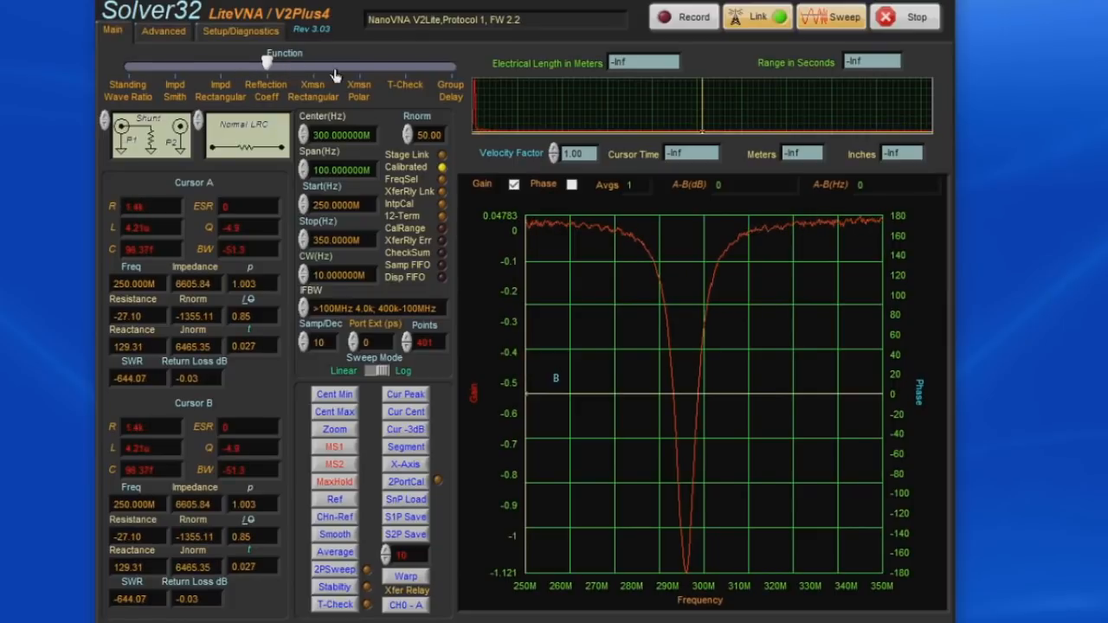
- Show Xmsn Polar at X5 magnification, then Group Delay with a cursor on its peak
{"action": "left_click", "coordinate": [311, 65]}
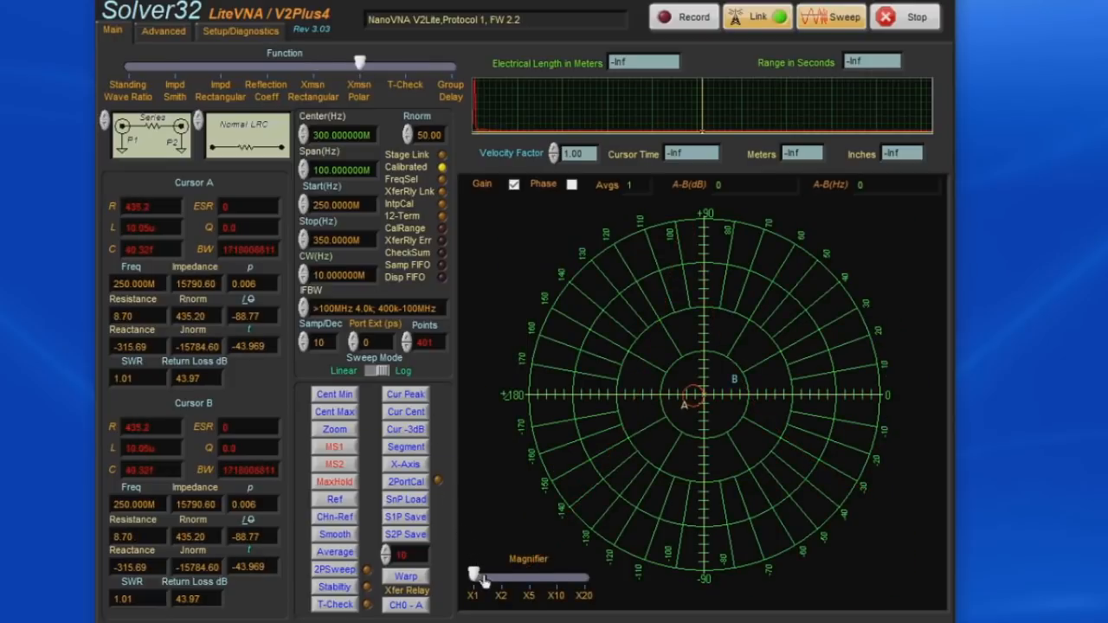
{"action": "left_click_drag", "start_coordinate": [482, 576], "coordinate": [528, 577]}
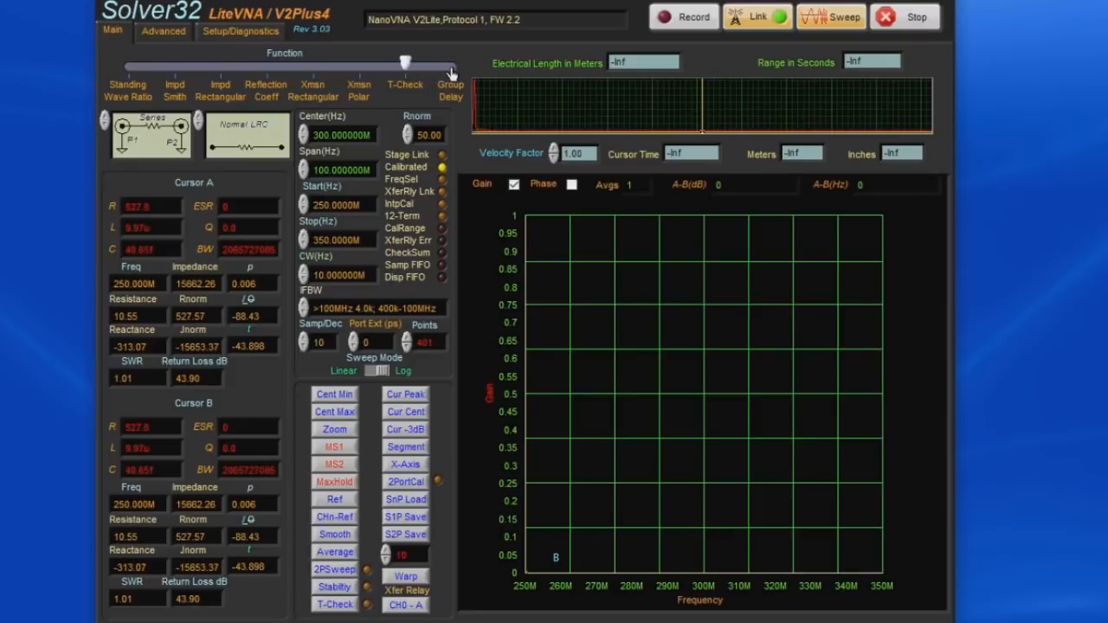
{"action": "left_click", "coordinate": [450, 61]}
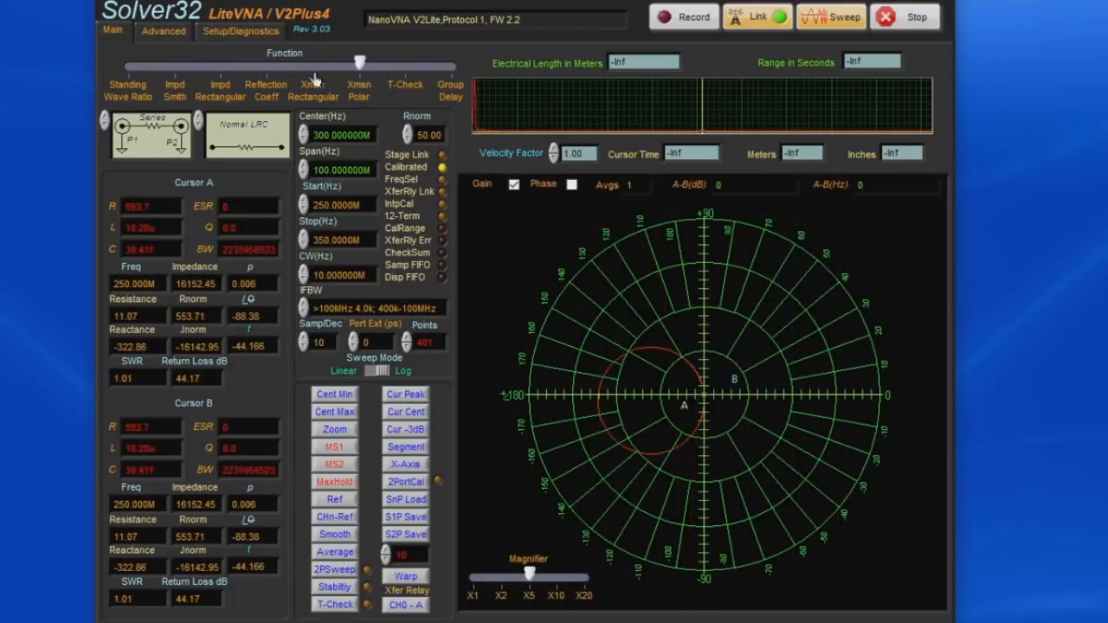
{"action": "left_click", "coordinate": [312, 65]}
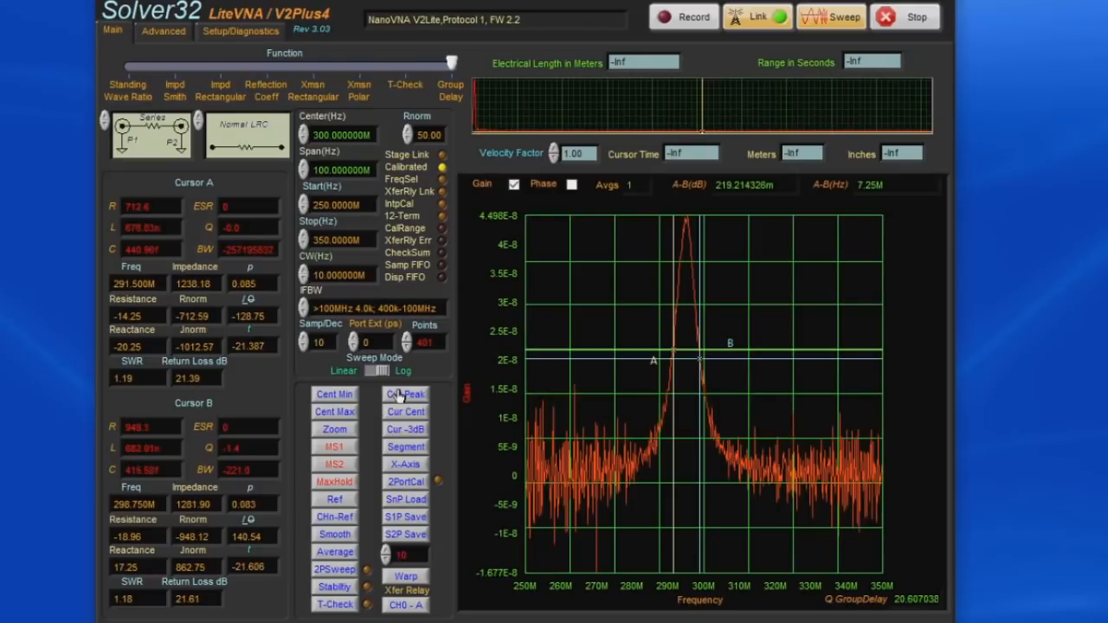
{"action": "left_click", "coordinate": [405, 395]}
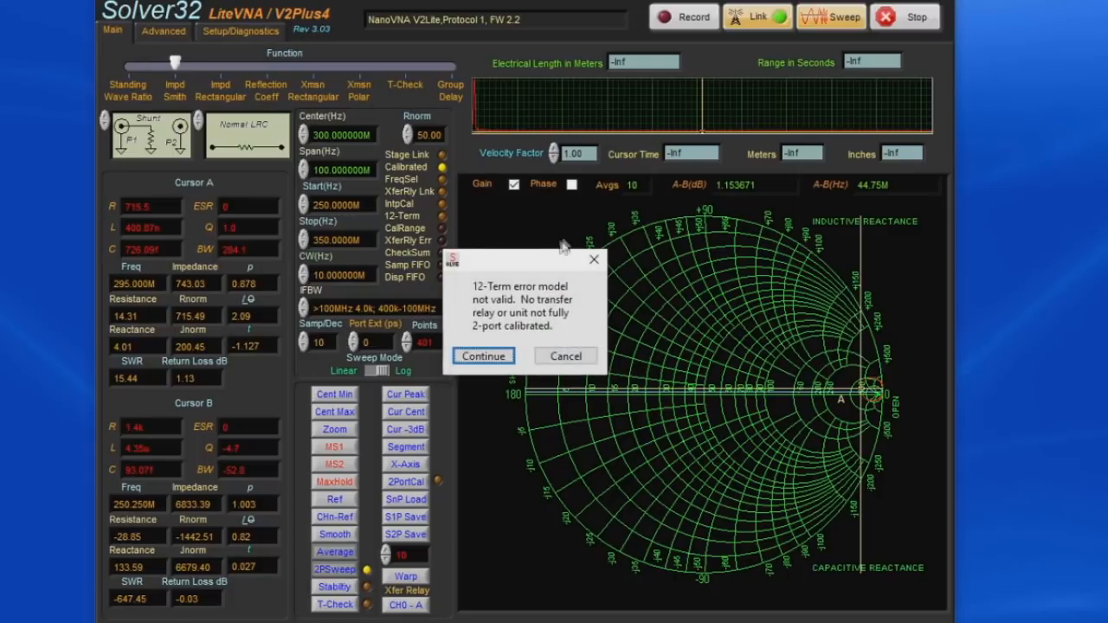
- Continue past the 12-Term warning and set IFBW to the >100MHz 4.0k entry
{"action": "left_click", "coordinate": [483, 355]}
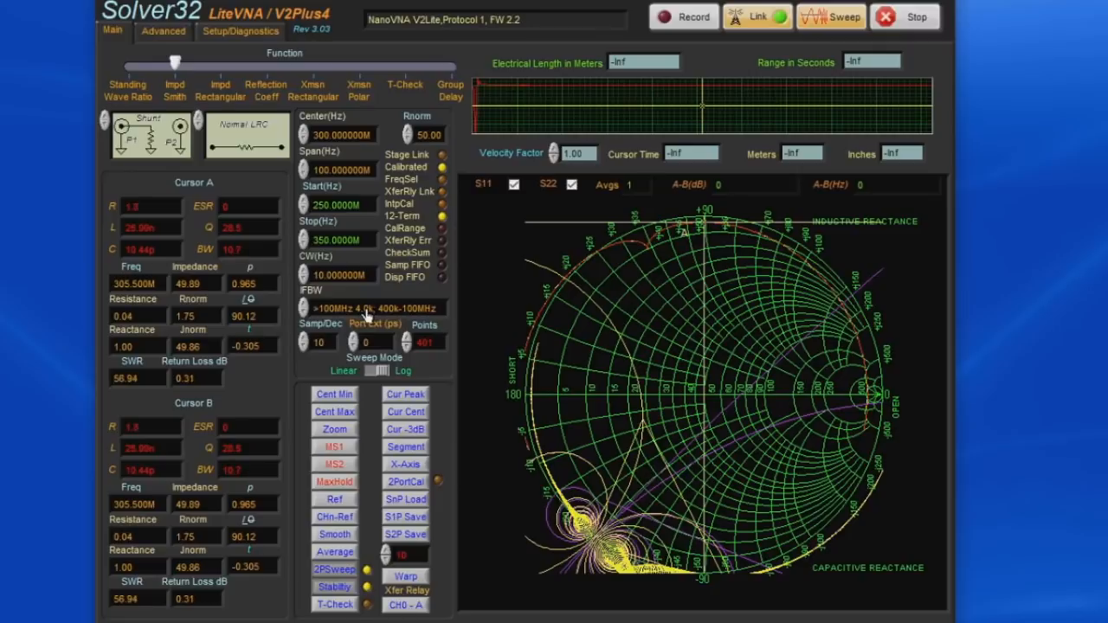
{"action": "left_click", "coordinate": [367, 308]}
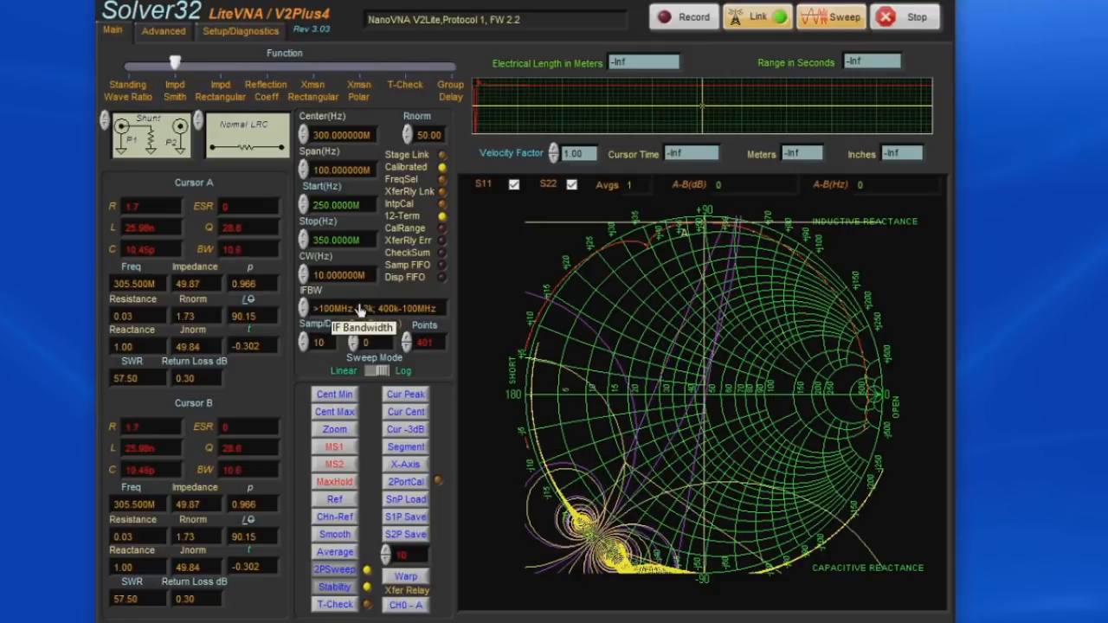
{"action": "left_click", "coordinate": [359, 308]}
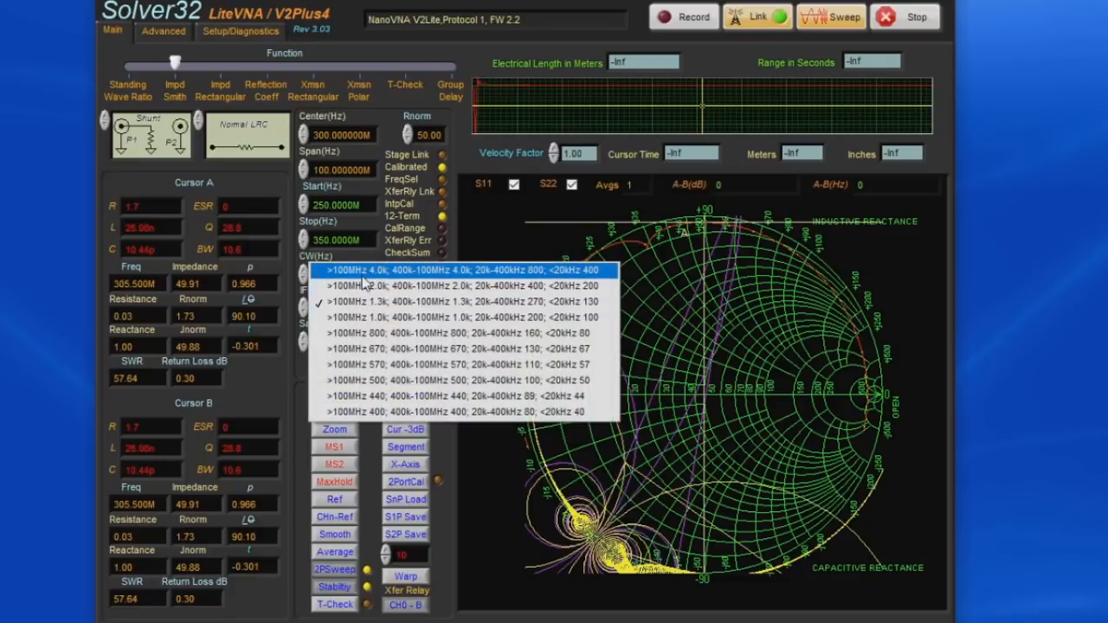
{"action": "left_click", "coordinate": [457, 271]}
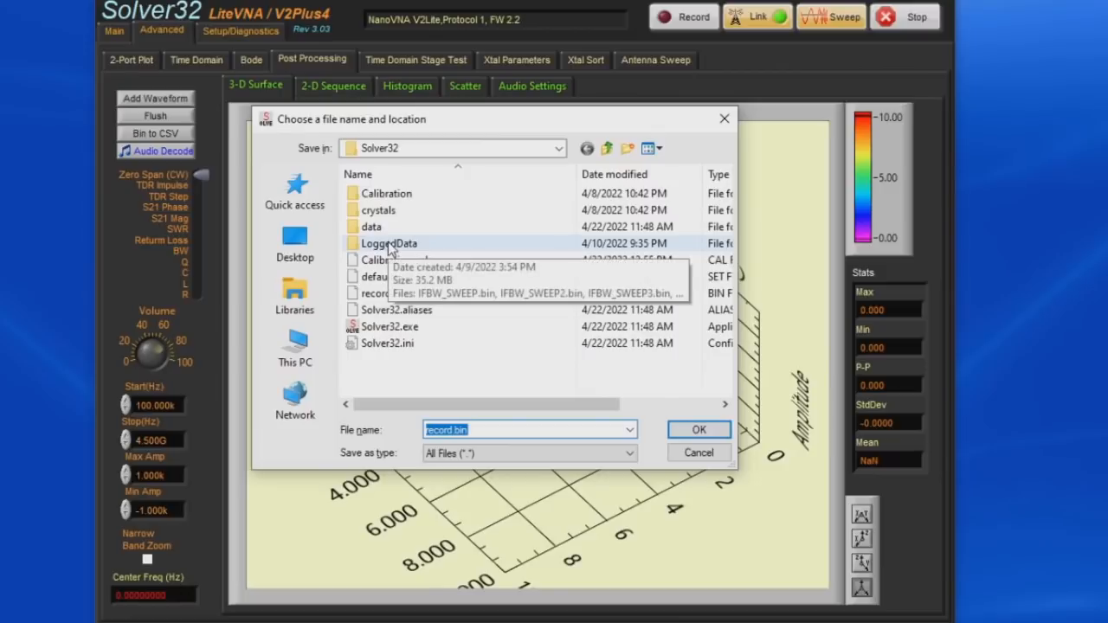
- Load LoggedData\IFBW_SWEEP.bin and rotate its 3-D surface plot
{"action": "double_click", "coordinate": [389, 243]}
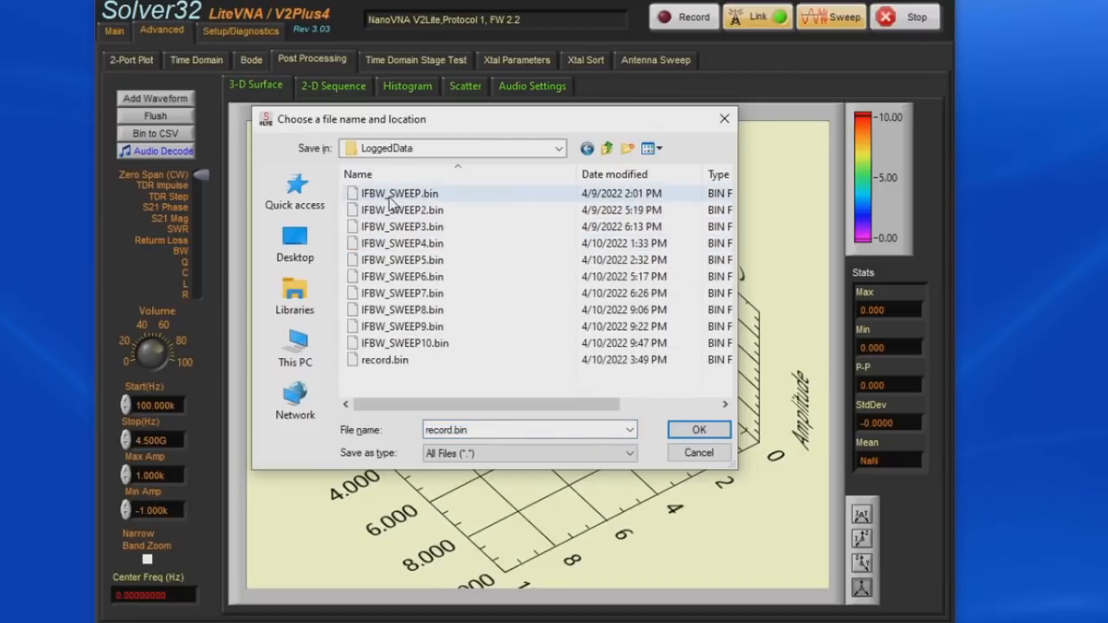
{"action": "left_click", "coordinate": [698, 429]}
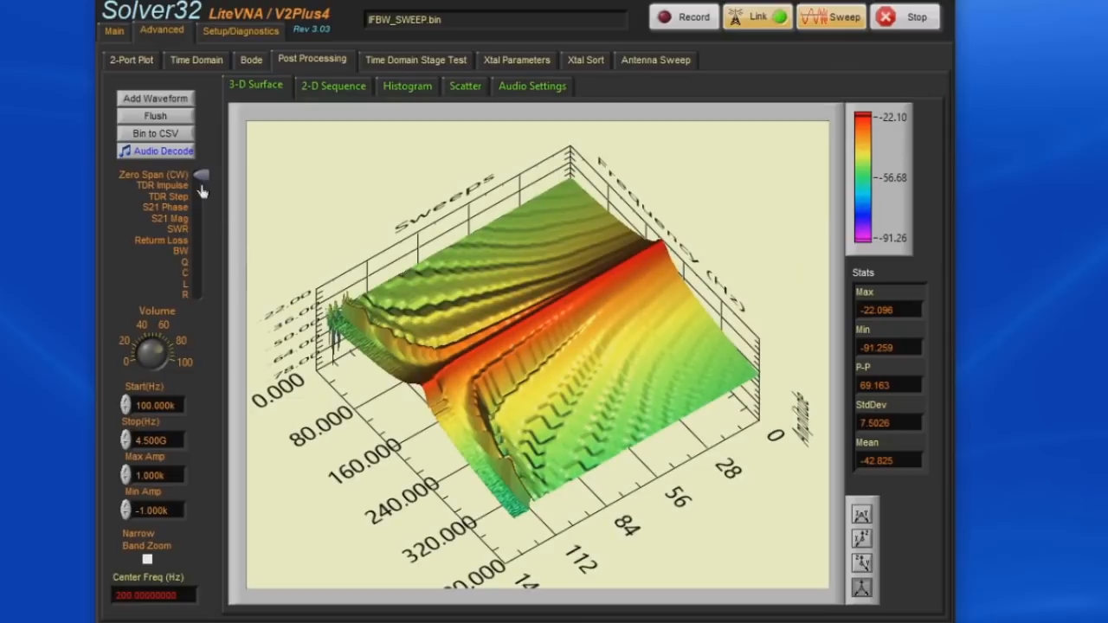
{"action": "left_click_drag", "start_coordinate": [537, 347], "coordinate": [509, 375]}
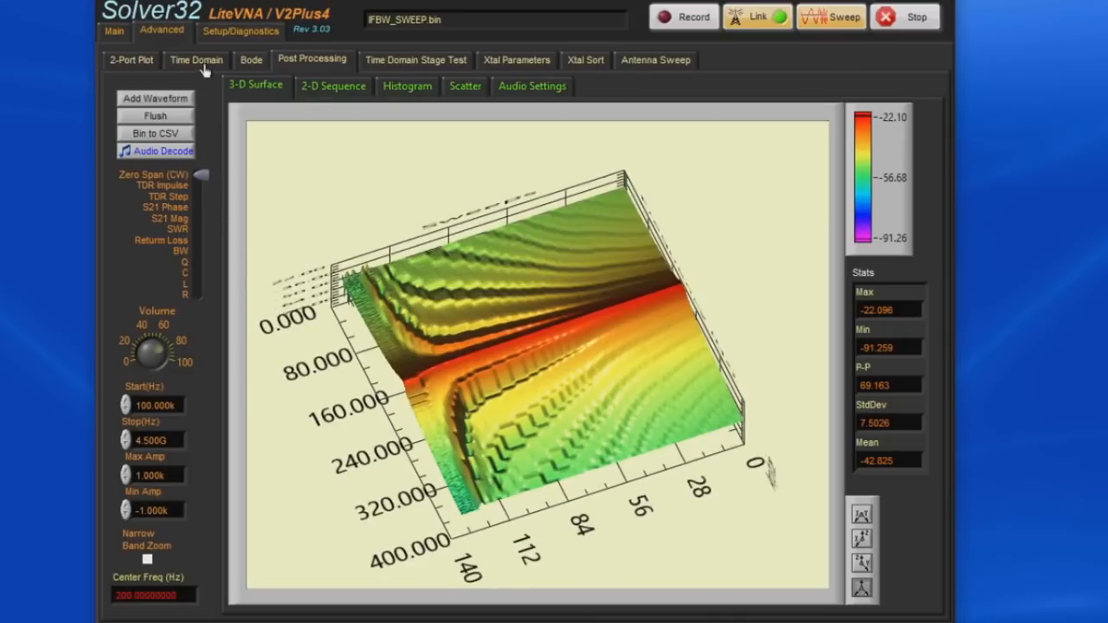
- View the logged sweeps as 2-D sequence, histogram and scatter plots
{"action": "left_click", "coordinate": [333, 86]}
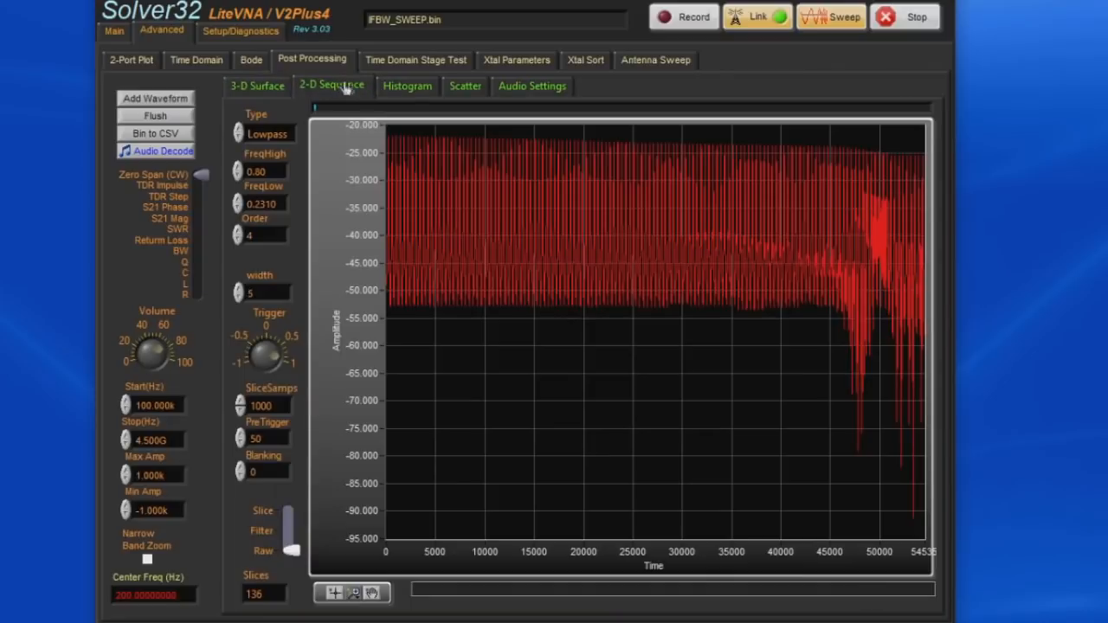
{"action": "left_click", "coordinate": [406, 86]}
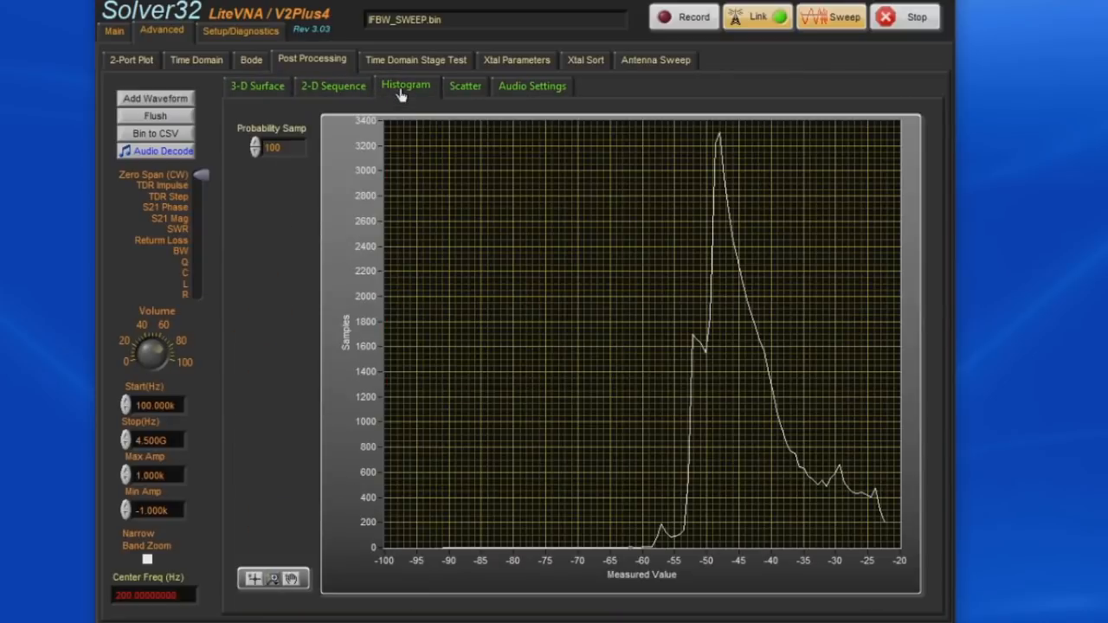
{"action": "left_click", "coordinate": [464, 86]}
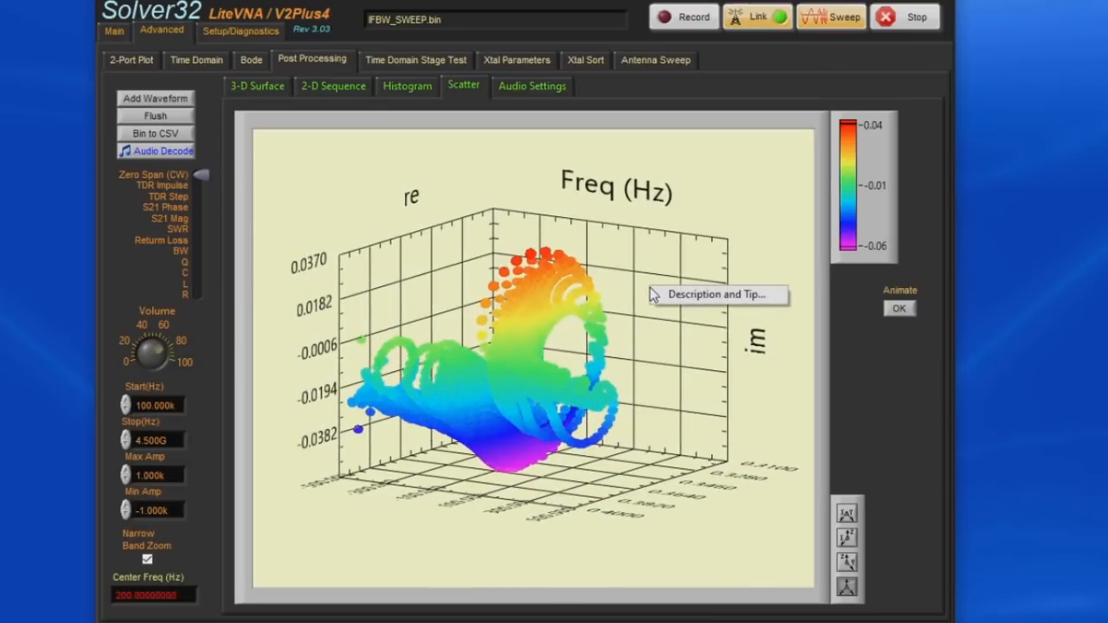
{"action": "mouse_move", "coordinate": [837, 355]}
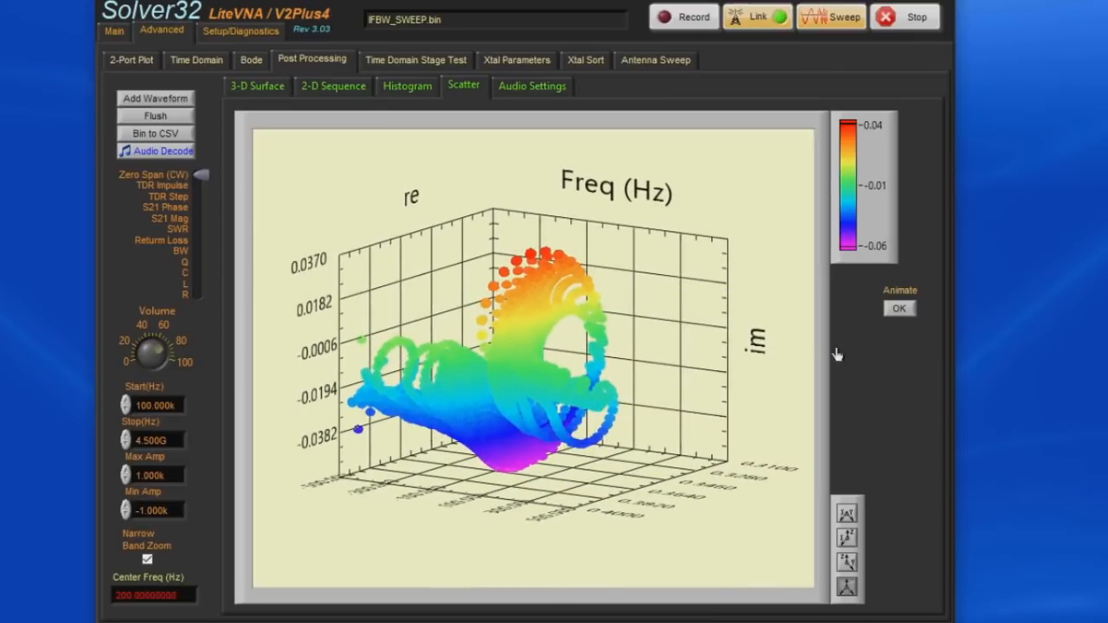
{"action": "left_click", "coordinate": [255, 86]}
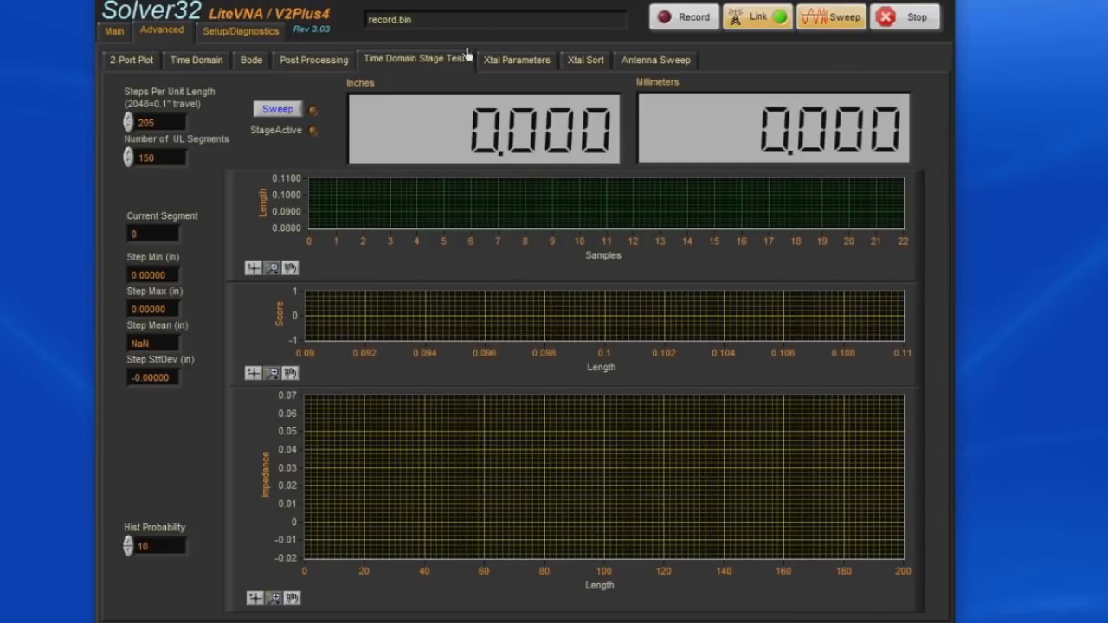
- From Xtal Sort, run SortData on a crystals-folder file to tabulate the FOX crystals
{"action": "left_click", "coordinate": [514, 60]}
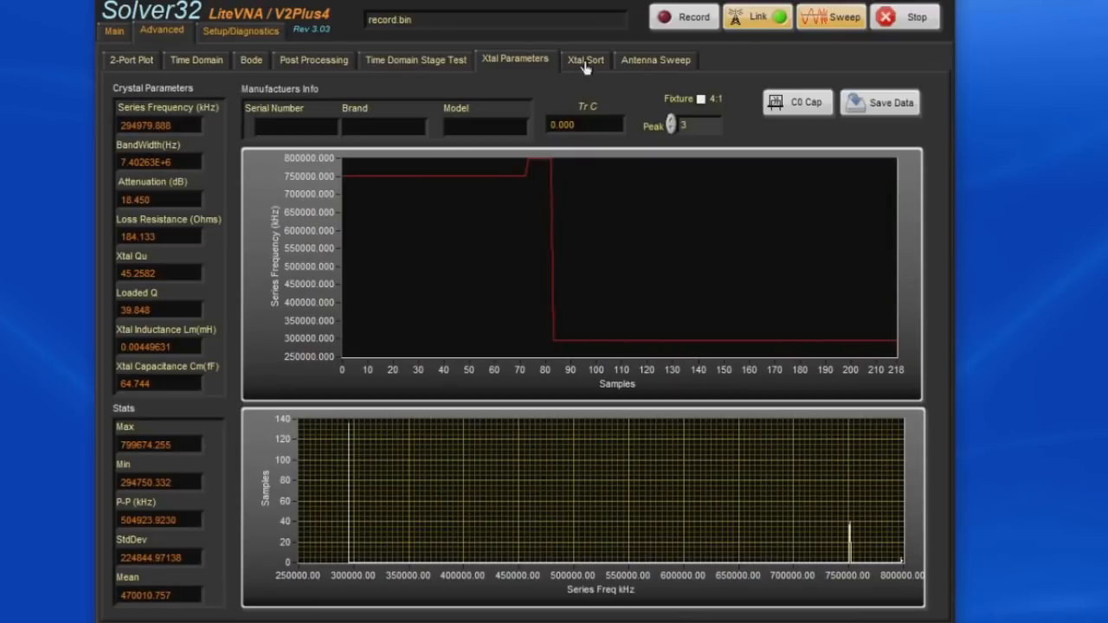
{"action": "left_click", "coordinate": [584, 59]}
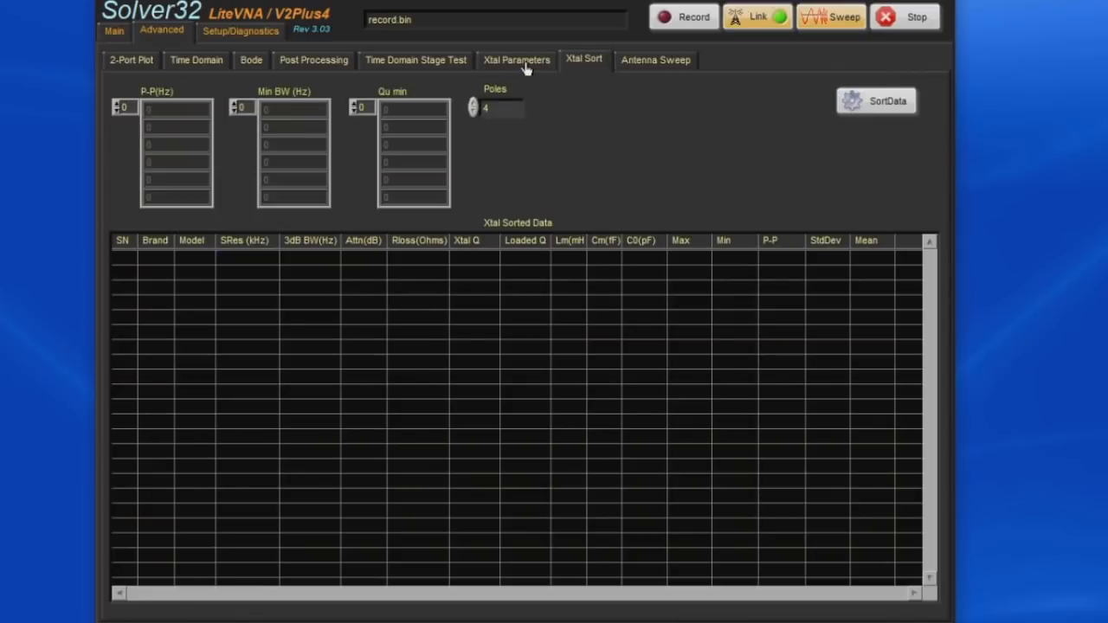
{"action": "left_click", "coordinate": [887, 100]}
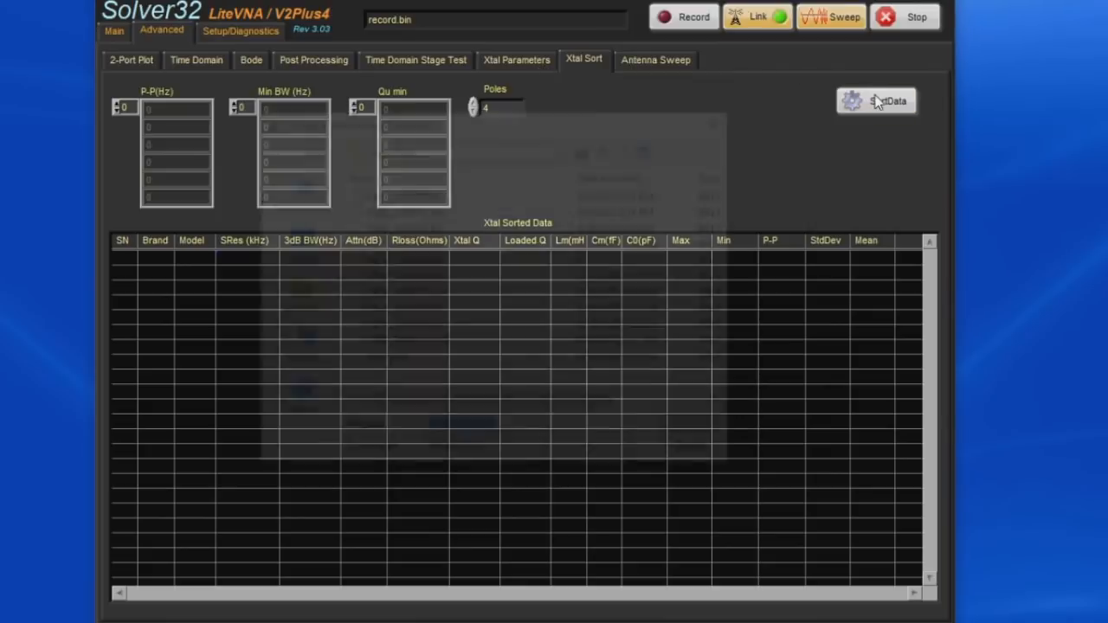
{"action": "left_click", "coordinate": [875, 100]}
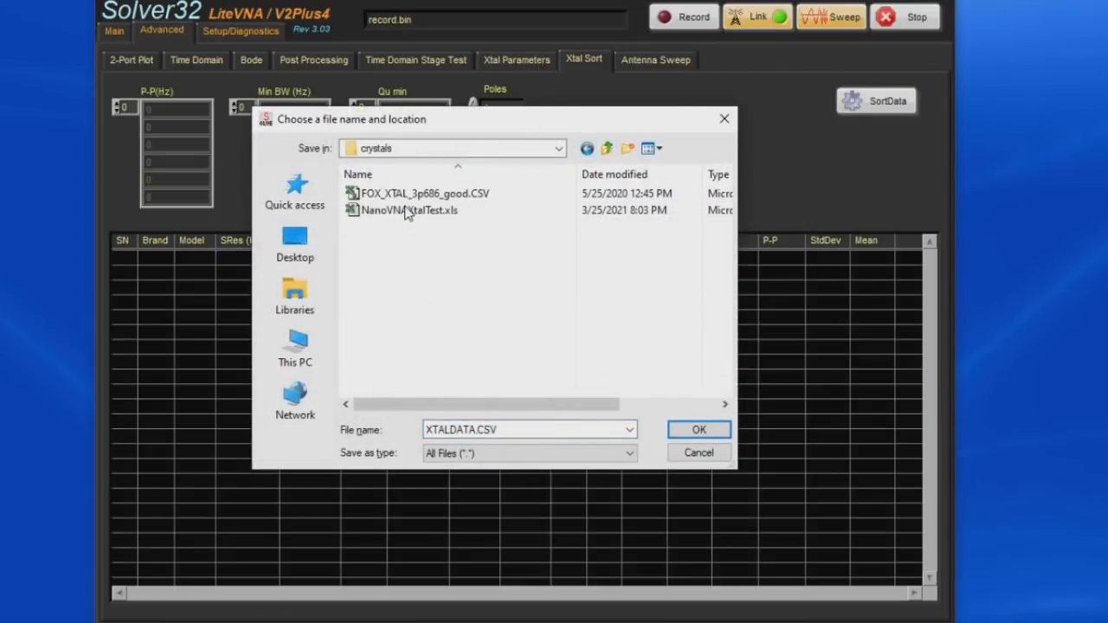
{"action": "left_click", "coordinate": [698, 429]}
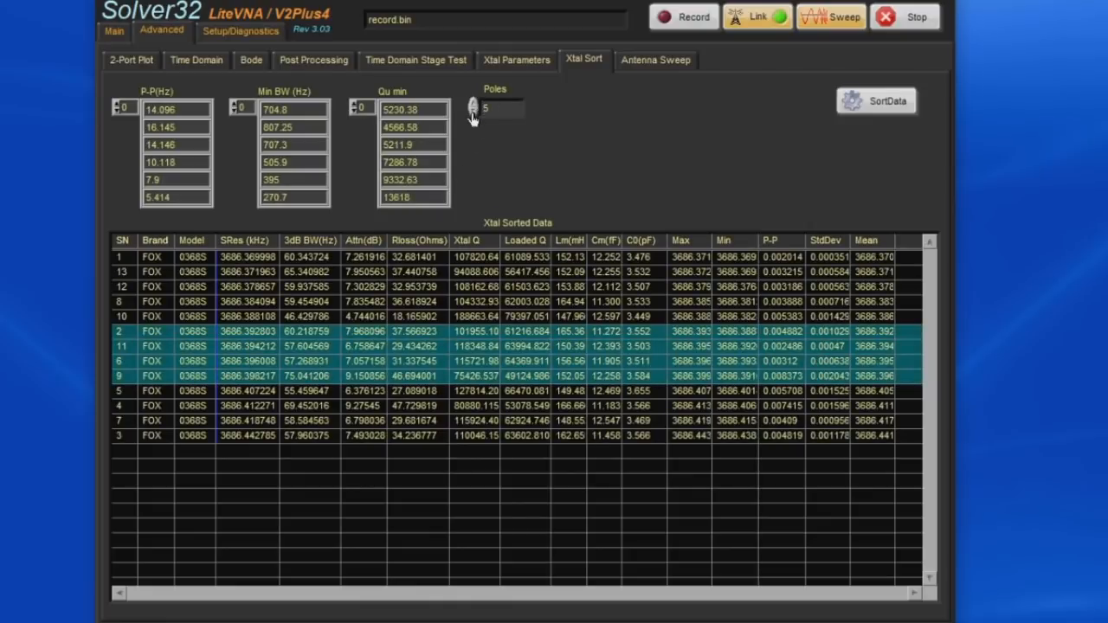
{"action": "left_click", "coordinate": [239, 29]}
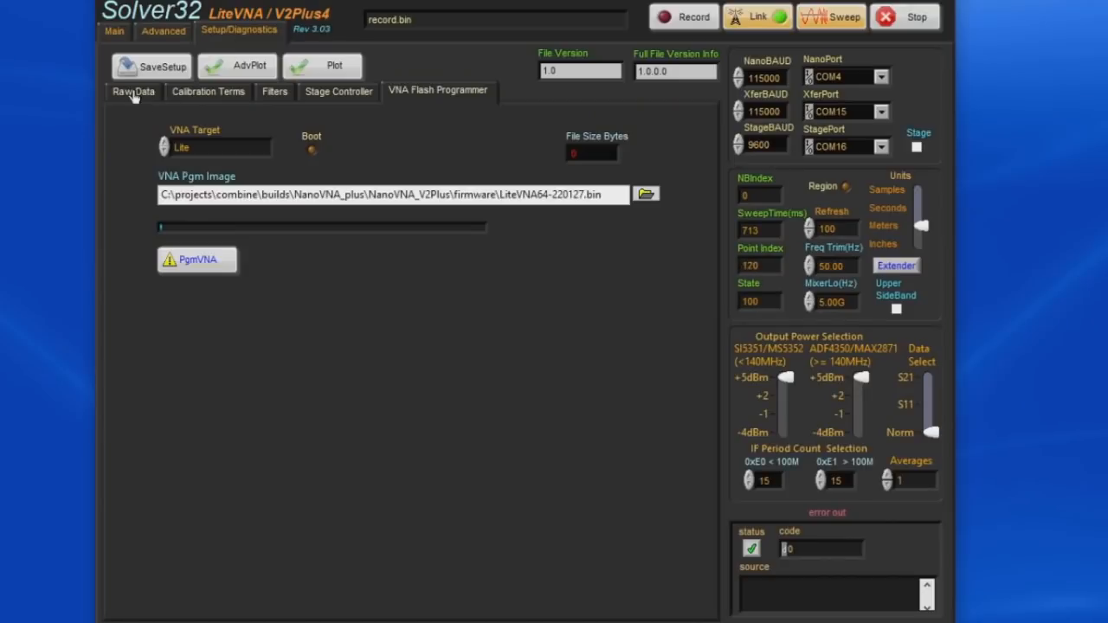
- View Raw Data, step through calibration kit definitions, then view the Filters page
{"action": "left_click", "coordinate": [133, 91]}
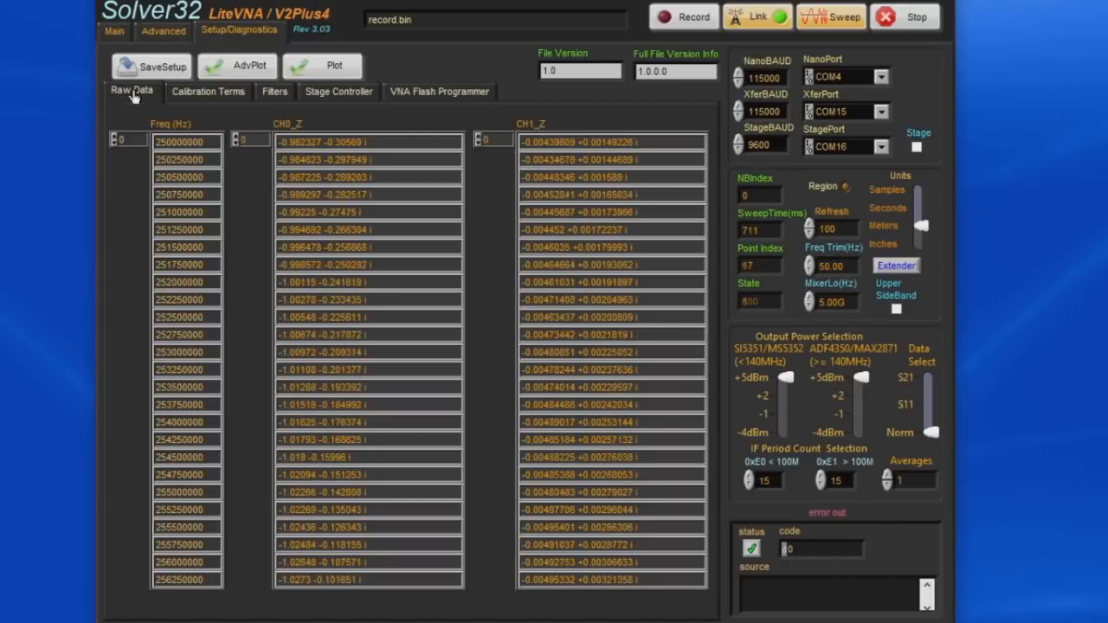
{"action": "left_click", "coordinate": [207, 91]}
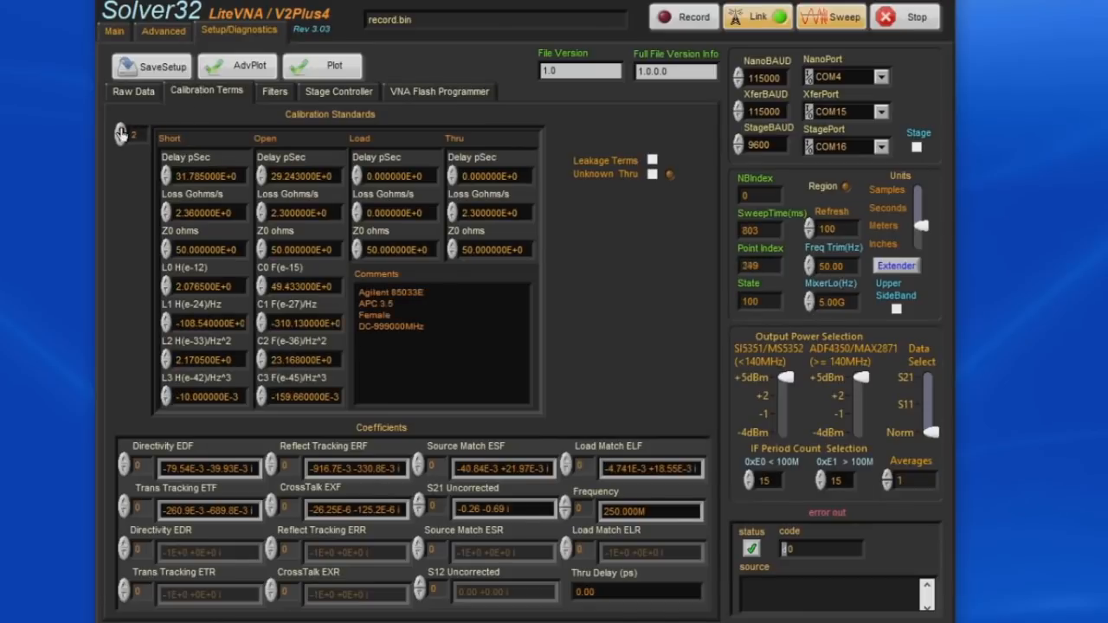
{"action": "left_click", "coordinate": [122, 131]}
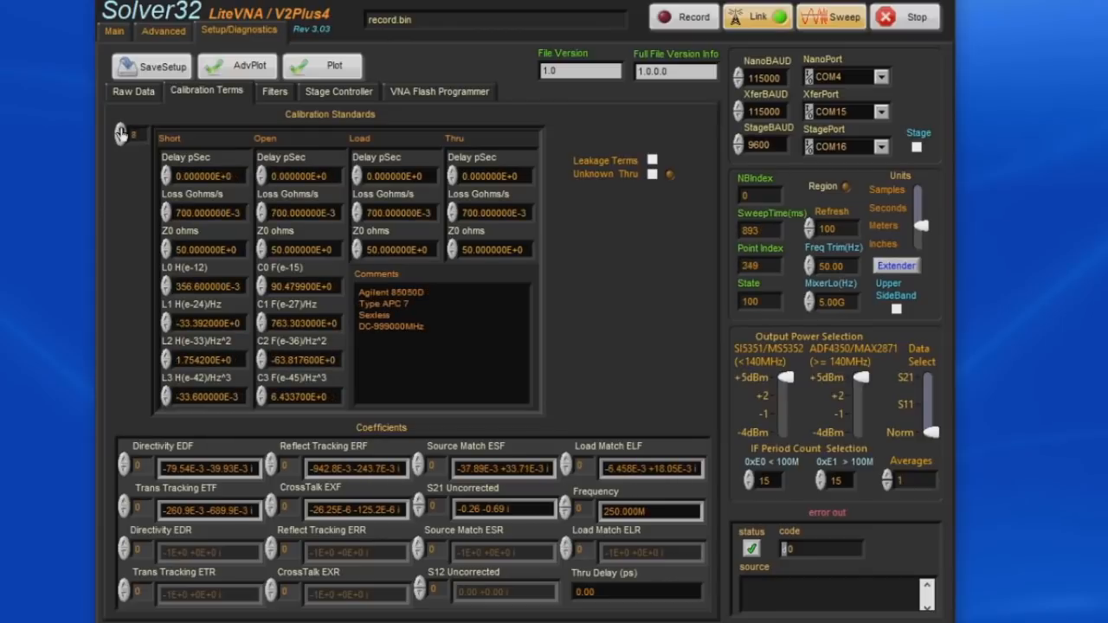
{"action": "left_click", "coordinate": [121, 133]}
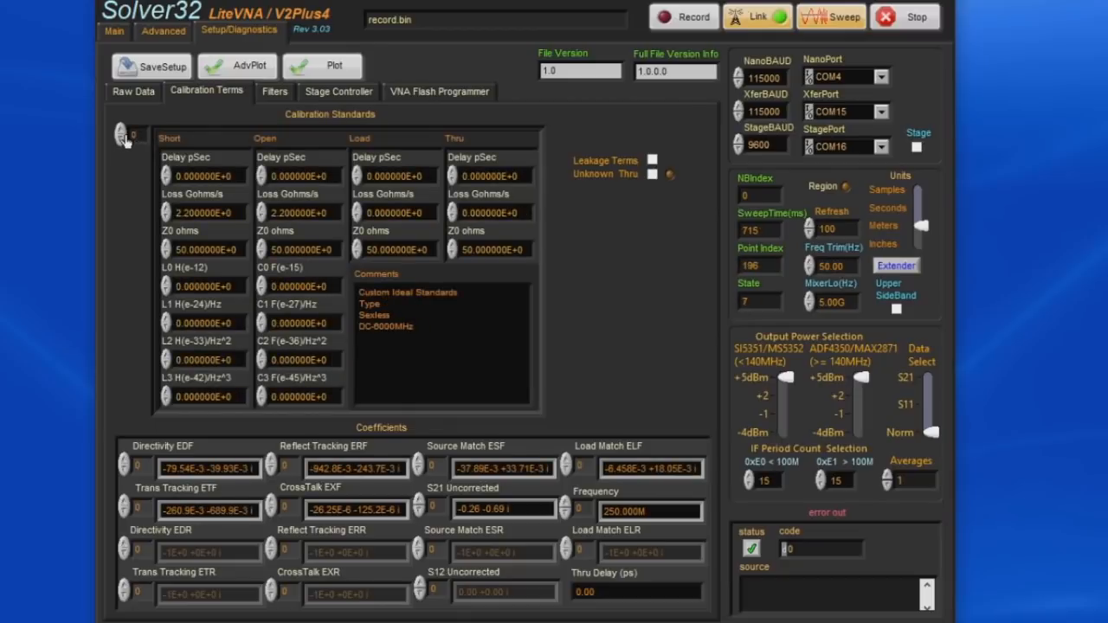
{"action": "left_click", "coordinate": [273, 91]}
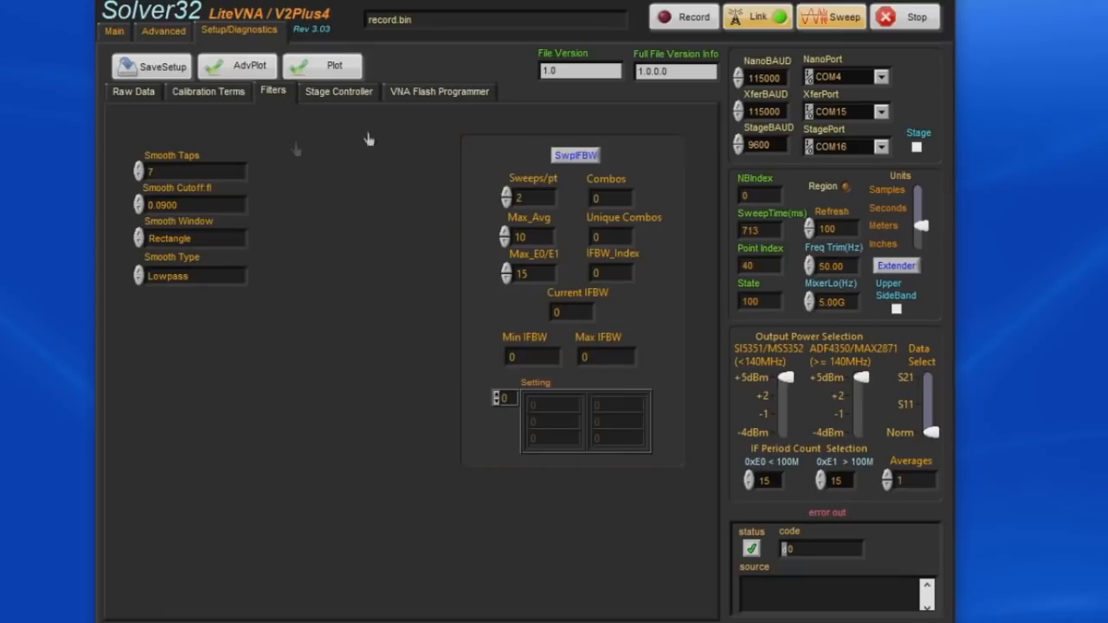
{"action": "left_click", "coordinate": [113, 31]}
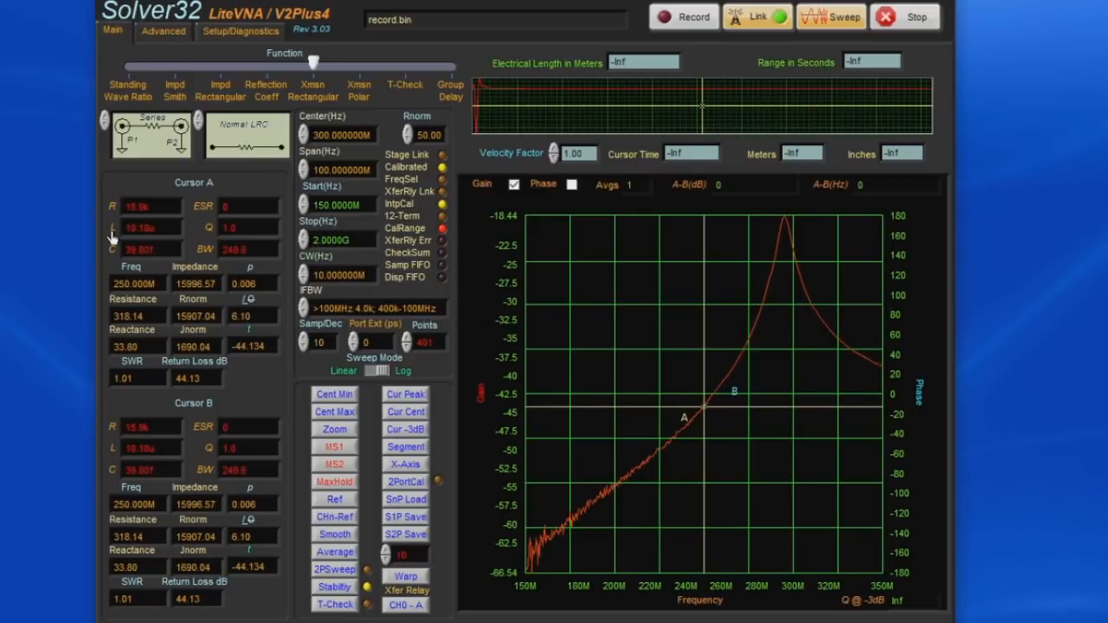
- Restore the full 150M–2G gain view and reselect the >100MHz 4.0k IF bandwidth
{"action": "left_click", "coordinate": [402, 370]}
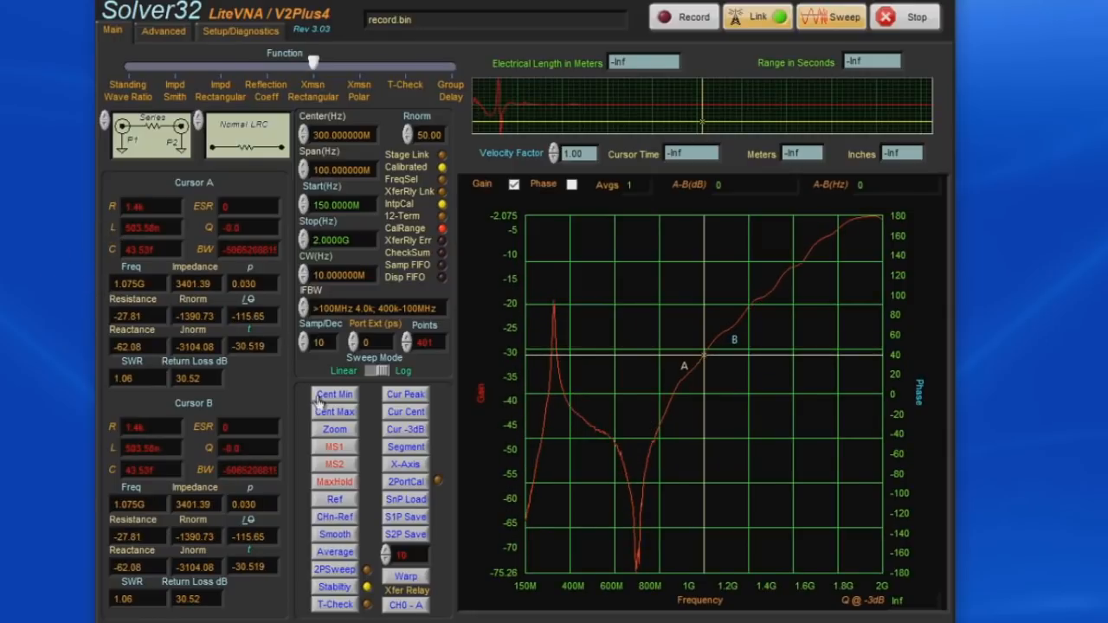
{"action": "left_click", "coordinate": [370, 308]}
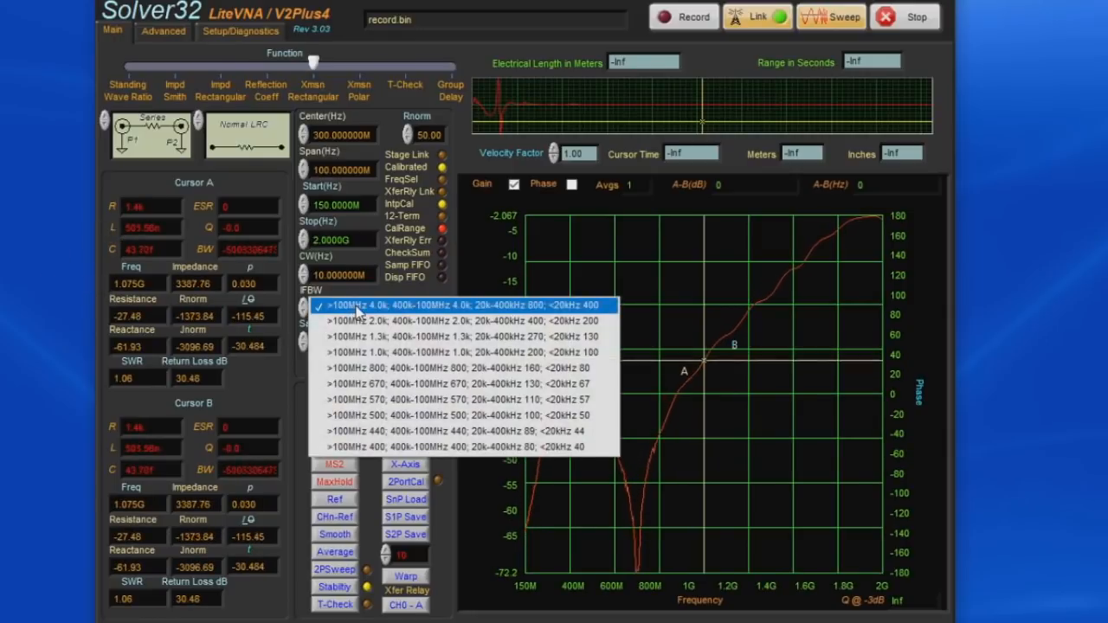
{"action": "left_click", "coordinate": [459, 305]}
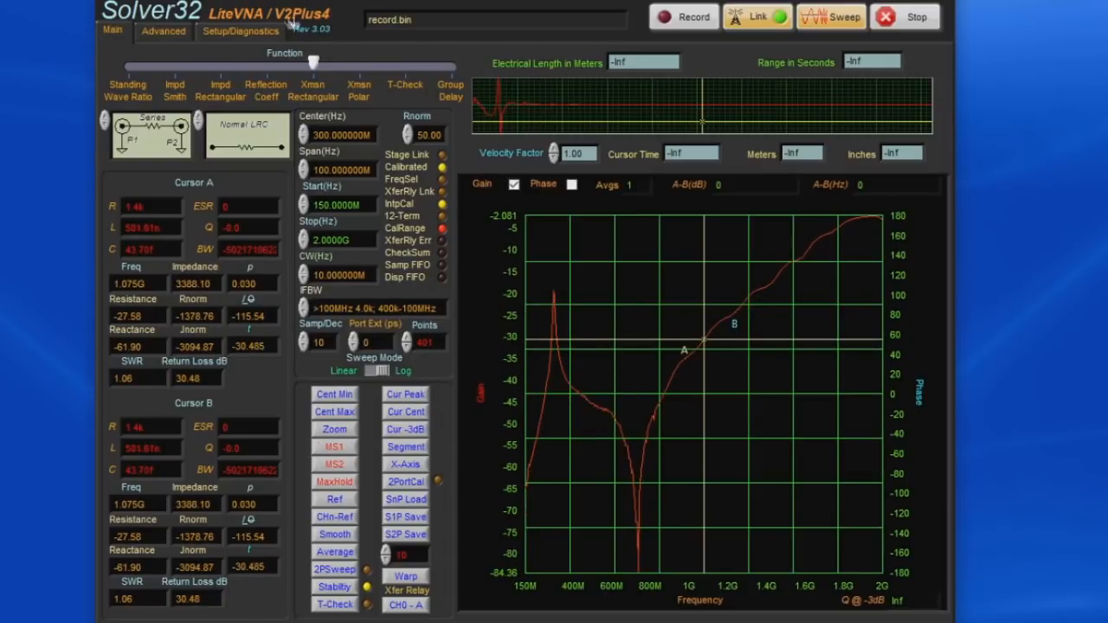
{"action": "left_click", "coordinate": [240, 31]}
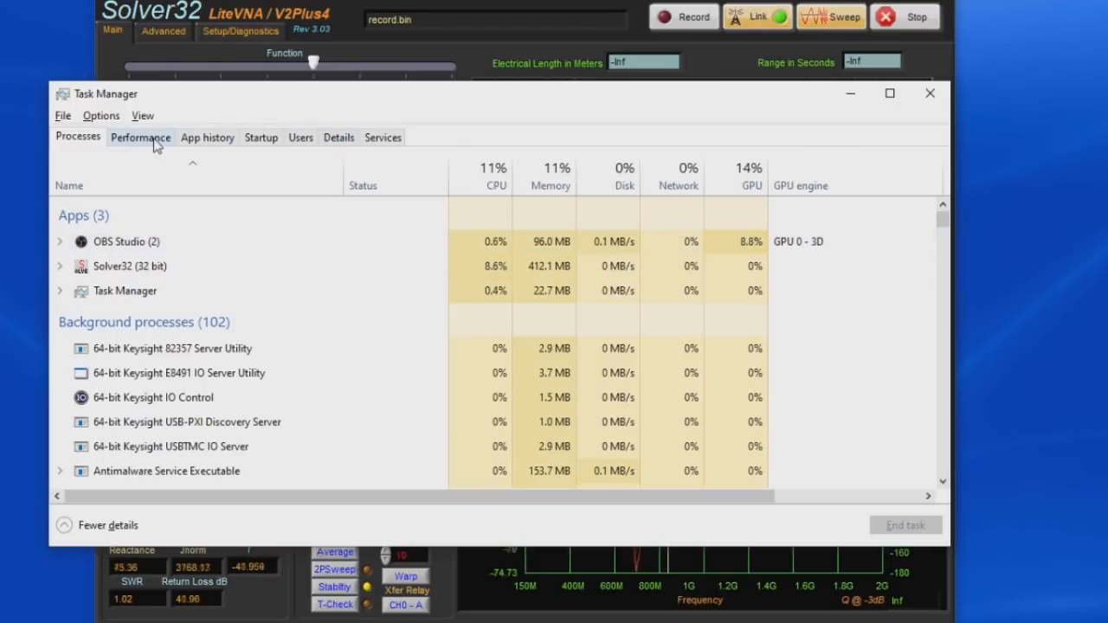
{"action": "mouse_move", "coordinate": [638, 121]}
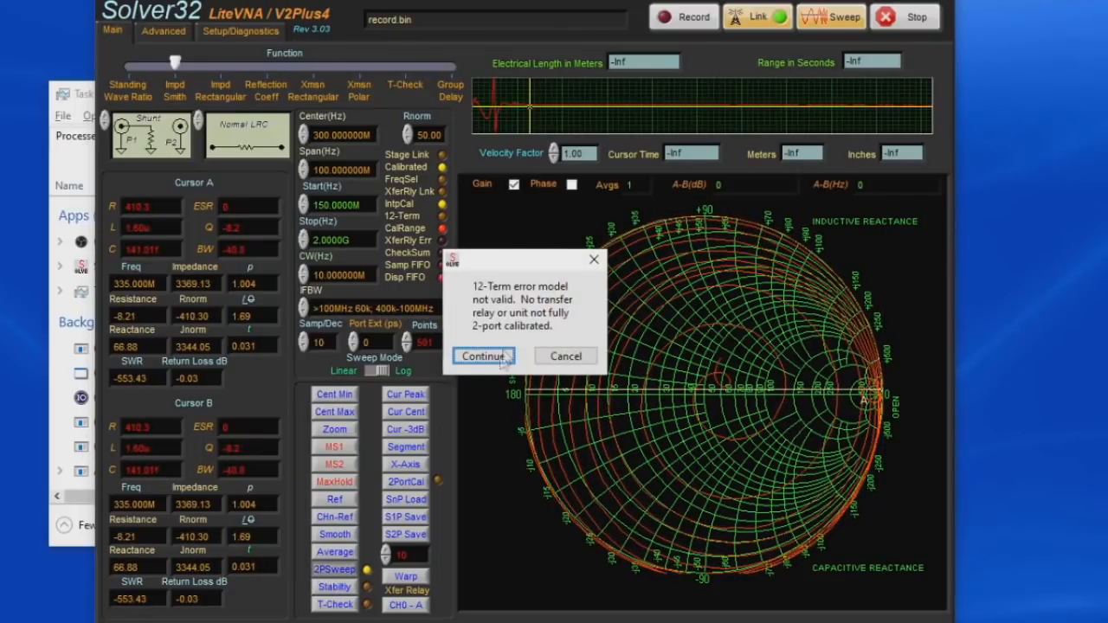
- Continue past the 12-term warning, set Stop to 6G and rerun the sweep
{"action": "left_click", "coordinate": [482, 355]}
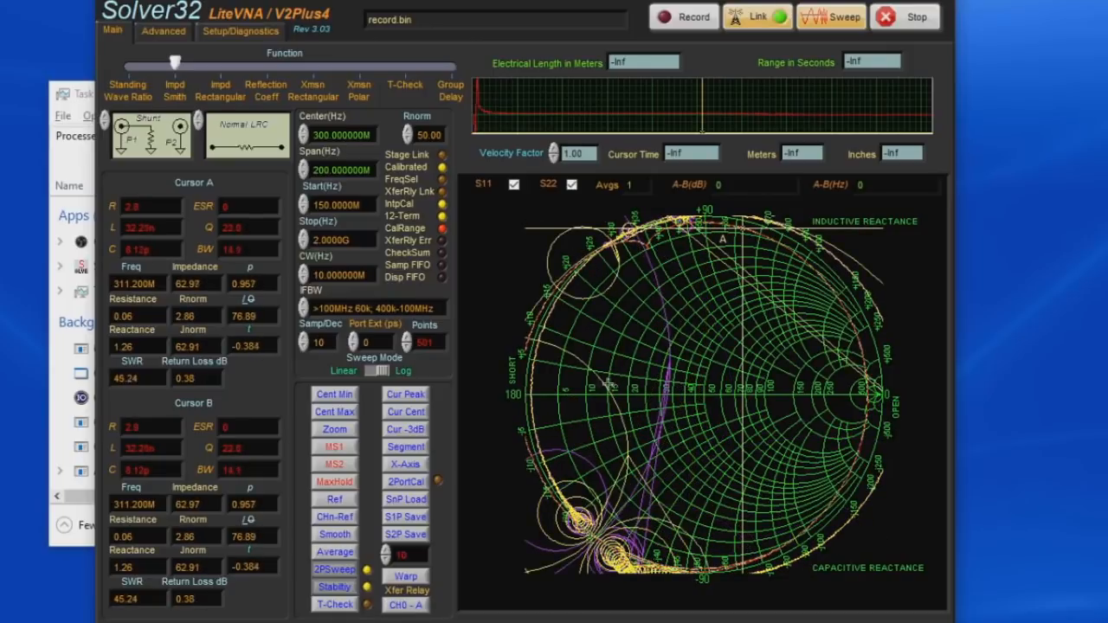
{"action": "left_click", "coordinate": [334, 587]}
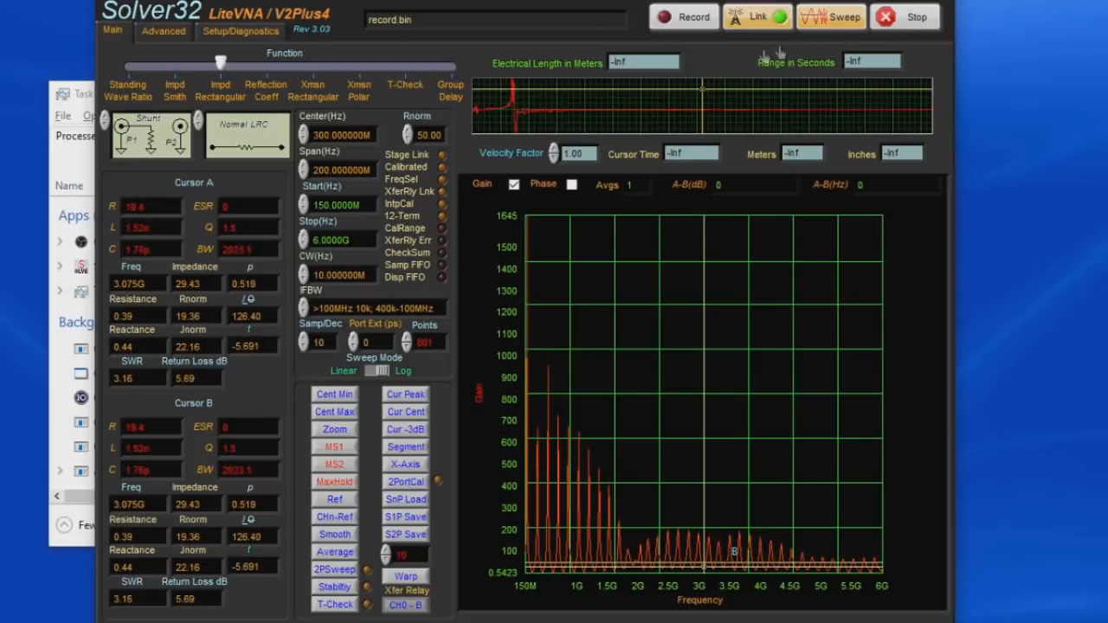
{"action": "left_click", "coordinate": [829, 17]}
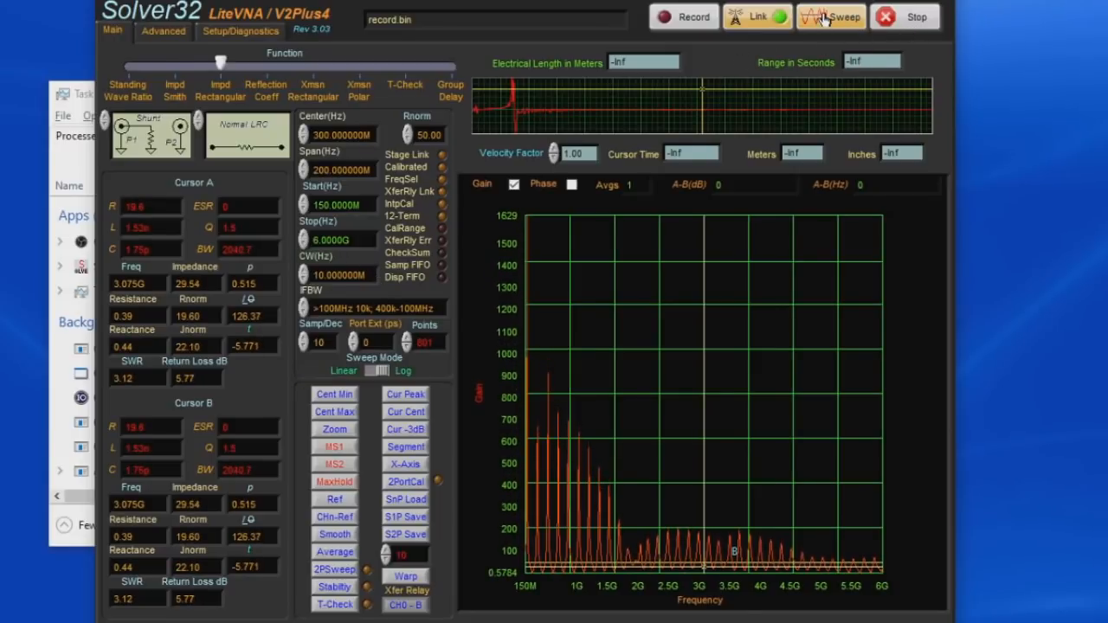
{"action": "left_click", "coordinate": [839, 17]}
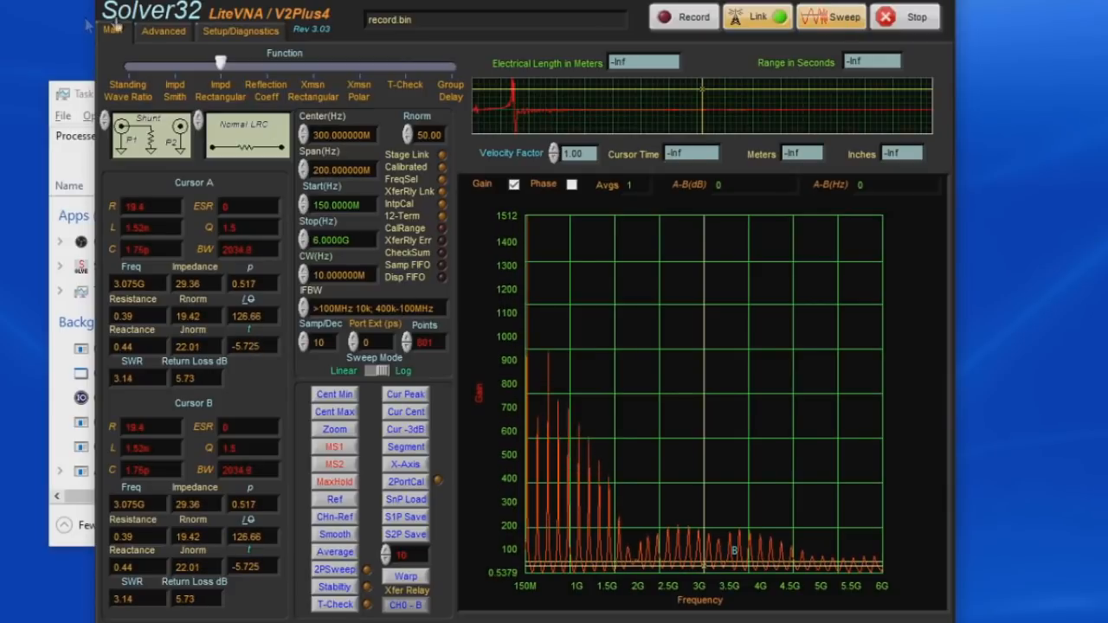
{"action": "left_click", "coordinate": [162, 30]}
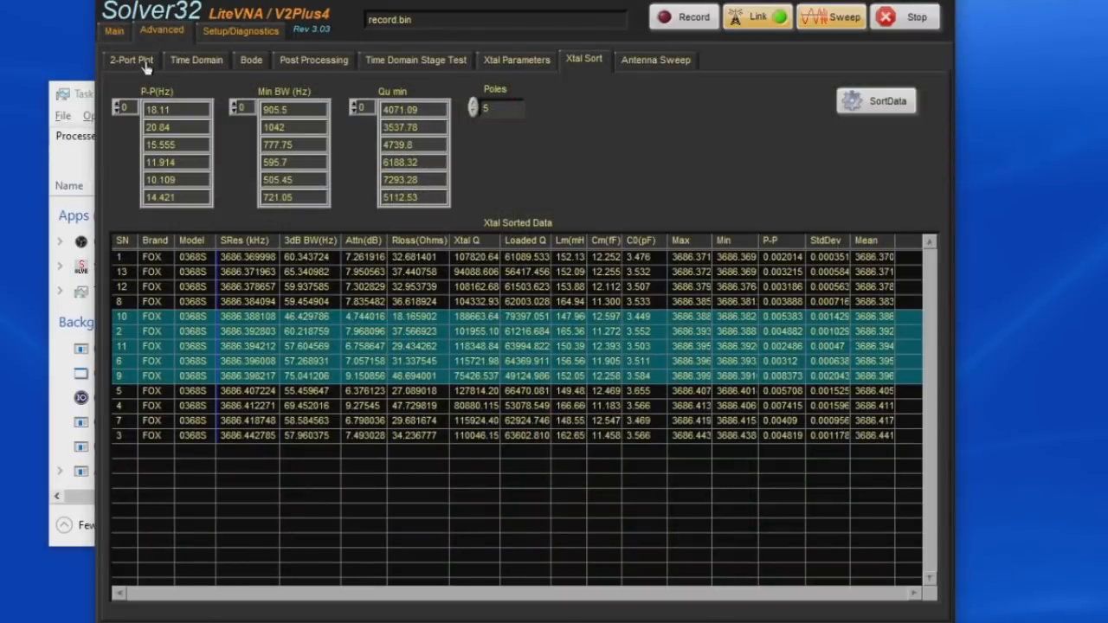
- Check the Time Domain view, then the Main gain plot, then reopen time-domain impedance
{"action": "left_click", "coordinate": [194, 60]}
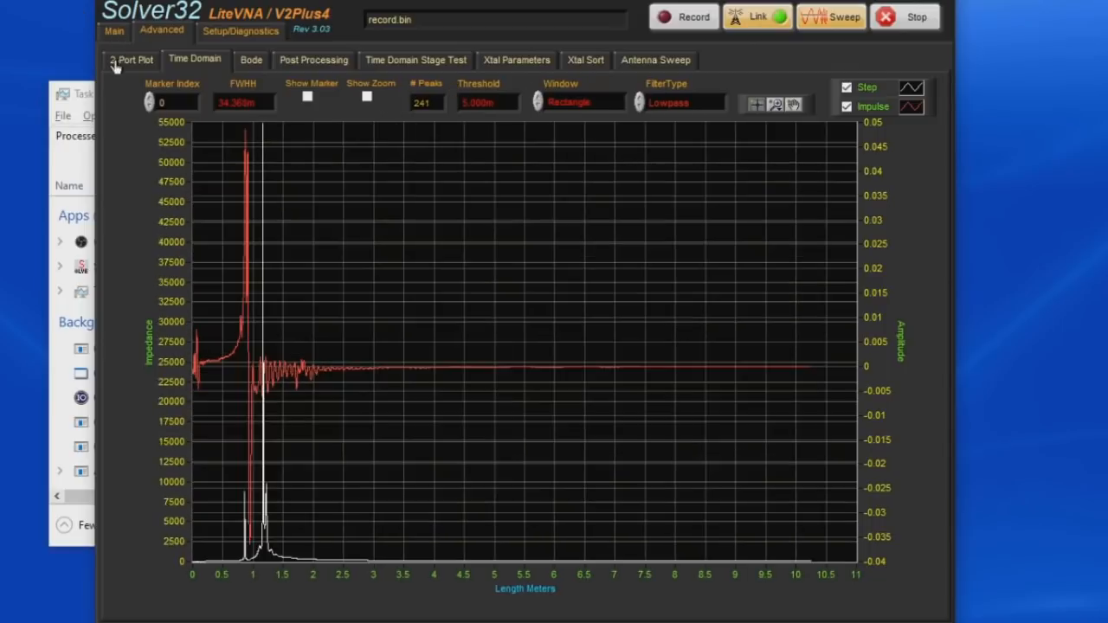
{"action": "left_click", "coordinate": [112, 30]}
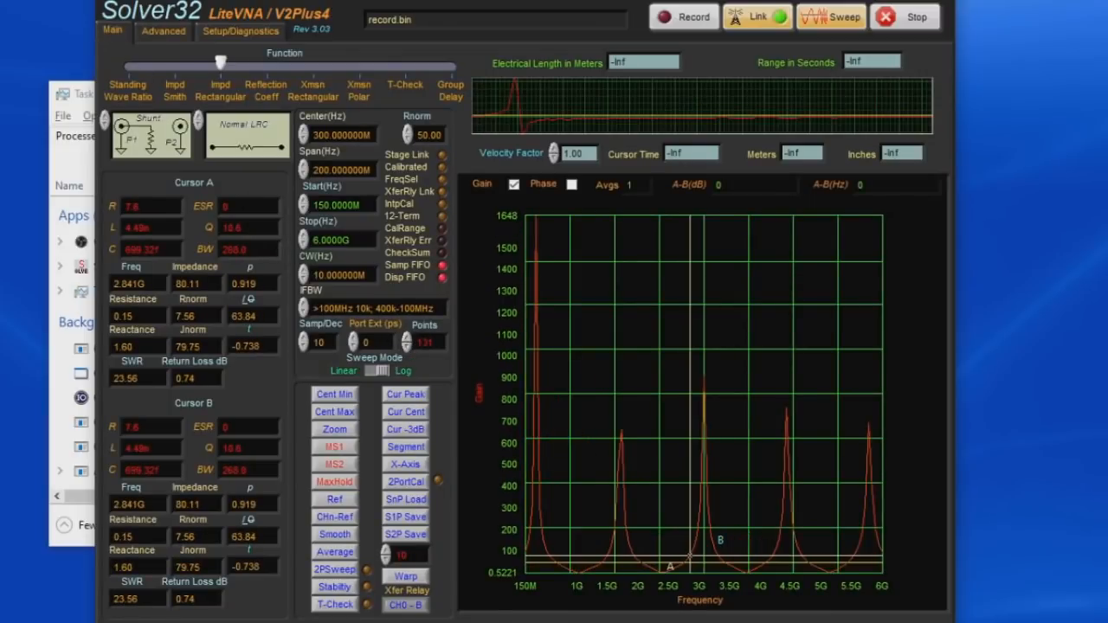
{"action": "left_click", "coordinate": [162, 31]}
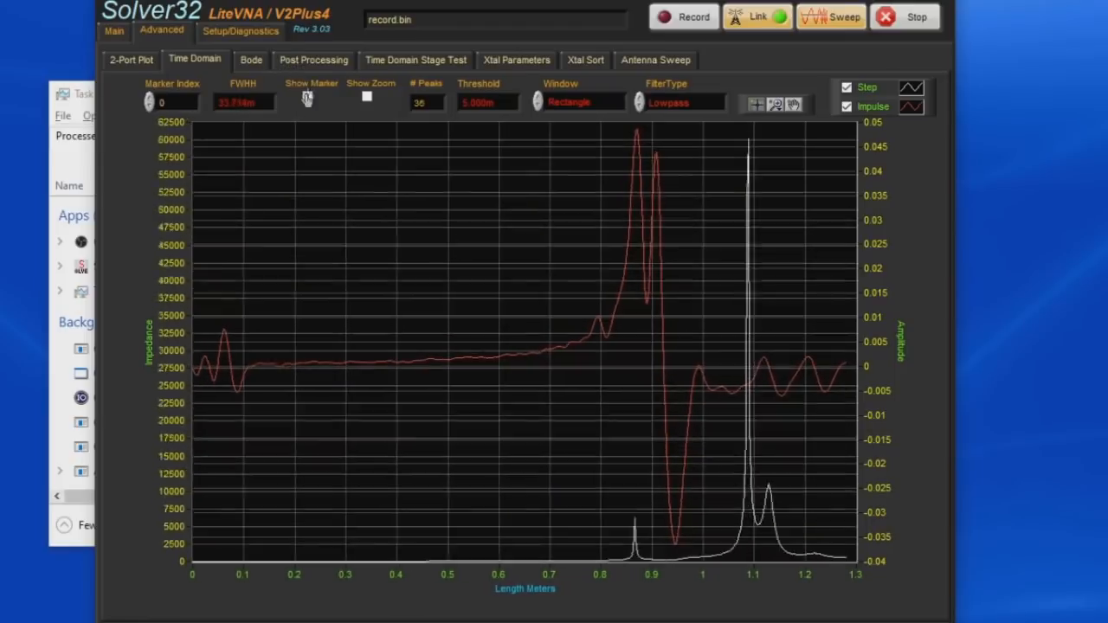
- Turn on the time-domain marker and zoomed inset, then try Hanning and Gaussian windows
{"action": "left_click", "coordinate": [307, 96]}
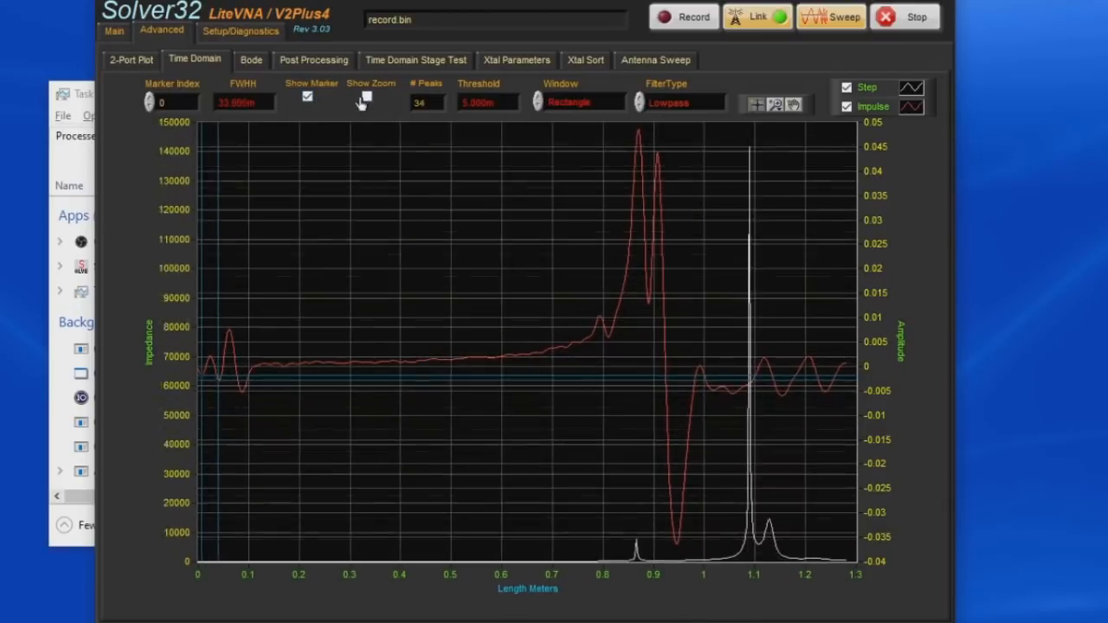
{"action": "left_click", "coordinate": [367, 101]}
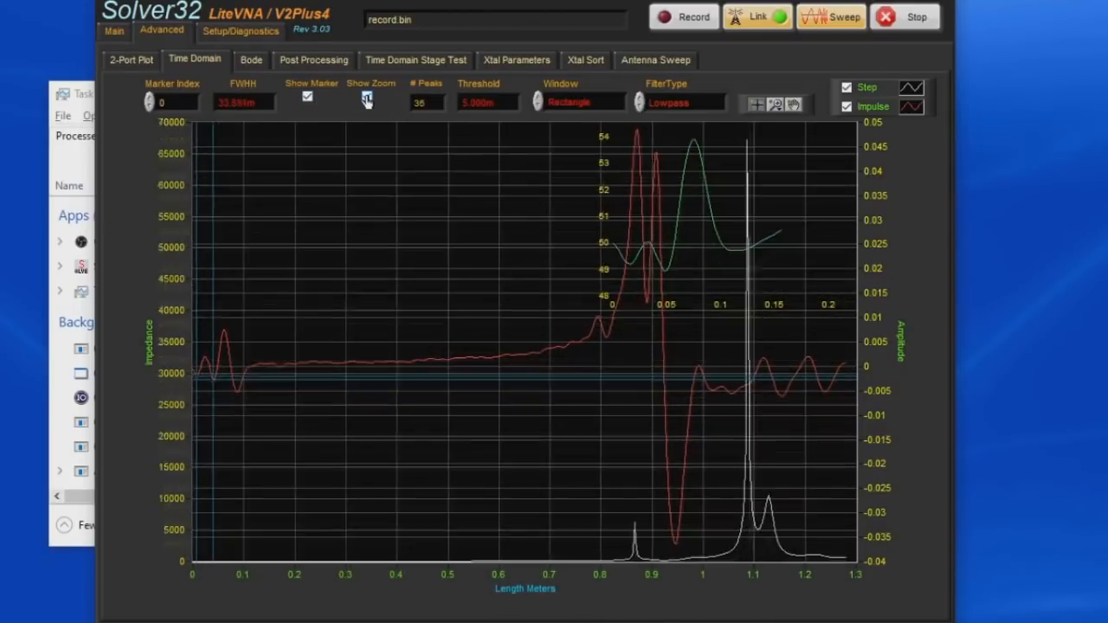
{"action": "left_click", "coordinate": [366, 96]}
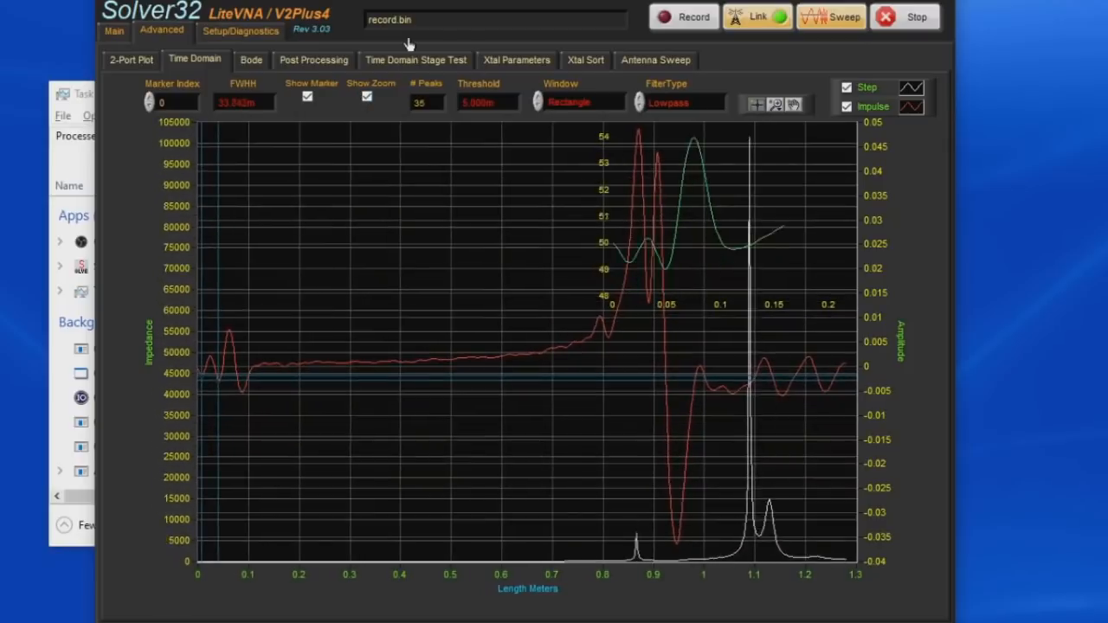
{"action": "left_click", "coordinate": [576, 102]}
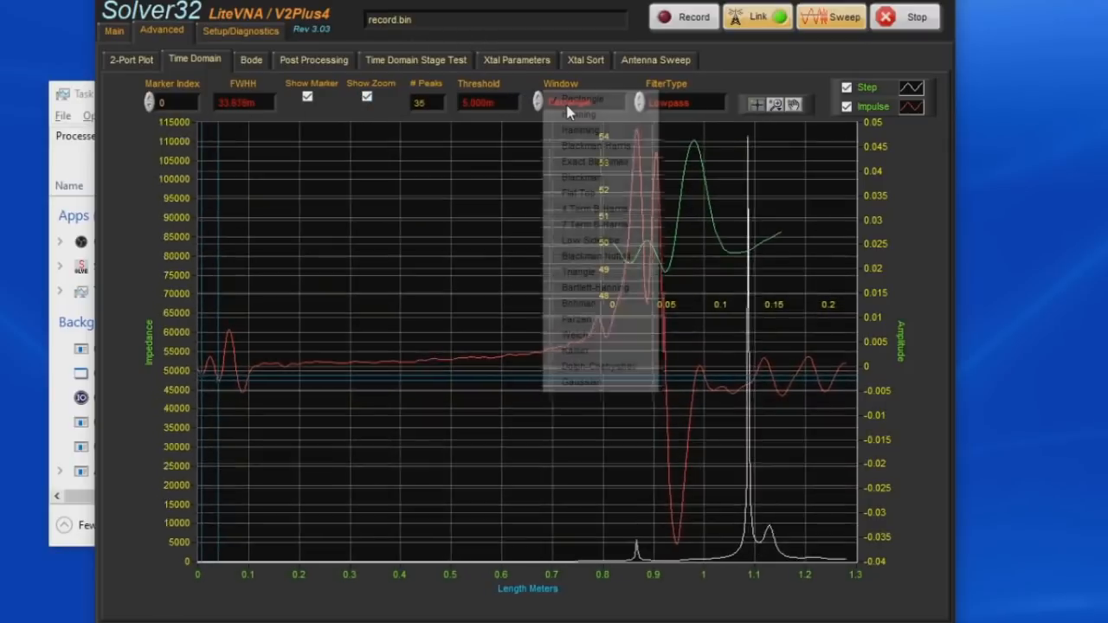
{"action": "left_click", "coordinate": [581, 115]}
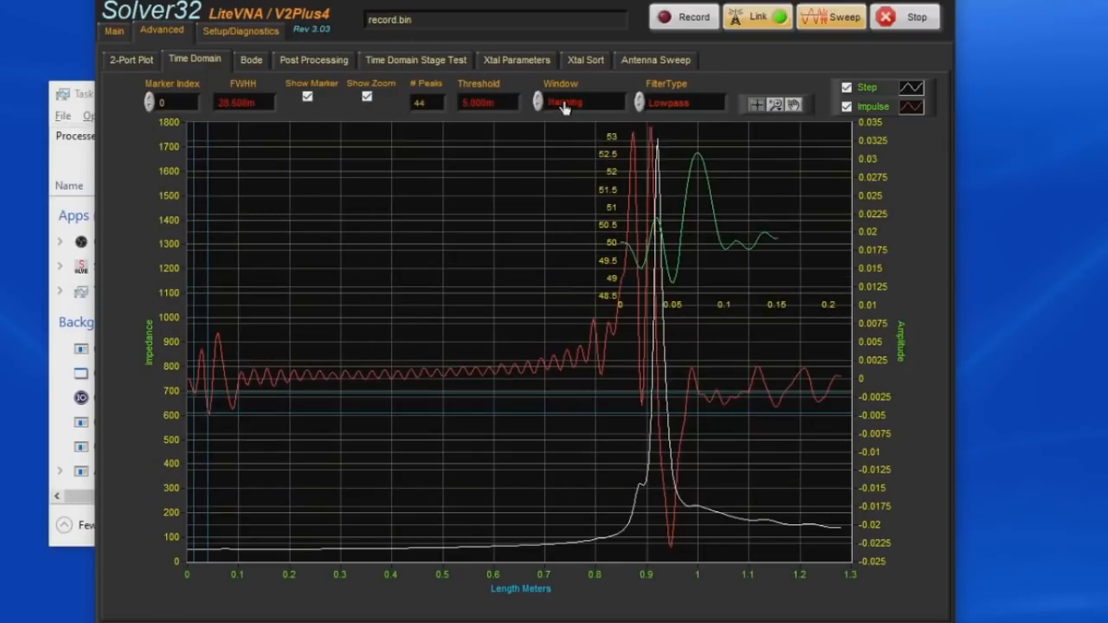
{"action": "left_click", "coordinate": [575, 102]}
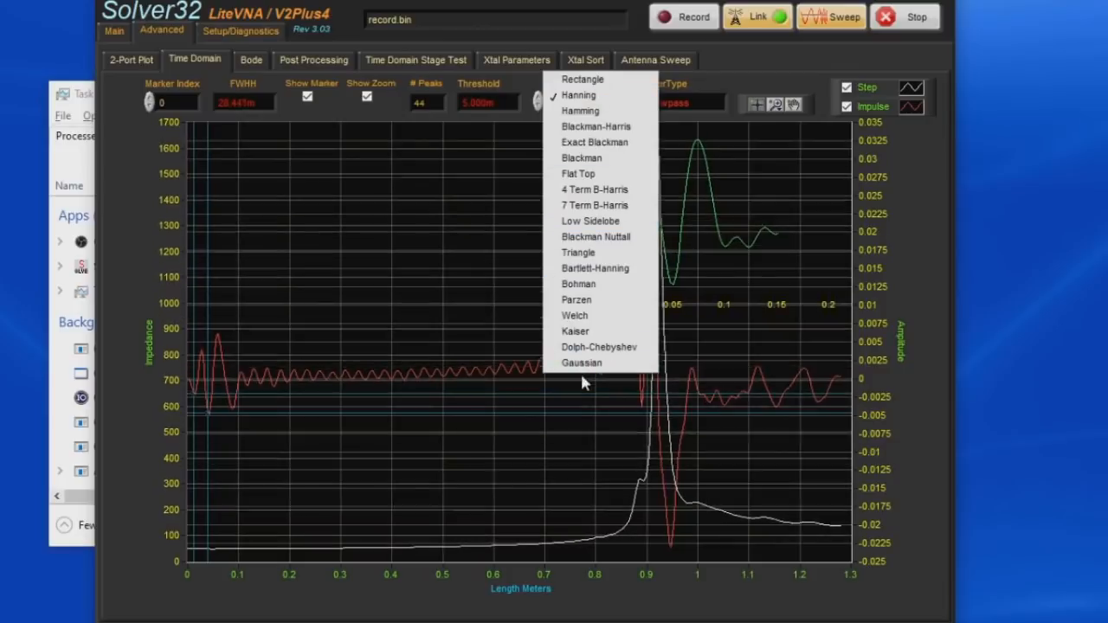
{"action": "left_click", "coordinate": [580, 363]}
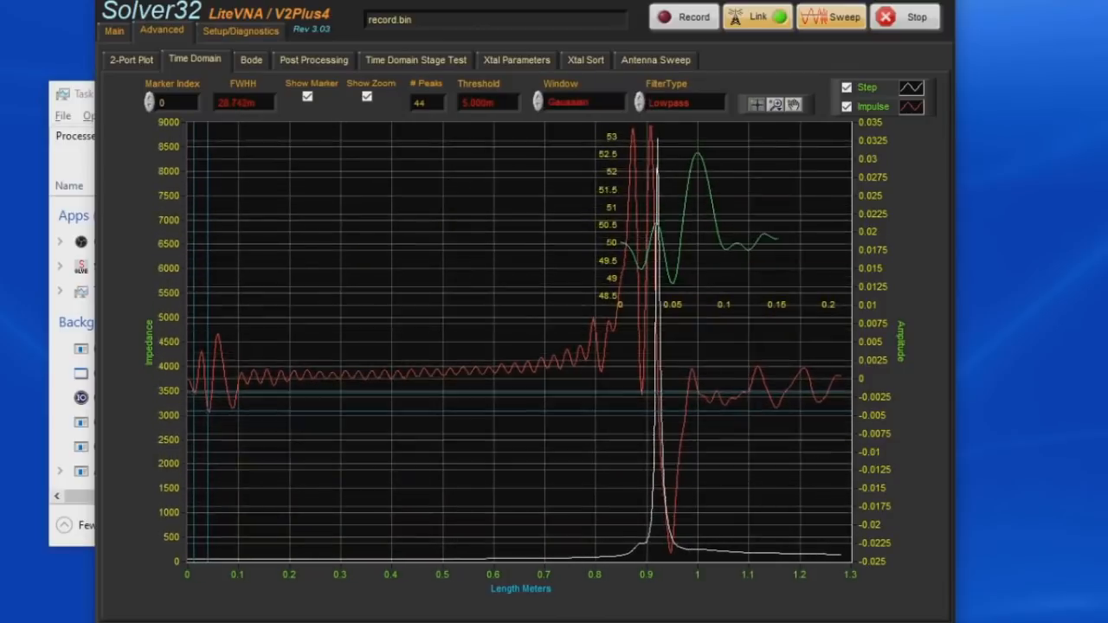
- Set the time-domain filter to Bandpass and toggle the impulse response trace off and on
{"action": "left_click", "coordinate": [678, 102]}
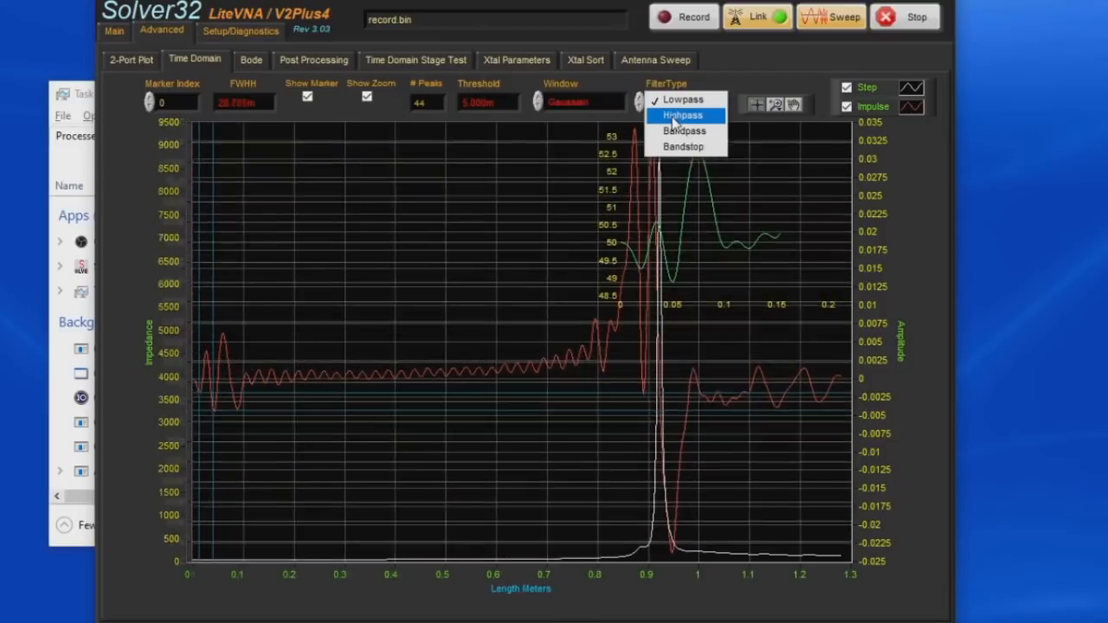
{"action": "left_click", "coordinate": [683, 116]}
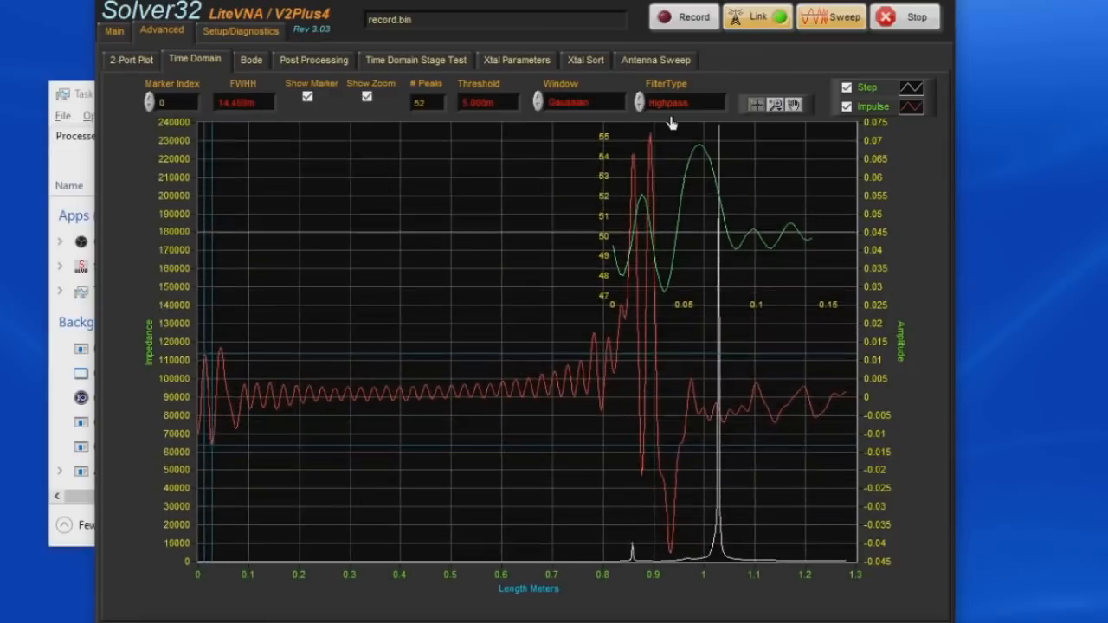
{"action": "left_click", "coordinate": [679, 102]}
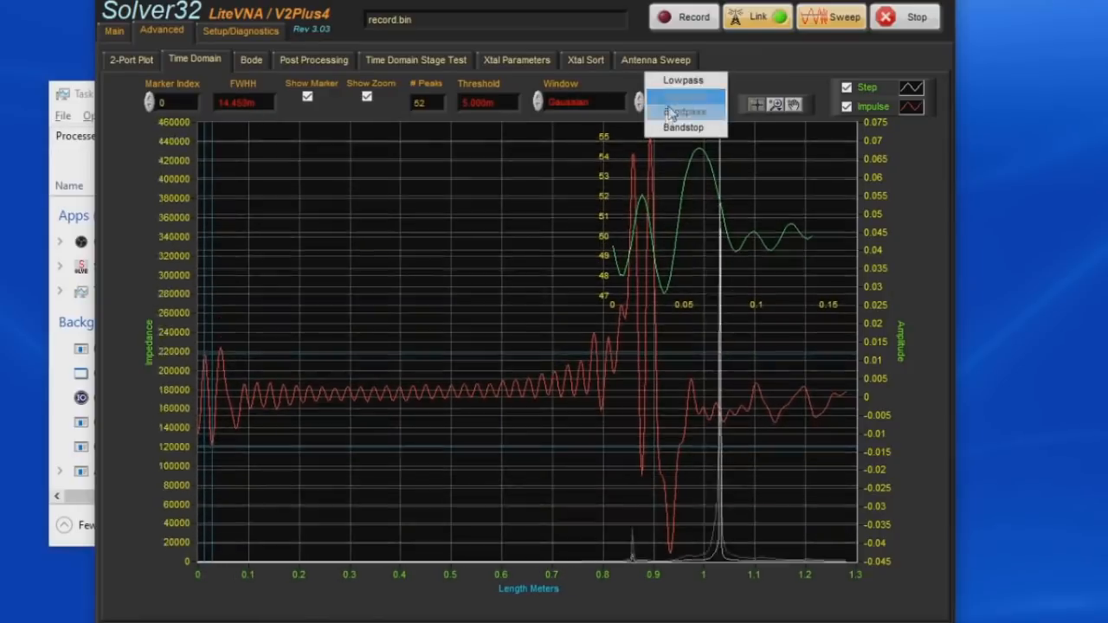
{"action": "left_click", "coordinate": [684, 111]}
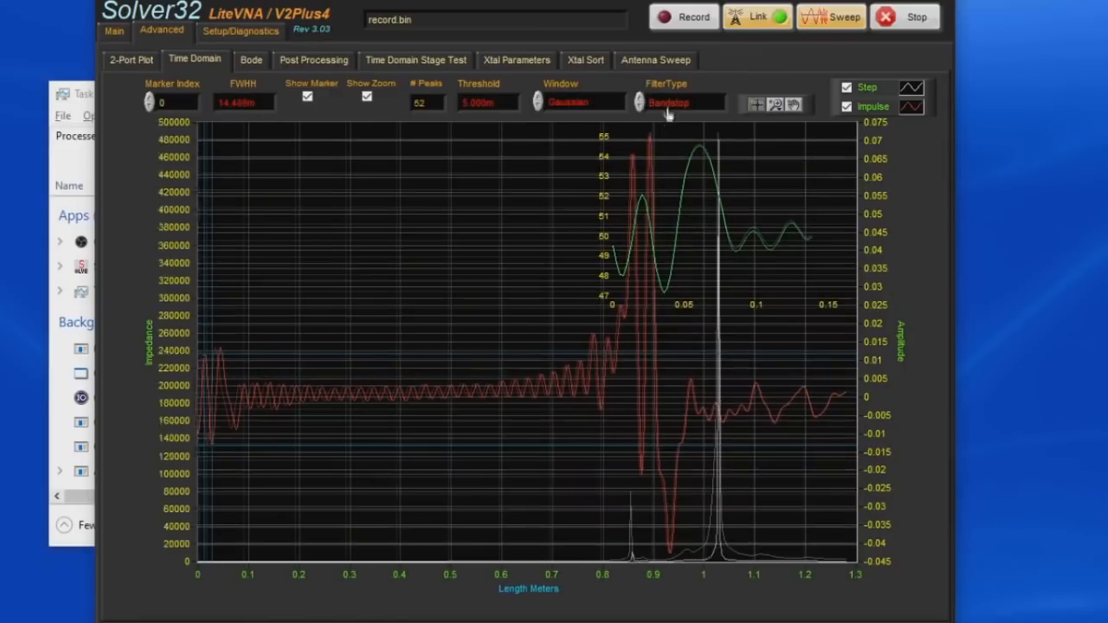
{"action": "left_click", "coordinate": [679, 102]}
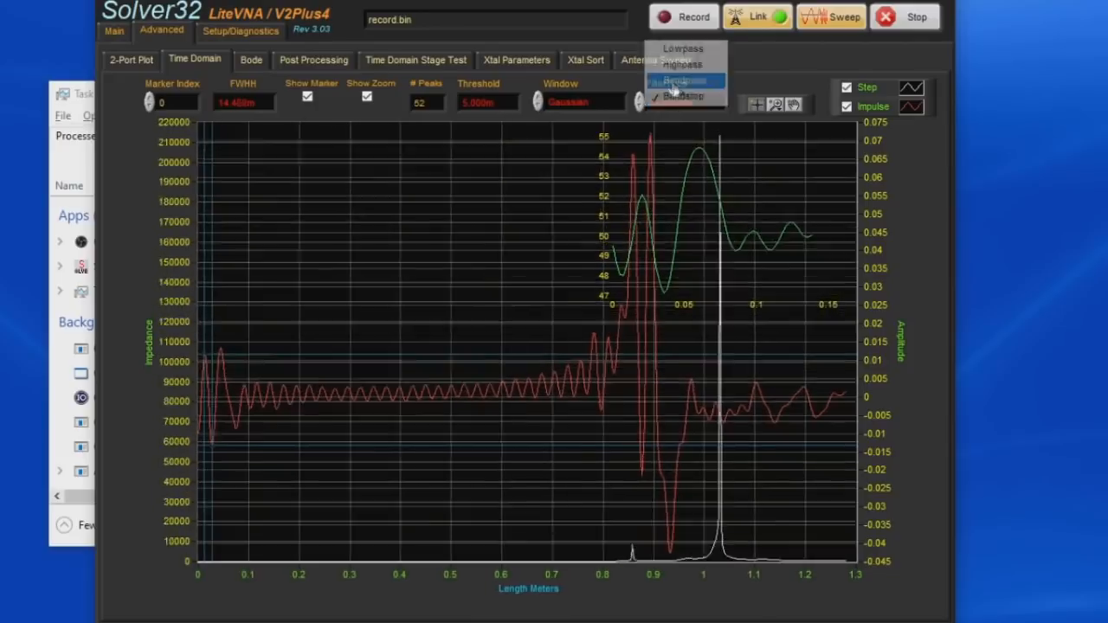
{"action": "left_click", "coordinate": [682, 80]}
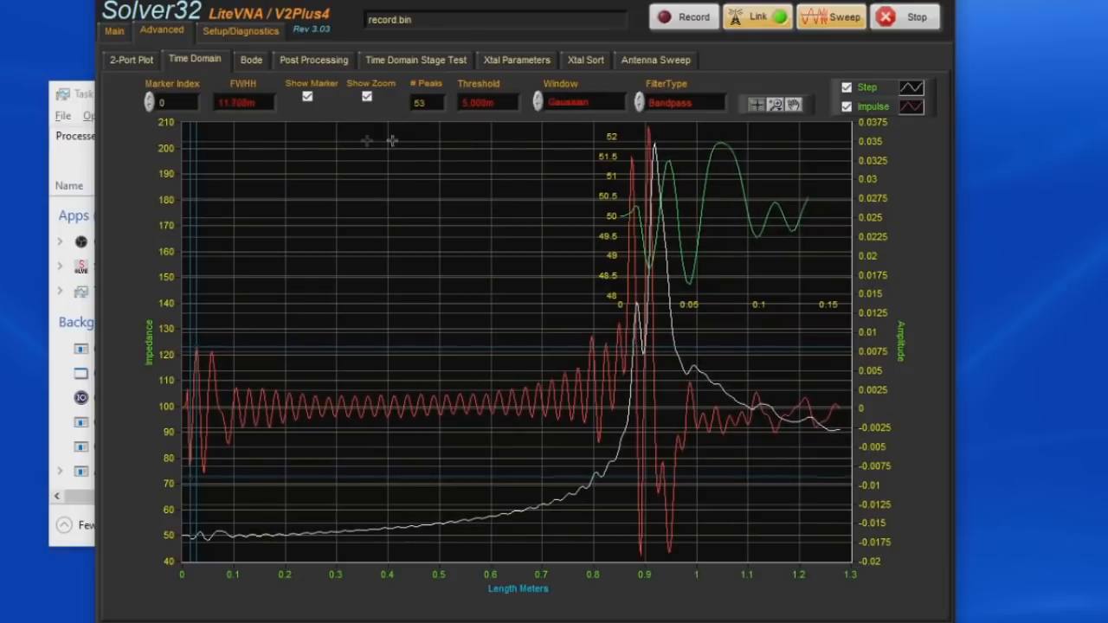
{"action": "left_click", "coordinate": [846, 105]}
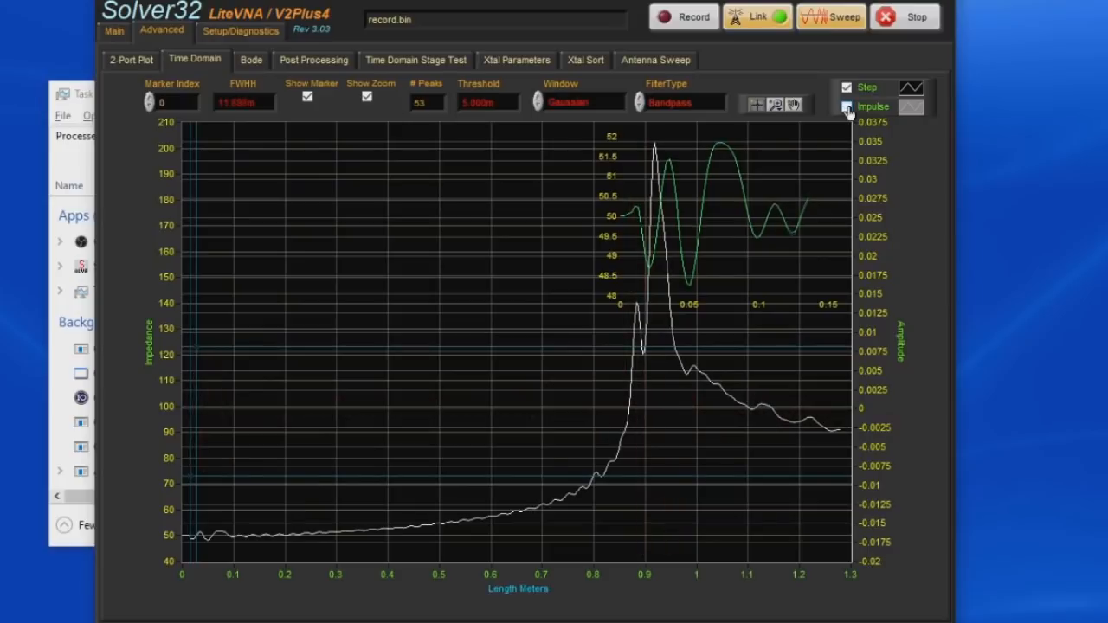
{"action": "left_click", "coordinate": [846, 106]}
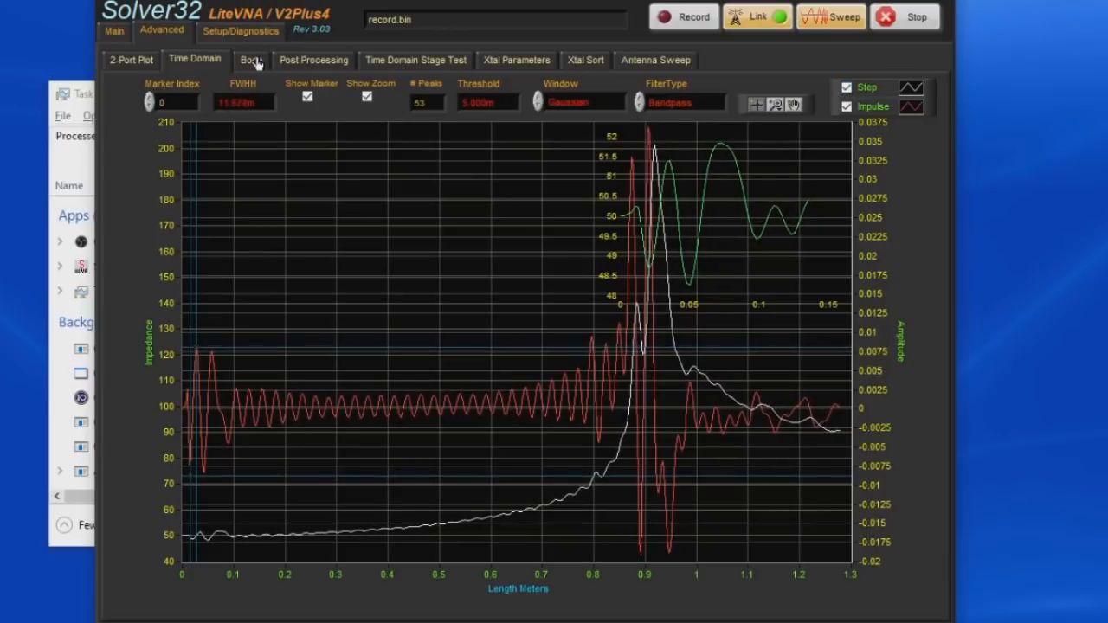
- View the Bode, Time Domain Stage Test and 2-Port S-parameter plot tabs
{"action": "left_click", "coordinate": [251, 60]}
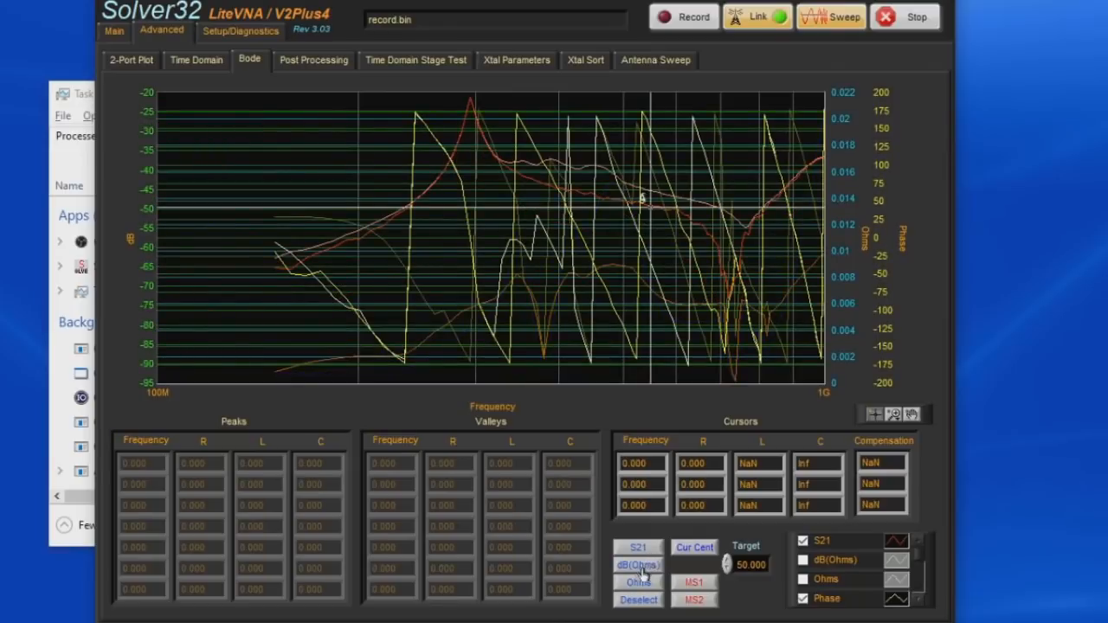
{"action": "left_click", "coordinate": [802, 579]}
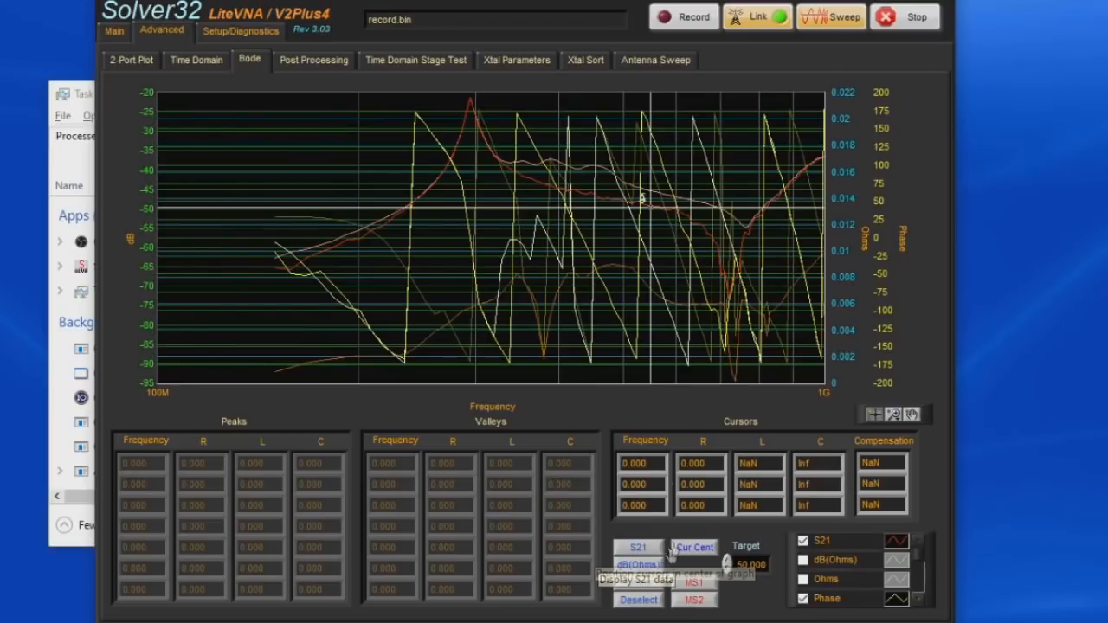
{"action": "left_click", "coordinate": [314, 60]}
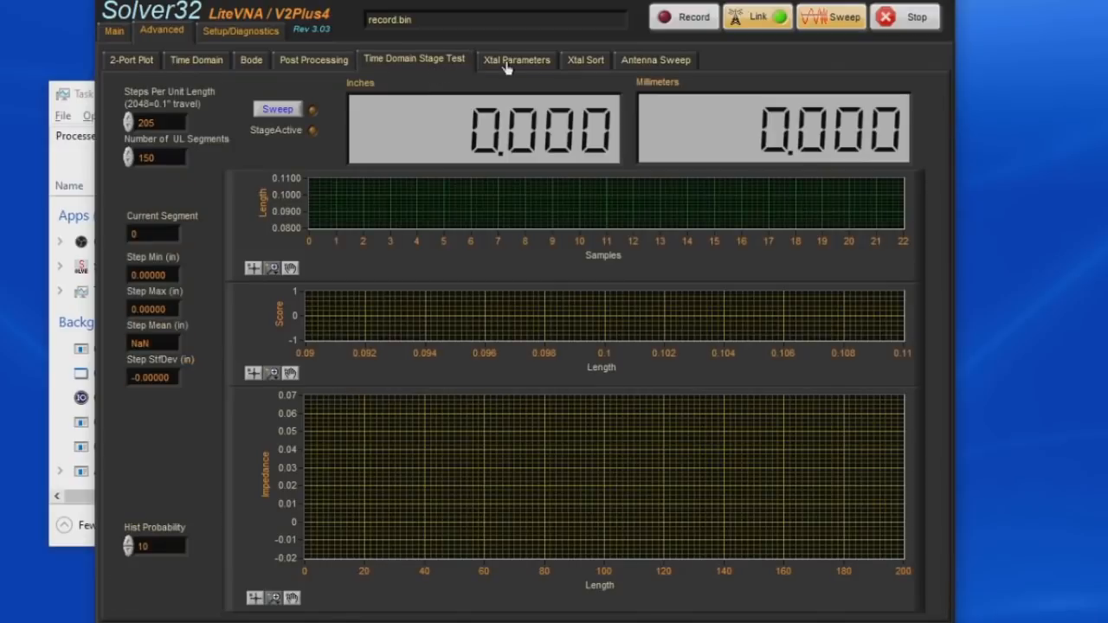
{"action": "mouse_move", "coordinate": [139, 62]}
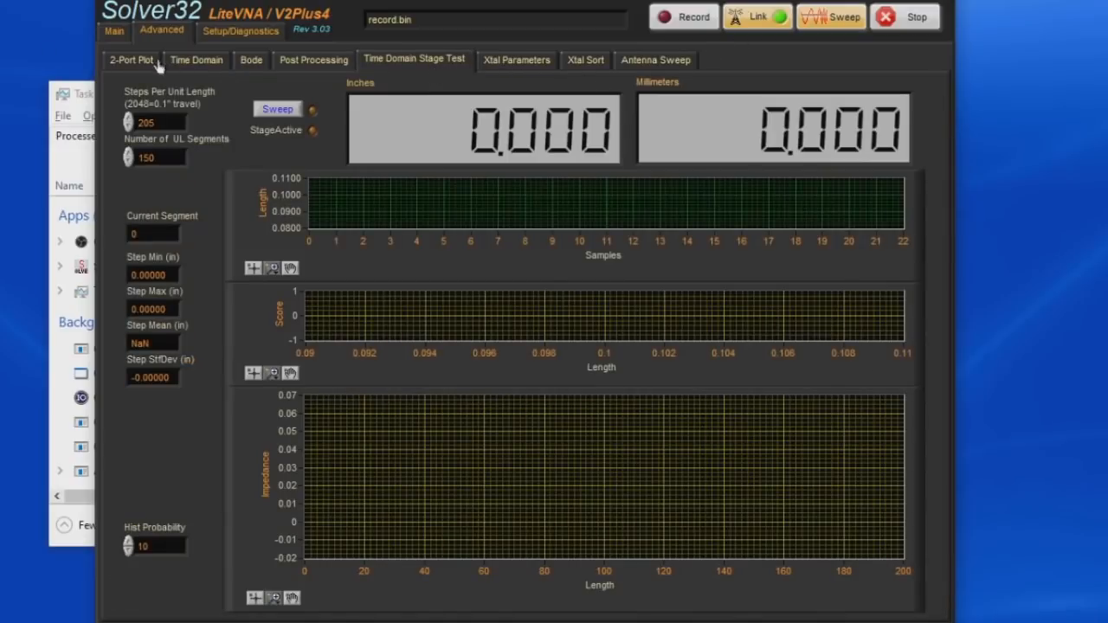
{"action": "left_click", "coordinate": [129, 60]}
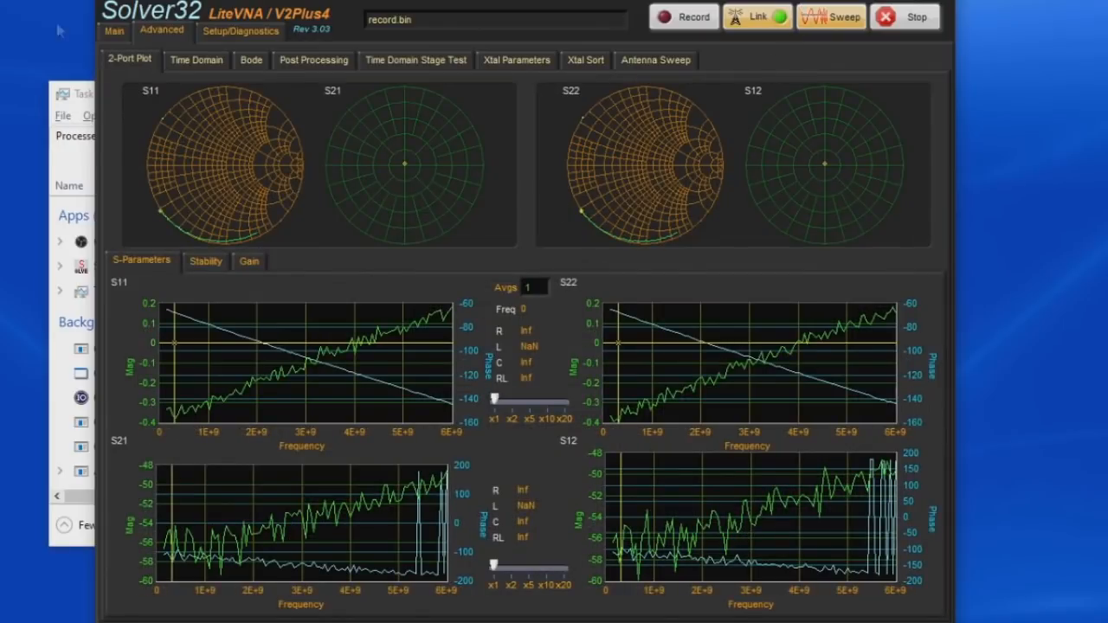
{"action": "left_click", "coordinate": [113, 31]}
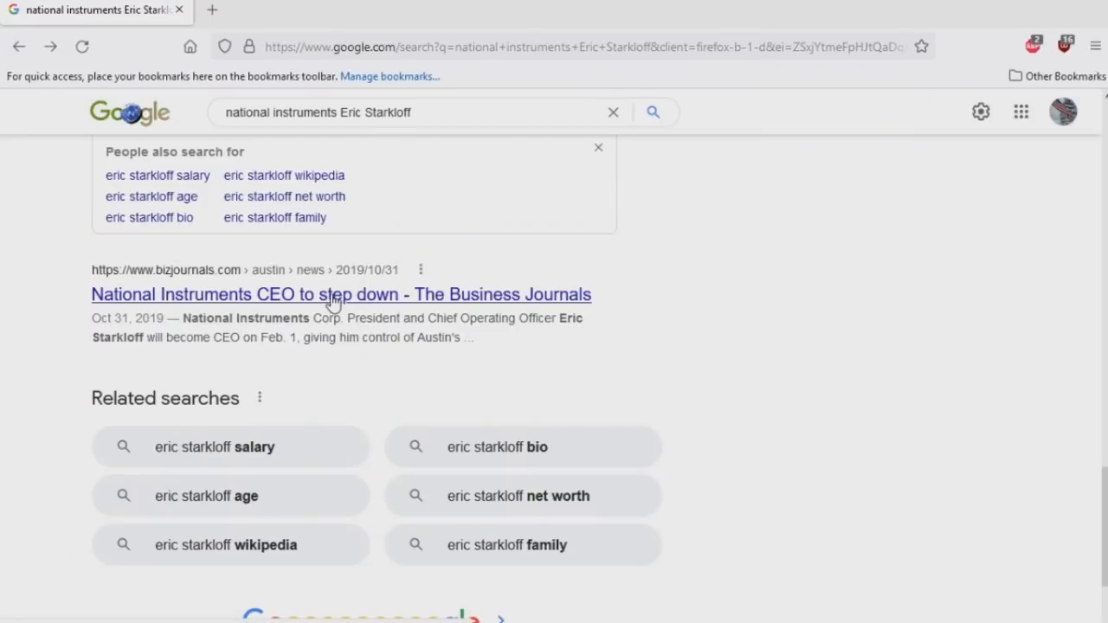
- Open the Austin Business Journal article on the National Instruments CEO stepping down
{"action": "left_click", "coordinate": [340, 294]}
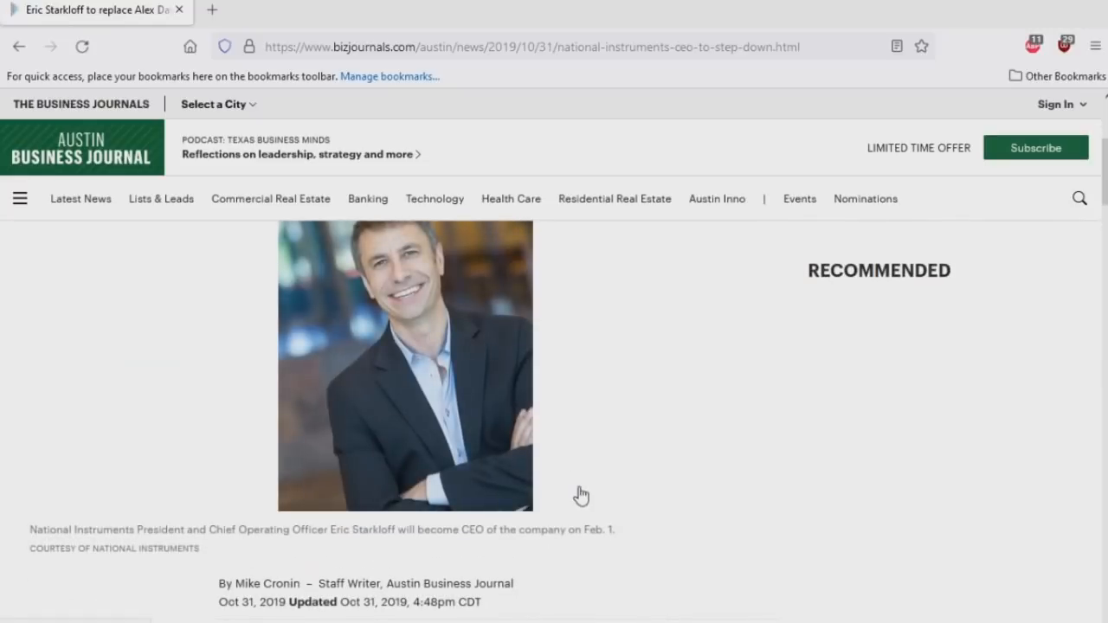
{"action": "scroll", "scroll_direction": "down", "scroll_amount": 3}
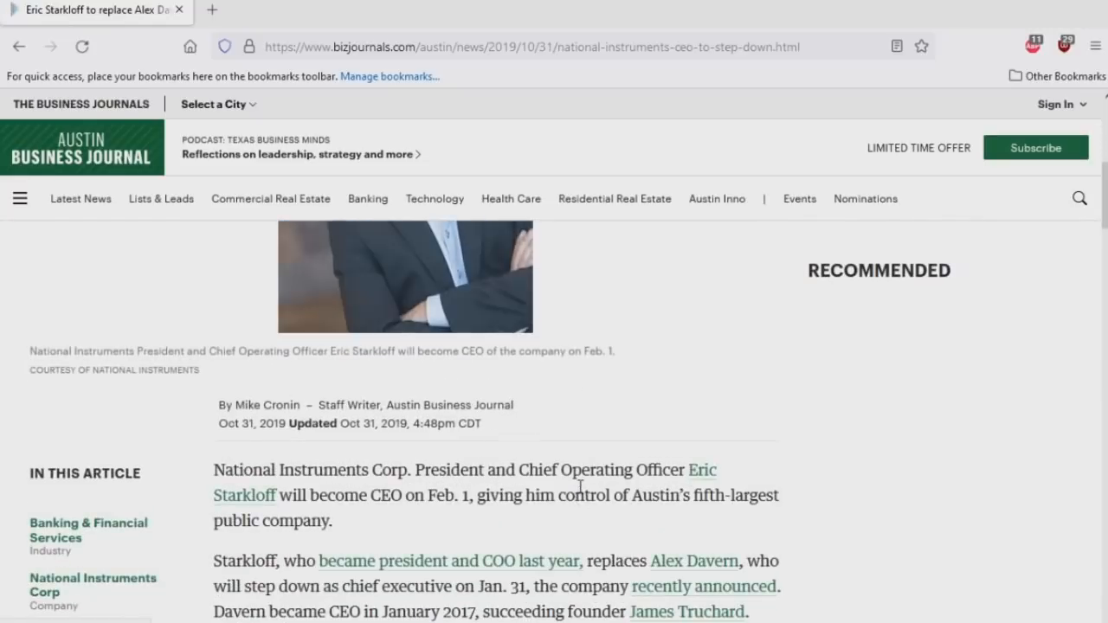
{"action": "scroll", "scroll_direction": "down", "scroll_amount": 3}
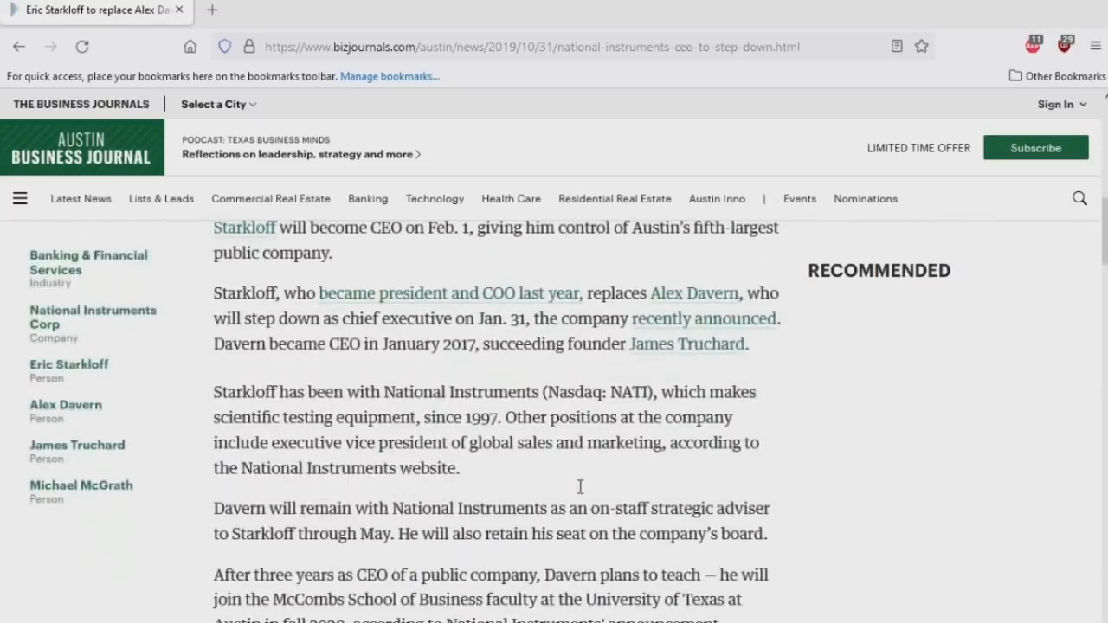
{"action": "scroll", "scroll_direction": "up", "scroll_amount": 3}
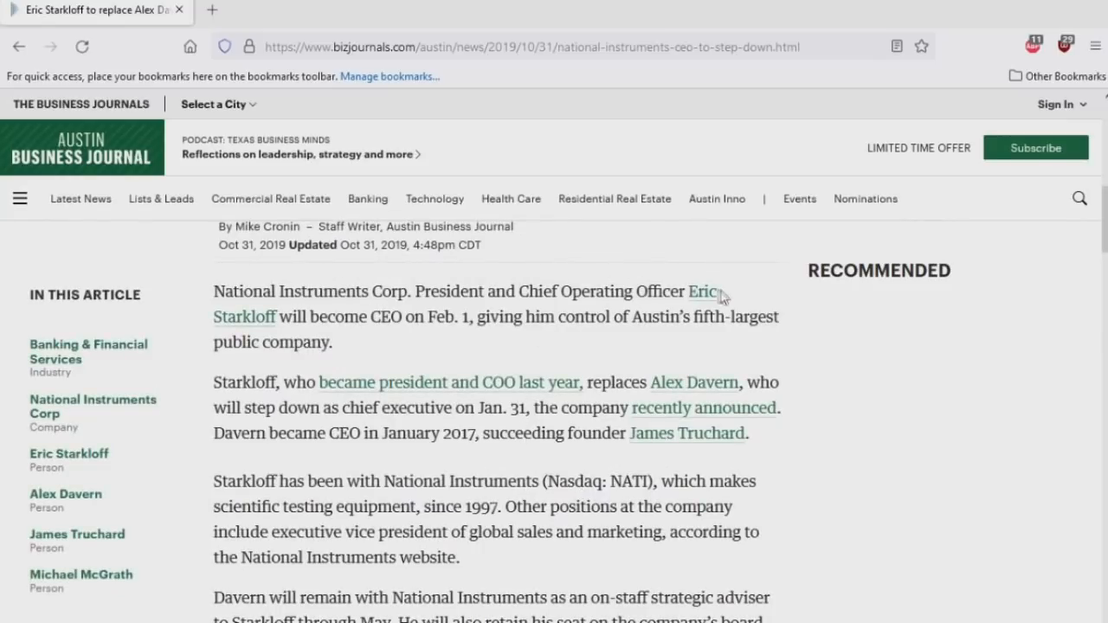
{"action": "mouse_move", "coordinate": [521, 328]}
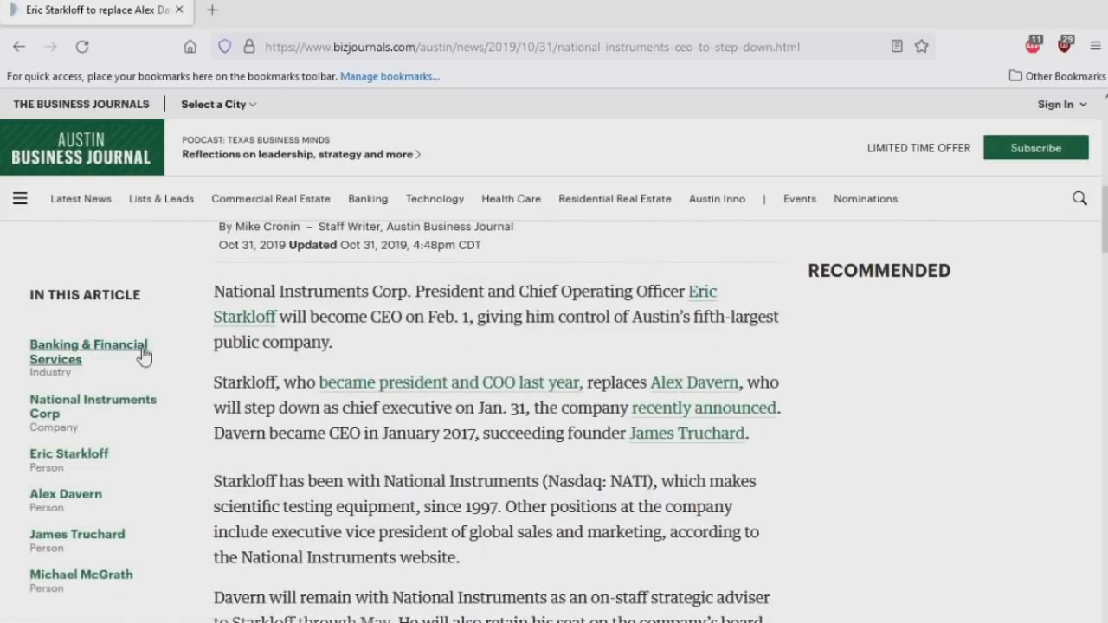
{"action": "scroll", "scroll_direction": "down", "scroll_amount": 3}
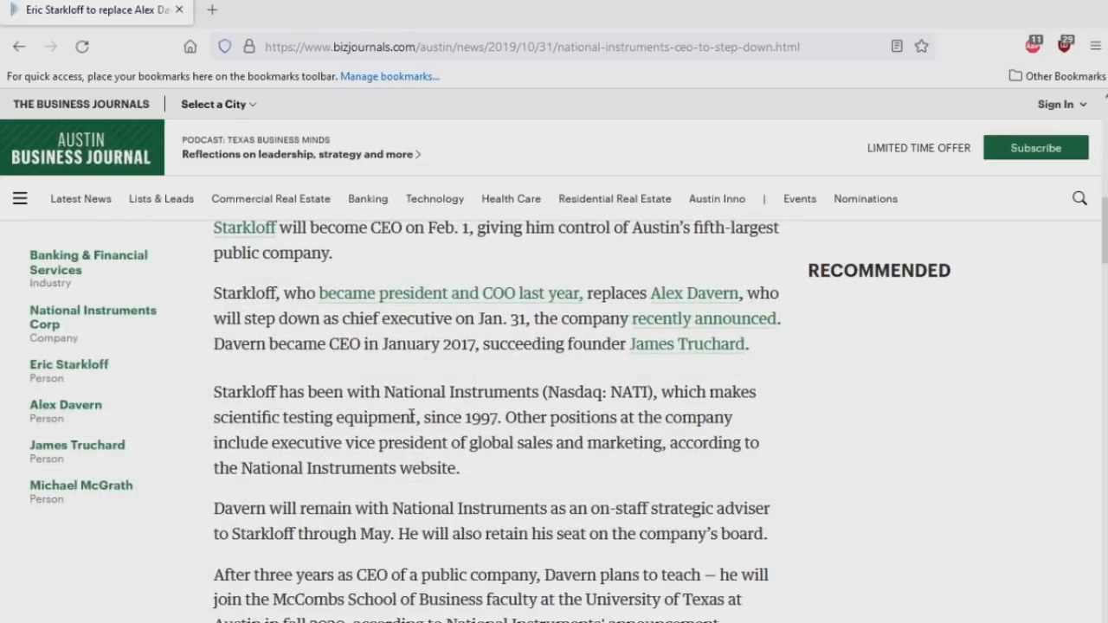
{"action": "scroll", "scroll_direction": "down", "scroll_amount": 3}
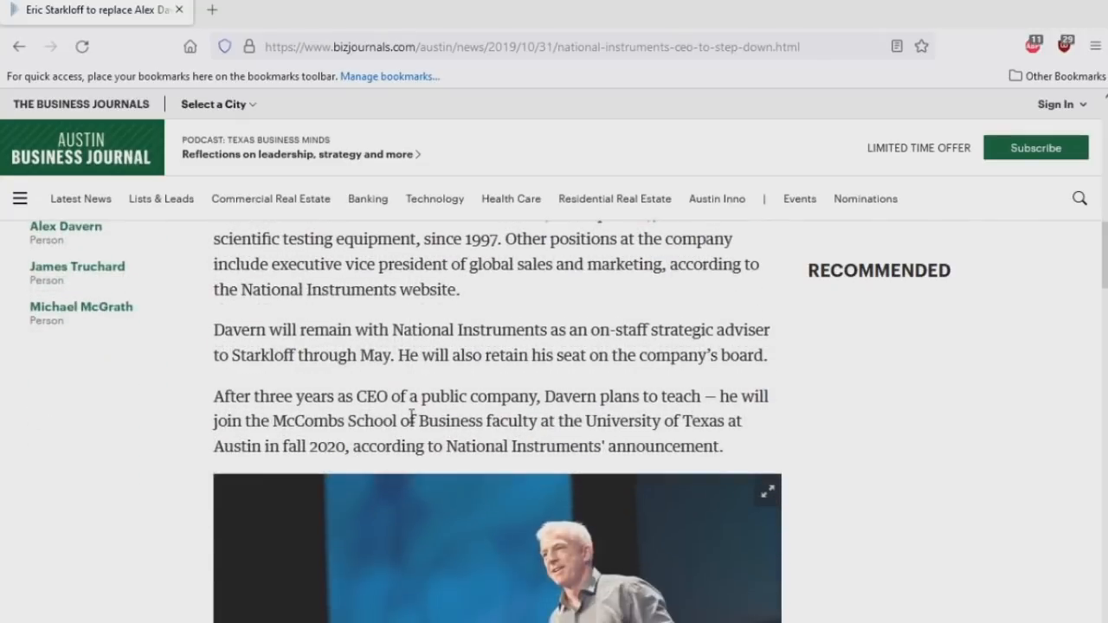
{"action": "scroll", "scroll_direction": "up", "scroll_amount": 3}
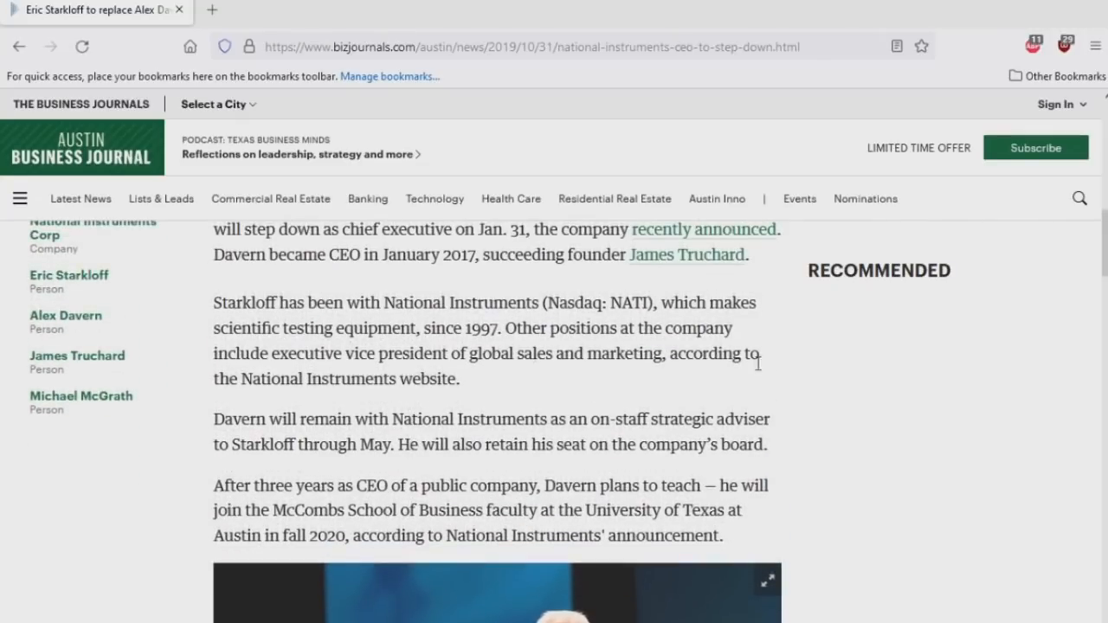
{"action": "mouse_move", "coordinate": [560, 363]}
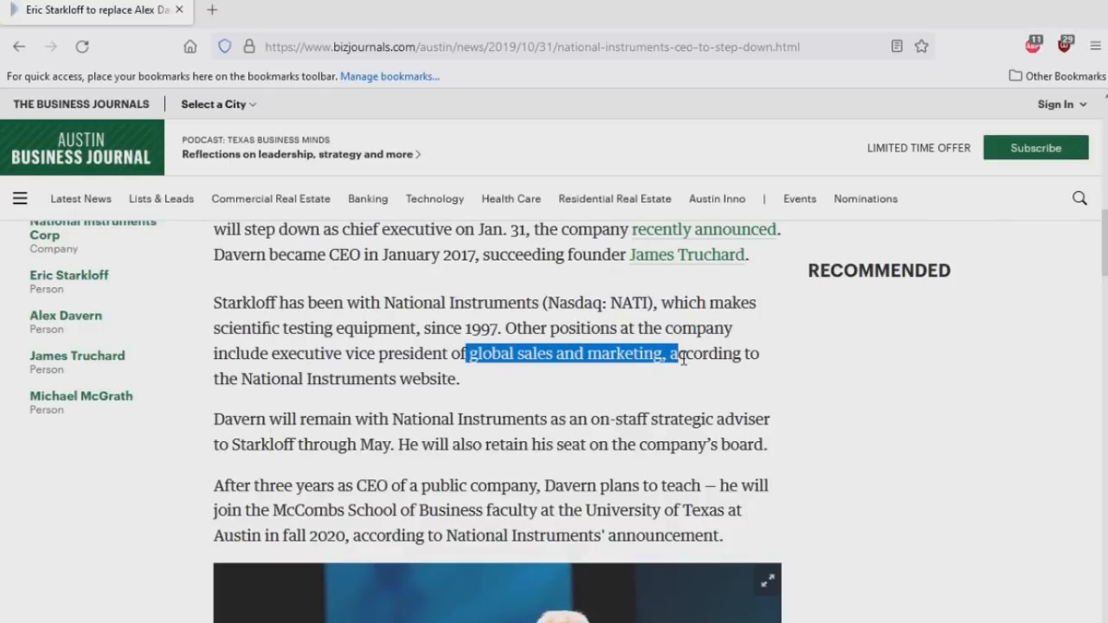
- Read further down through the body of the CEO article
{"action": "scroll", "scroll_direction": "down", "scroll_amount": 3}
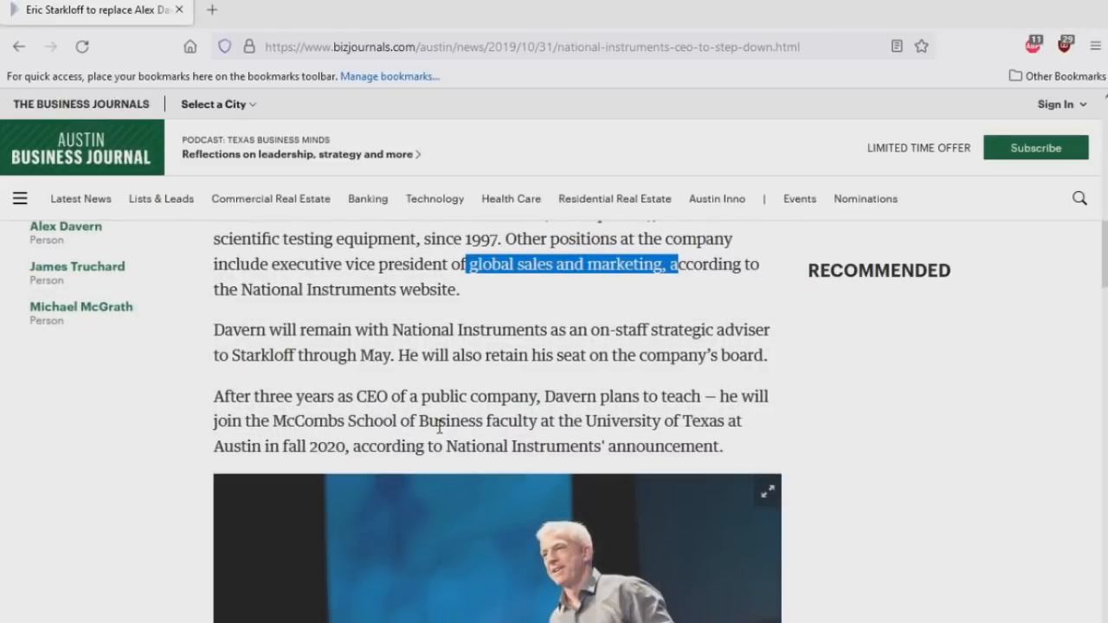
{"action": "scroll", "scroll_direction": "down", "scroll_amount": 3}
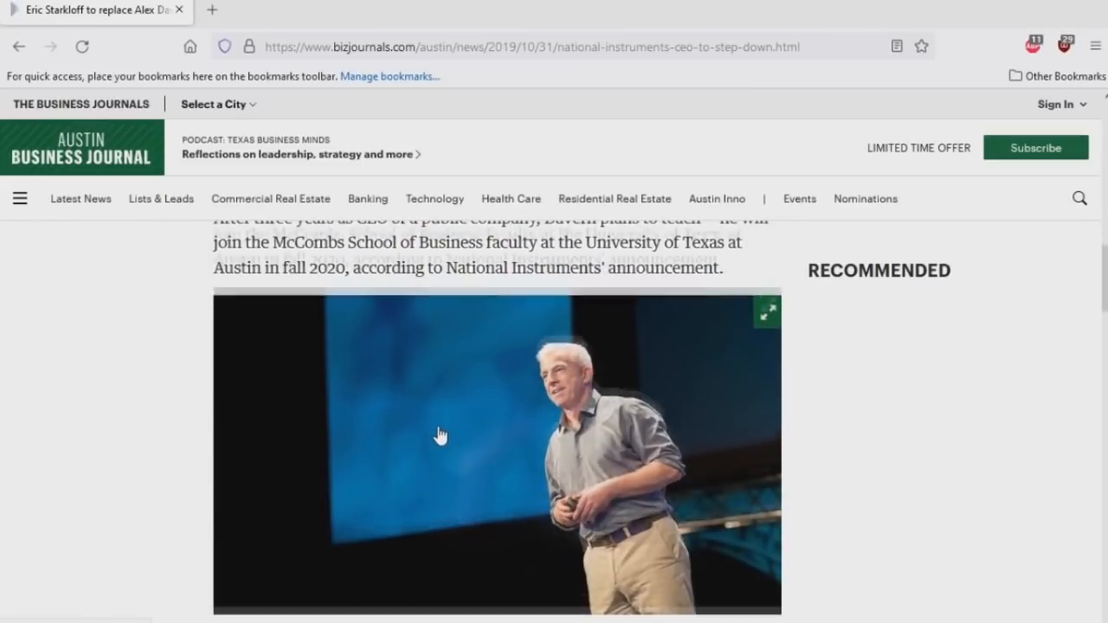
{"action": "scroll", "scroll_direction": "down", "scroll_amount": 3}
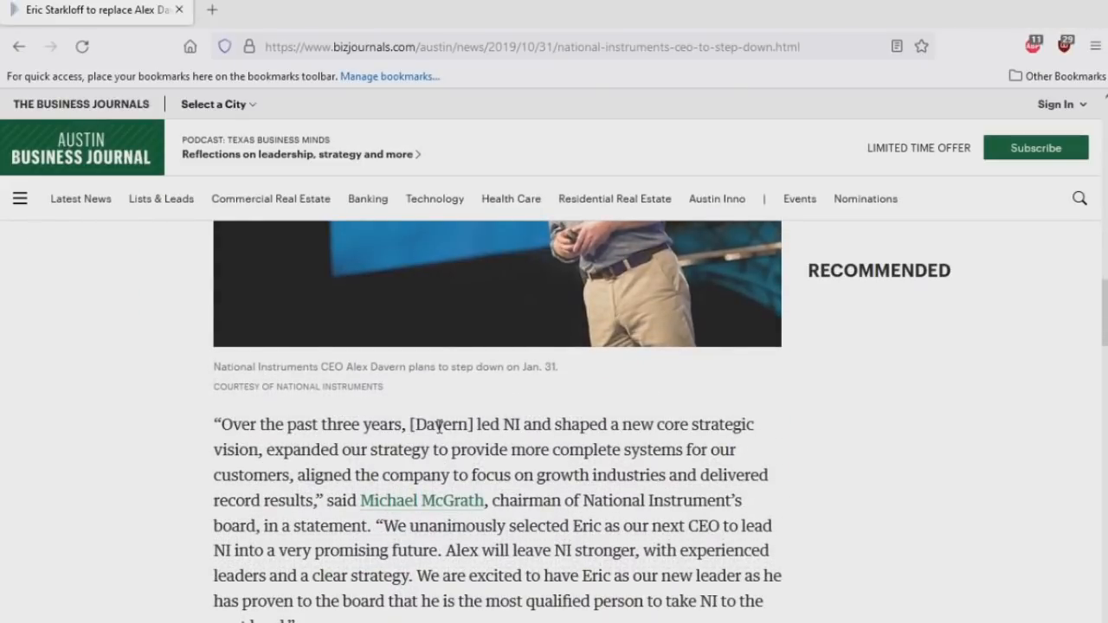
{"action": "scroll", "scroll_direction": "down", "scroll_amount": 3}
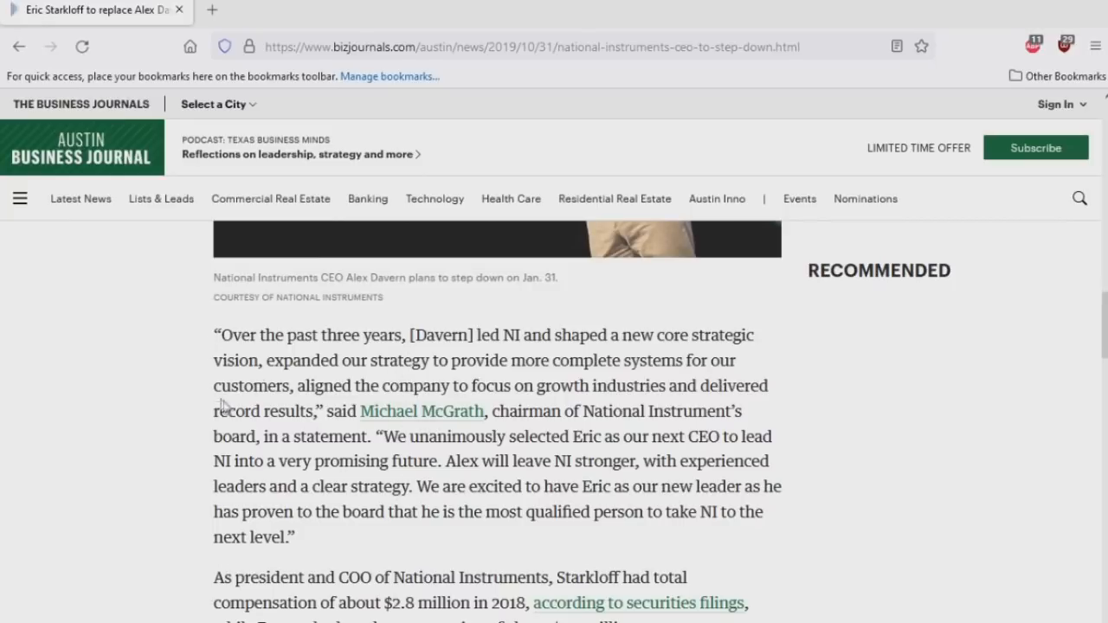
{"action": "mouse_move", "coordinate": [656, 346]}
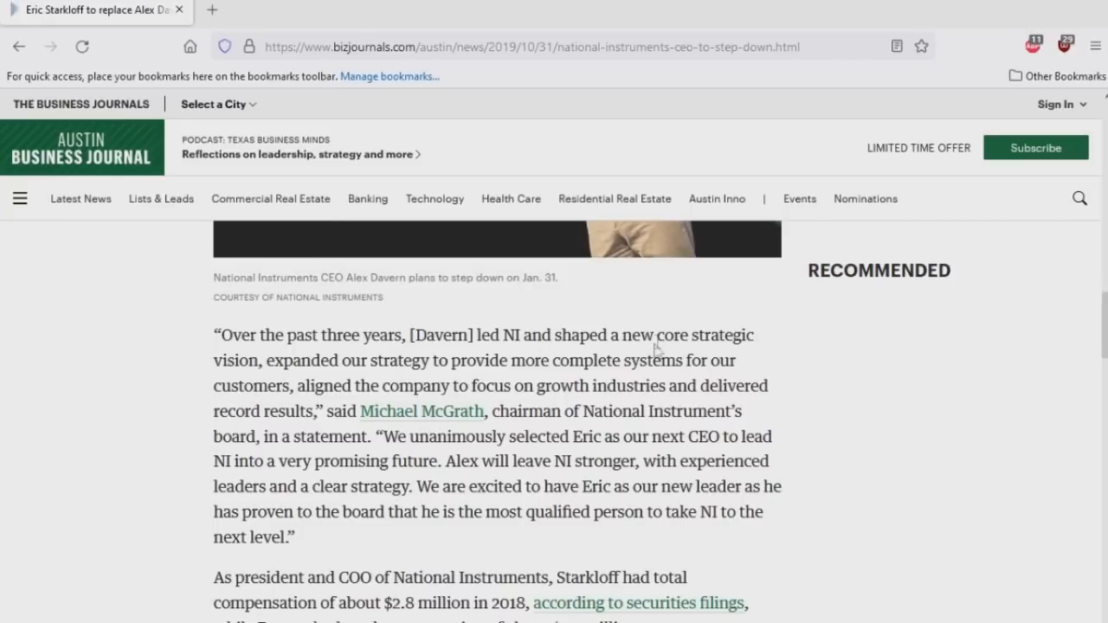
{"action": "mouse_move", "coordinate": [431, 506]}
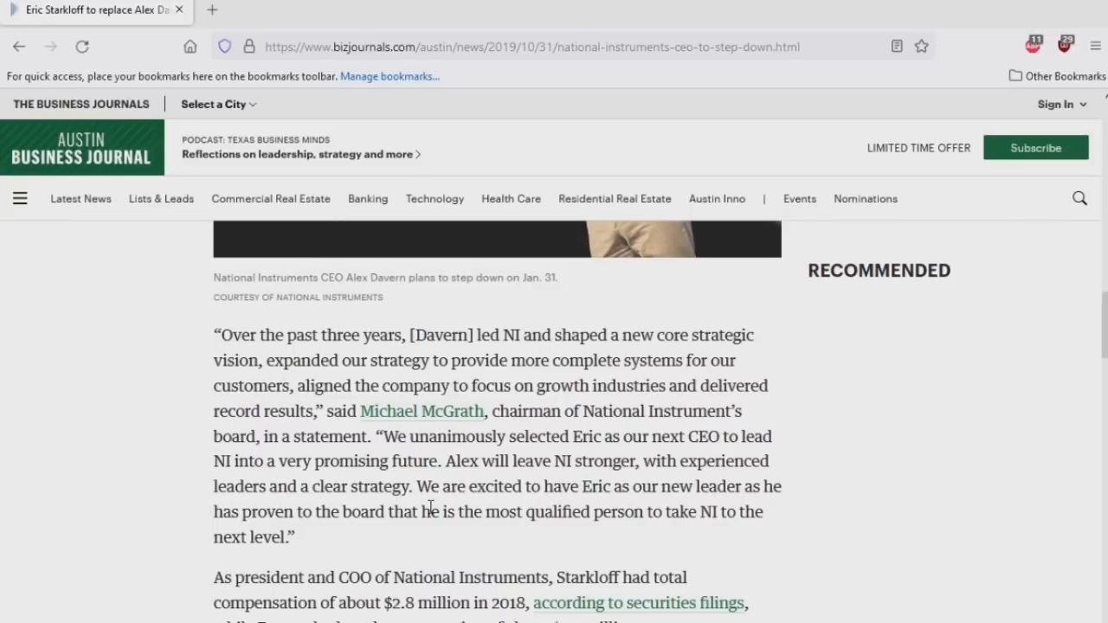
{"action": "scroll", "scroll_direction": "down", "scroll_amount": 3}
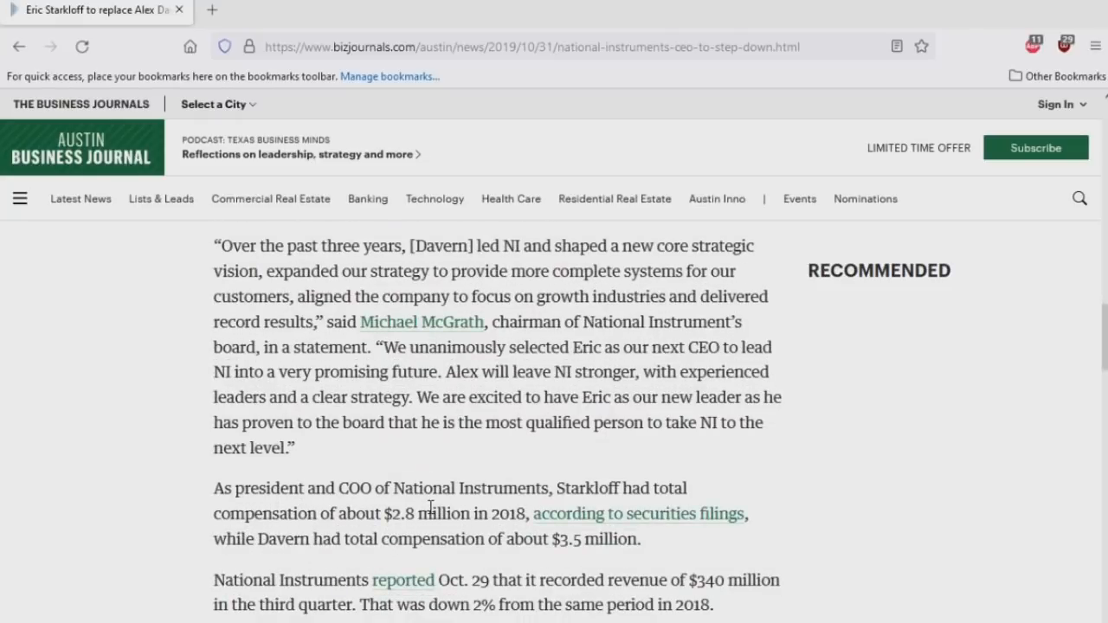
{"action": "scroll", "scroll_direction": "down", "scroll_amount": 3}
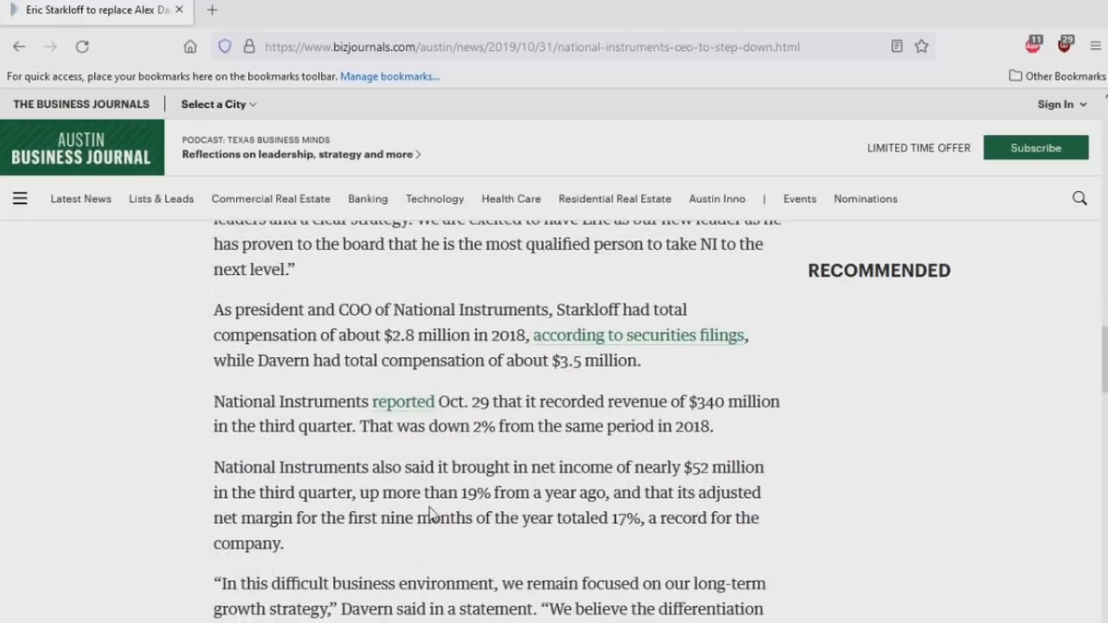
{"action": "scroll", "scroll_direction": "down", "scroll_amount": 3}
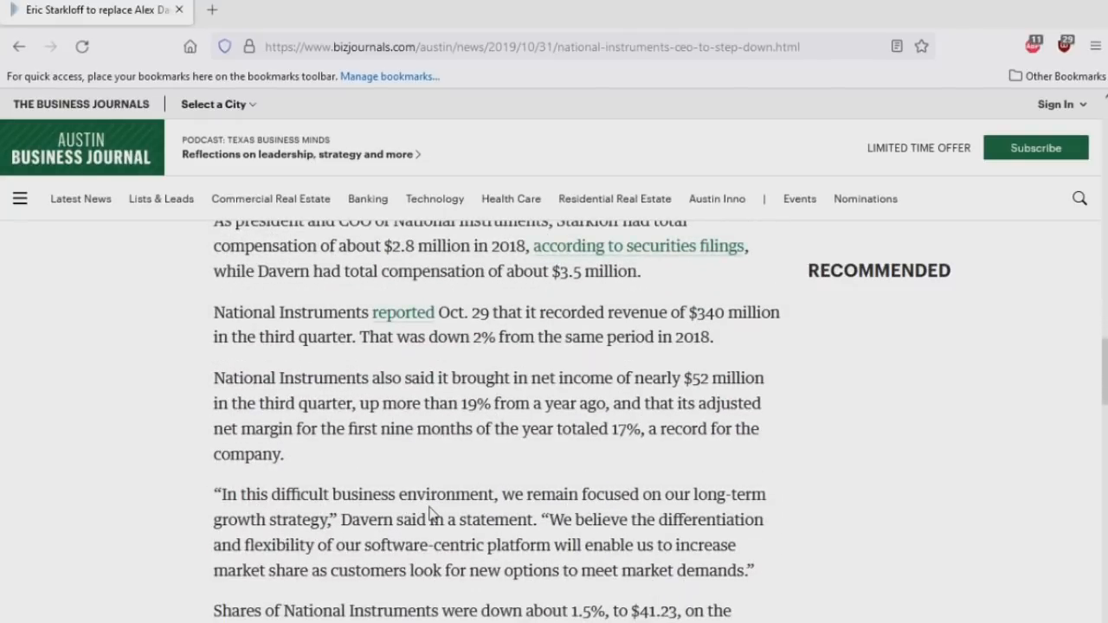
{"action": "scroll", "scroll_direction": "up", "scroll_amount": 3}
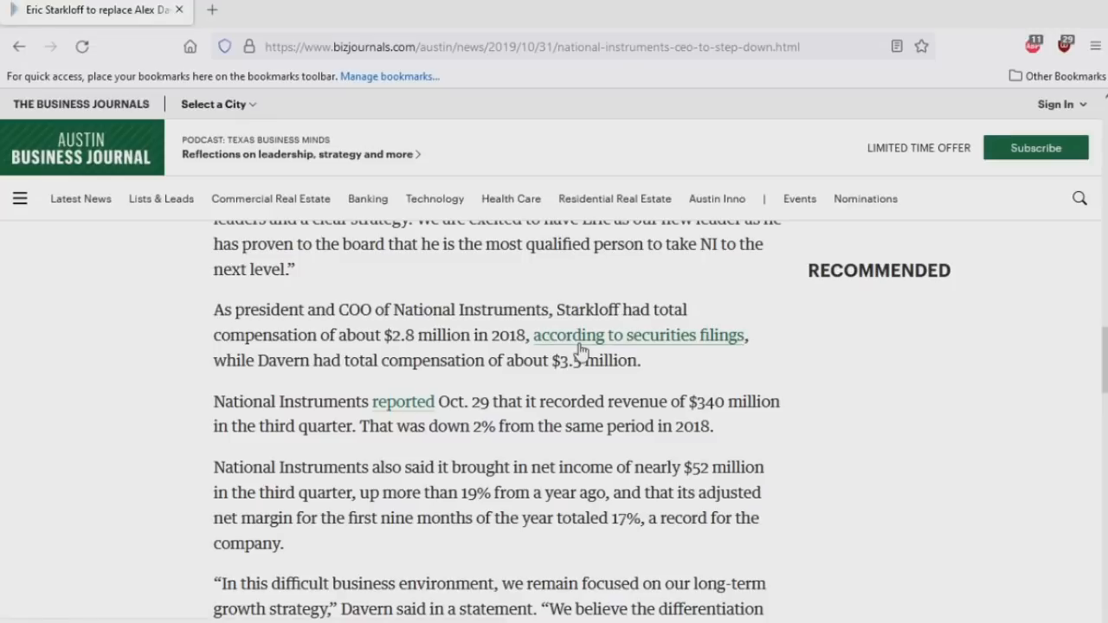
{"action": "scroll", "scroll_direction": "down", "scroll_amount": 3}
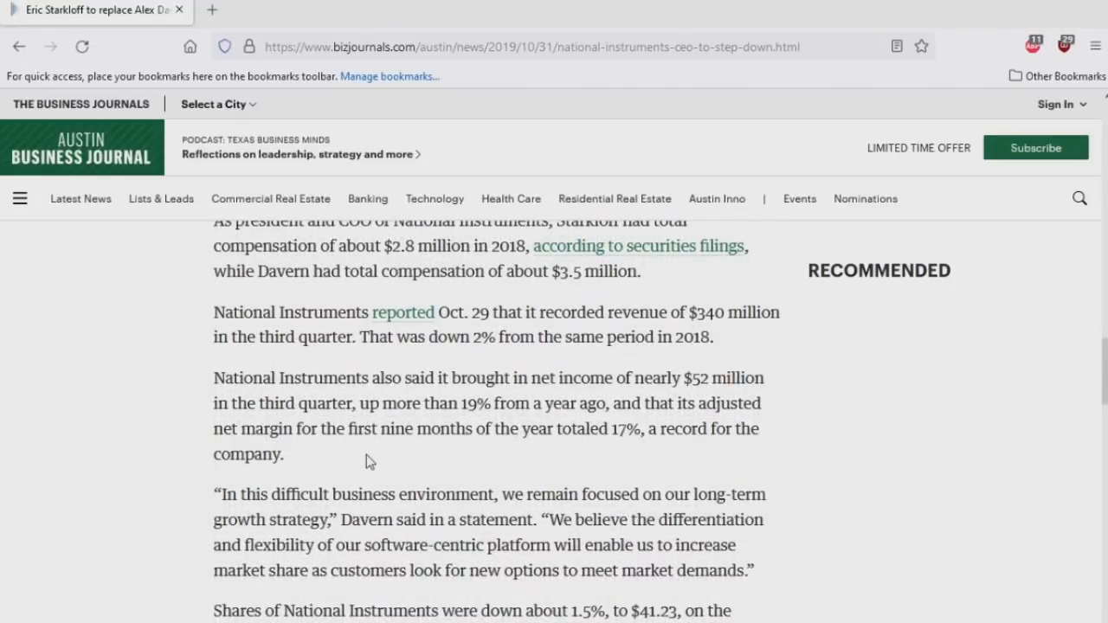
{"action": "scroll", "scroll_direction": "down", "scroll_amount": 3}
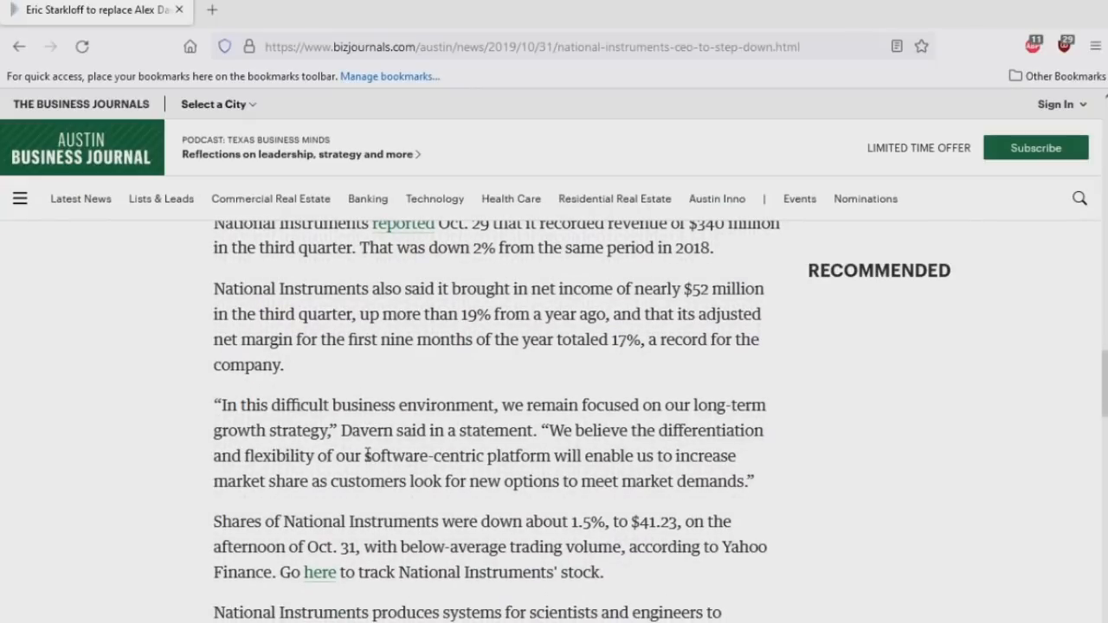
{"action": "mouse_move", "coordinate": [601, 437]}
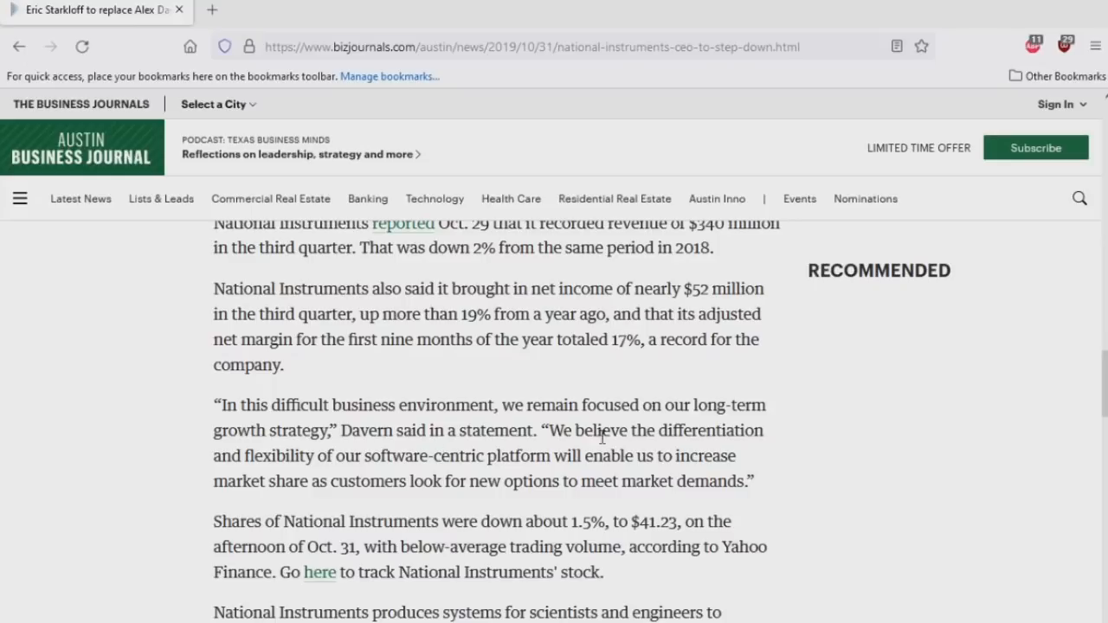
{"action": "mouse_move", "coordinate": [526, 377]}
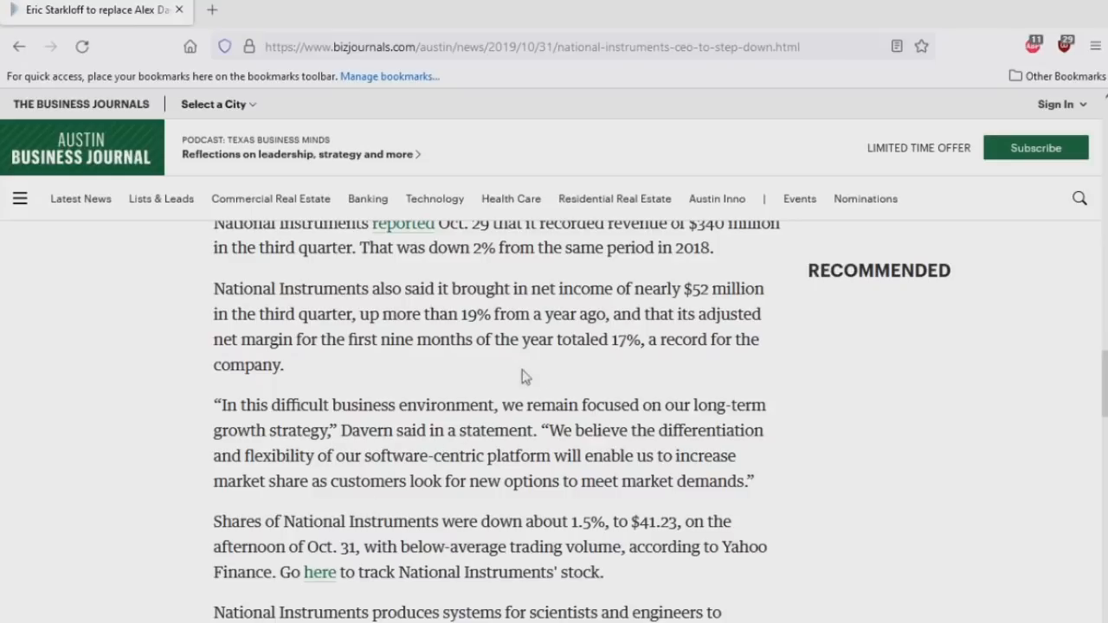
- Highlight the long-term growth strategy quote and scroll on to 'The List'
{"action": "left_click_drag", "start_coordinate": [502, 405], "coordinate": [337, 431]}
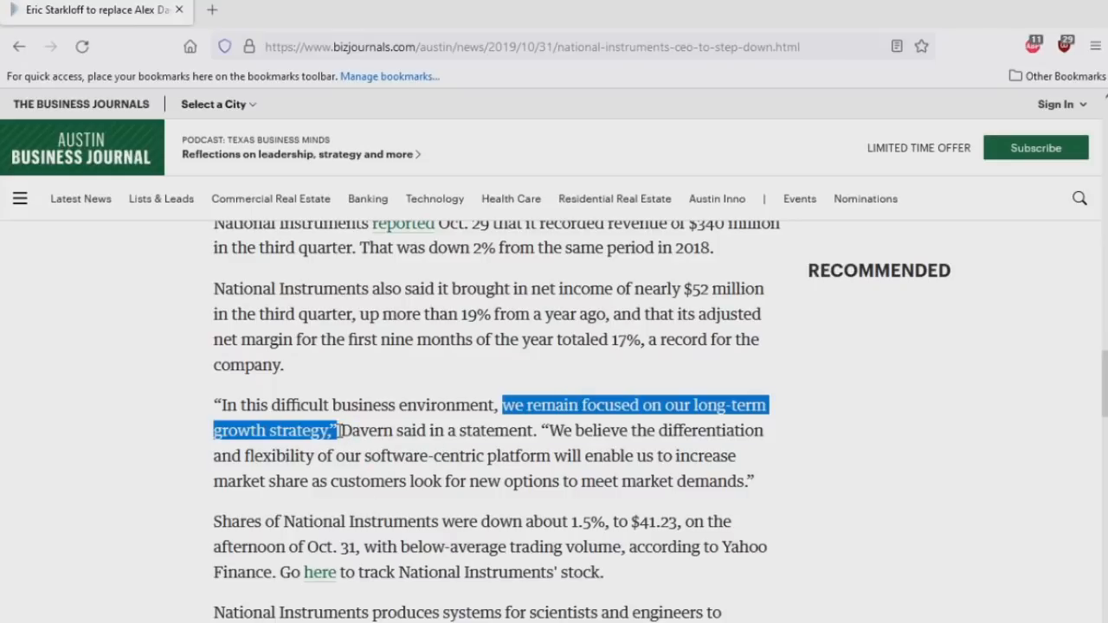
{"action": "scroll", "scroll_direction": "down", "scroll_amount": 3}
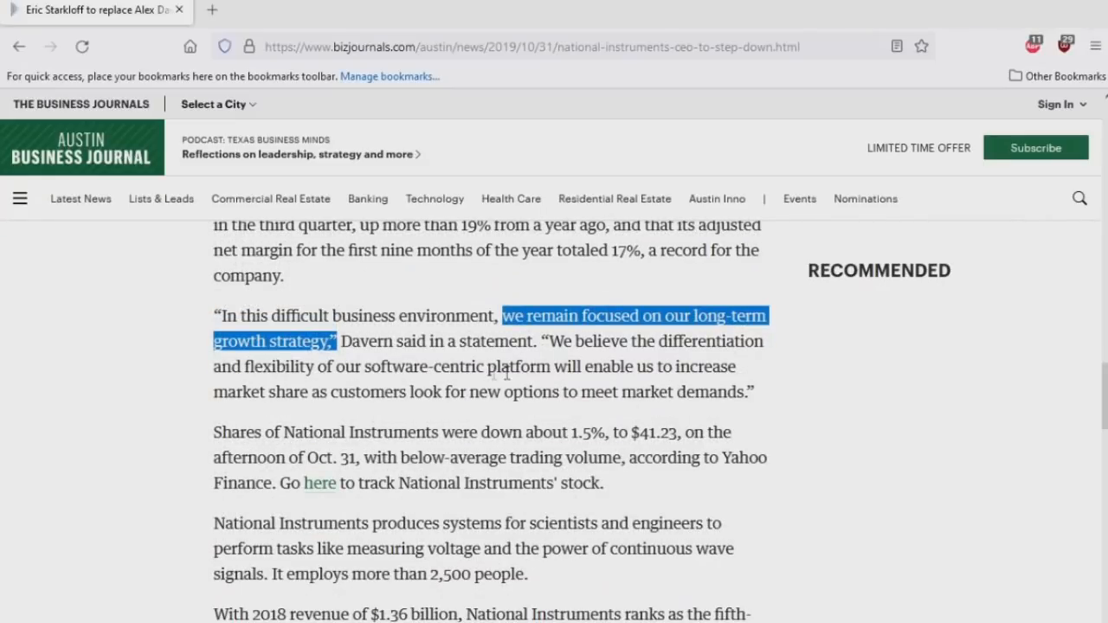
{"action": "mouse_move", "coordinate": [251, 400]}
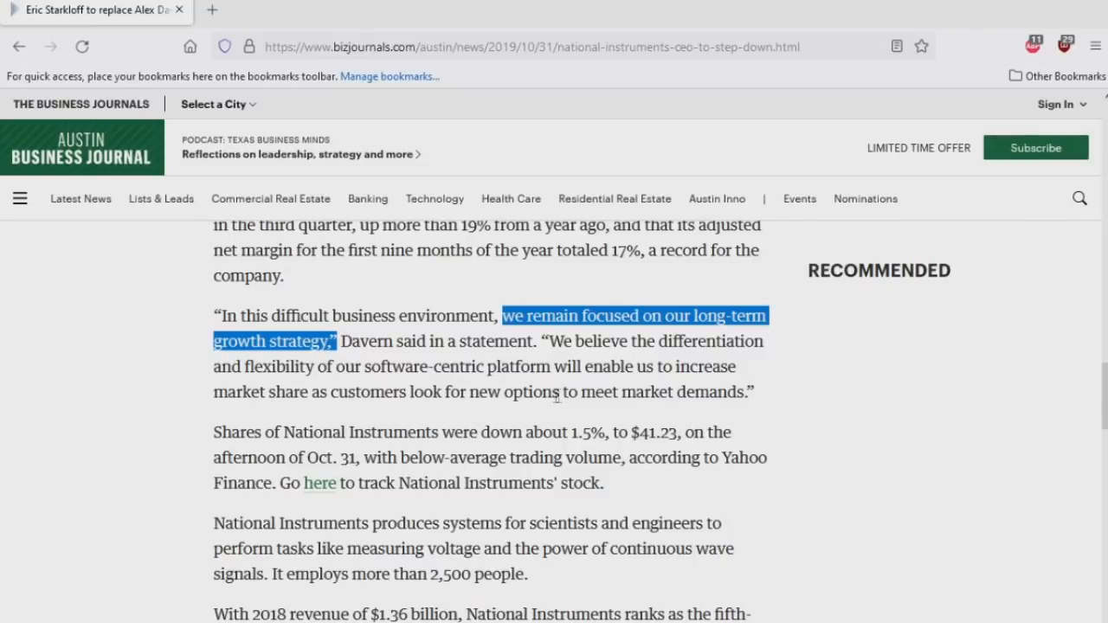
{"action": "scroll", "scroll_direction": "down", "scroll_amount": 3}
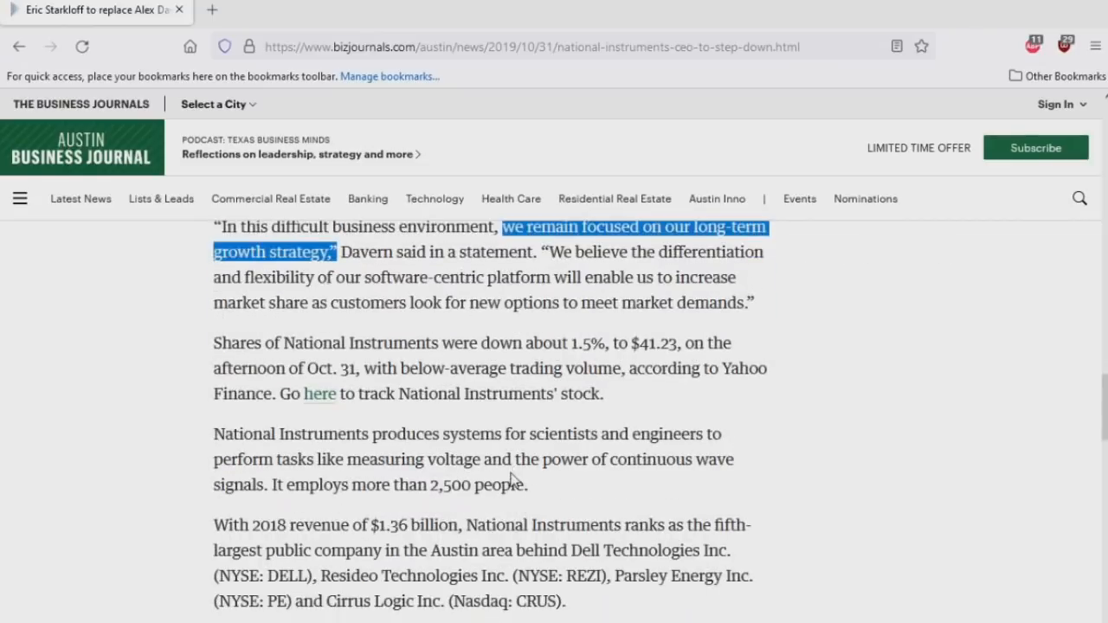
{"action": "mouse_move", "coordinate": [639, 350]}
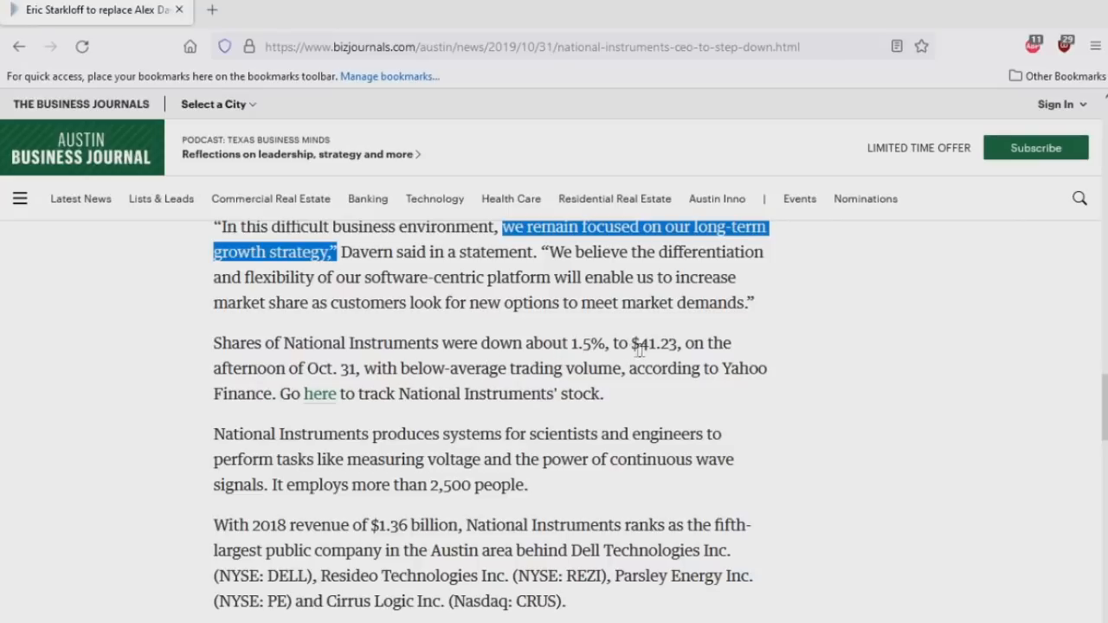
{"action": "mouse_move", "coordinate": [386, 379]}
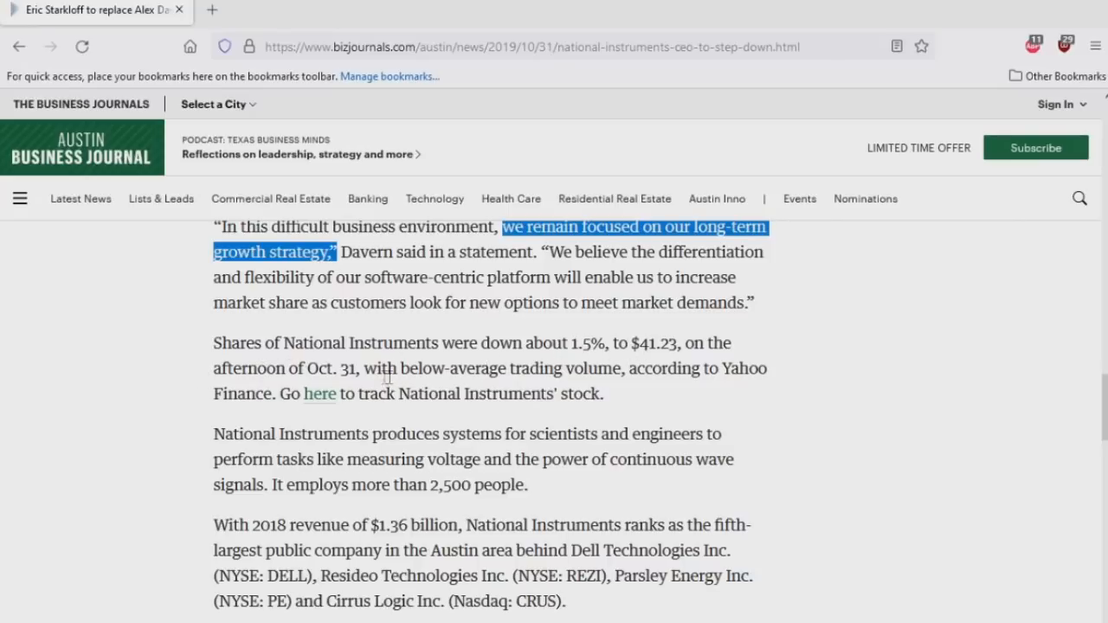
{"action": "mouse_move", "coordinate": [447, 424]}
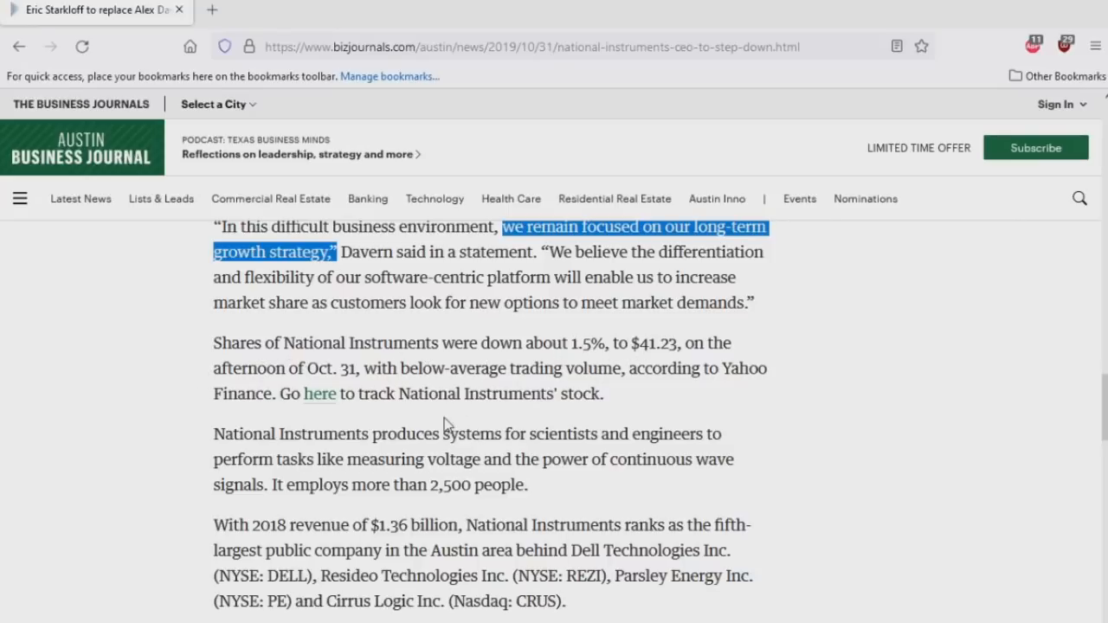
{"action": "scroll", "scroll_direction": "down", "scroll_amount": 3}
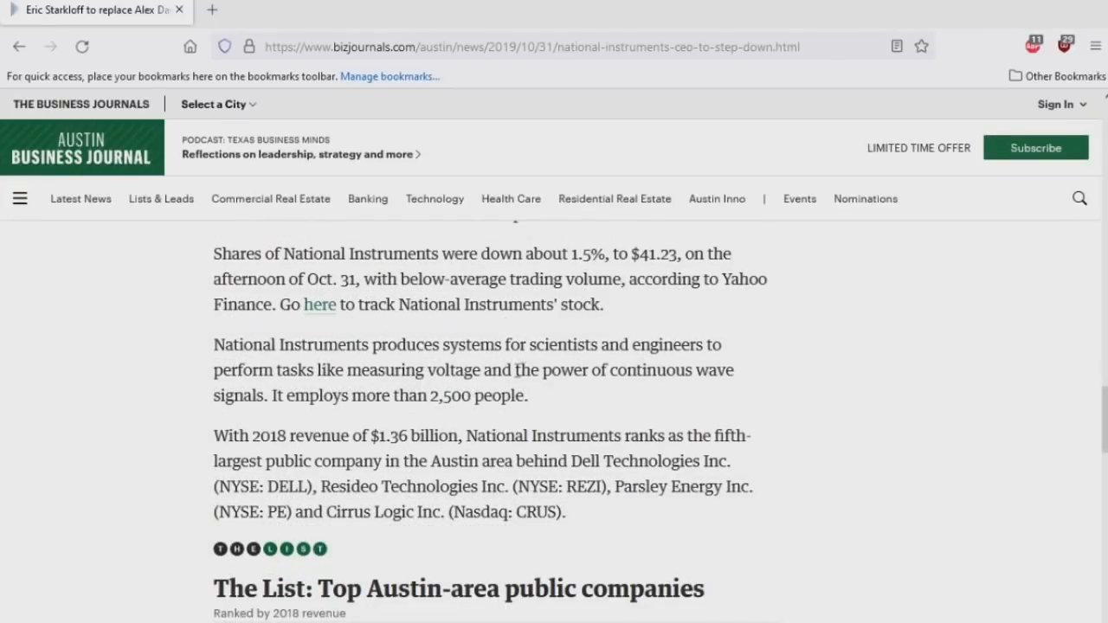
{"action": "mouse_move", "coordinate": [489, 420]}
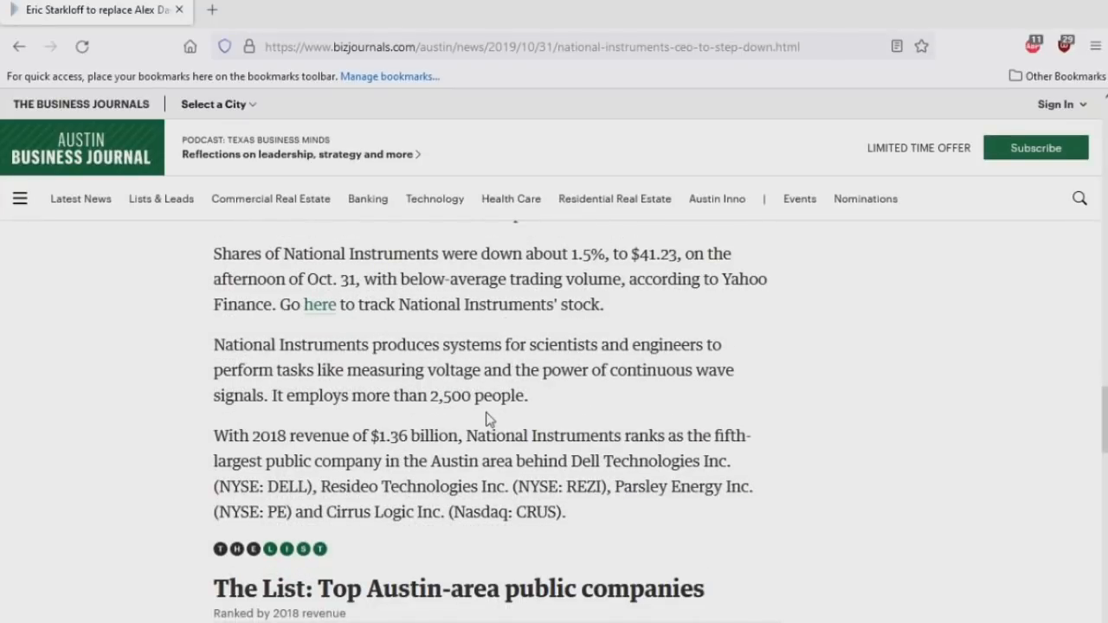
{"action": "scroll", "scroll_direction": "down", "scroll_amount": 3}
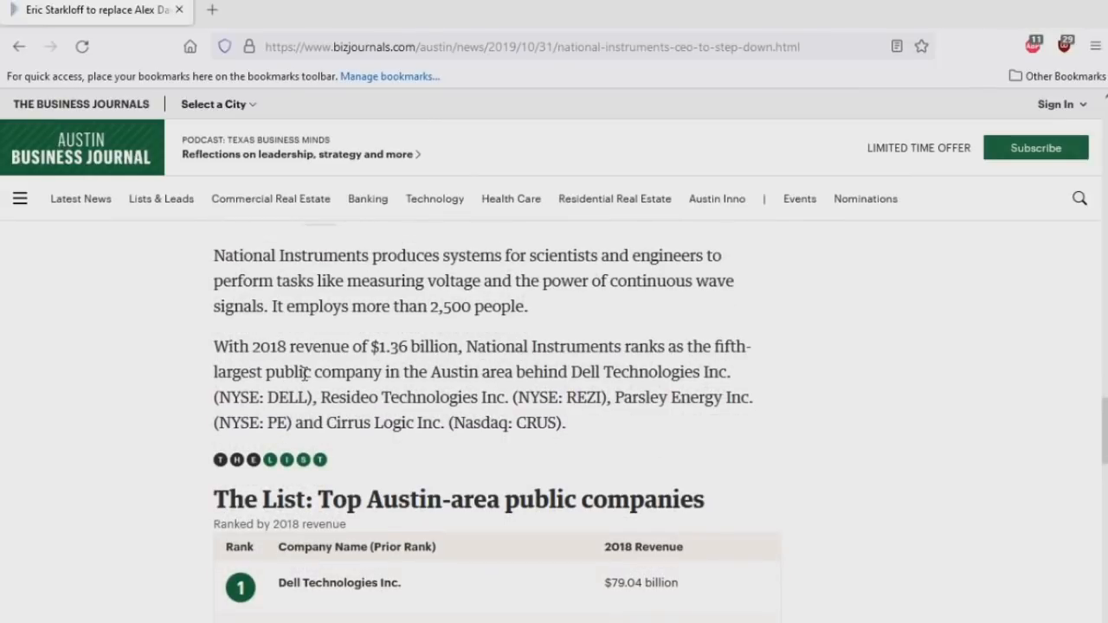
{"action": "mouse_move", "coordinate": [619, 367]}
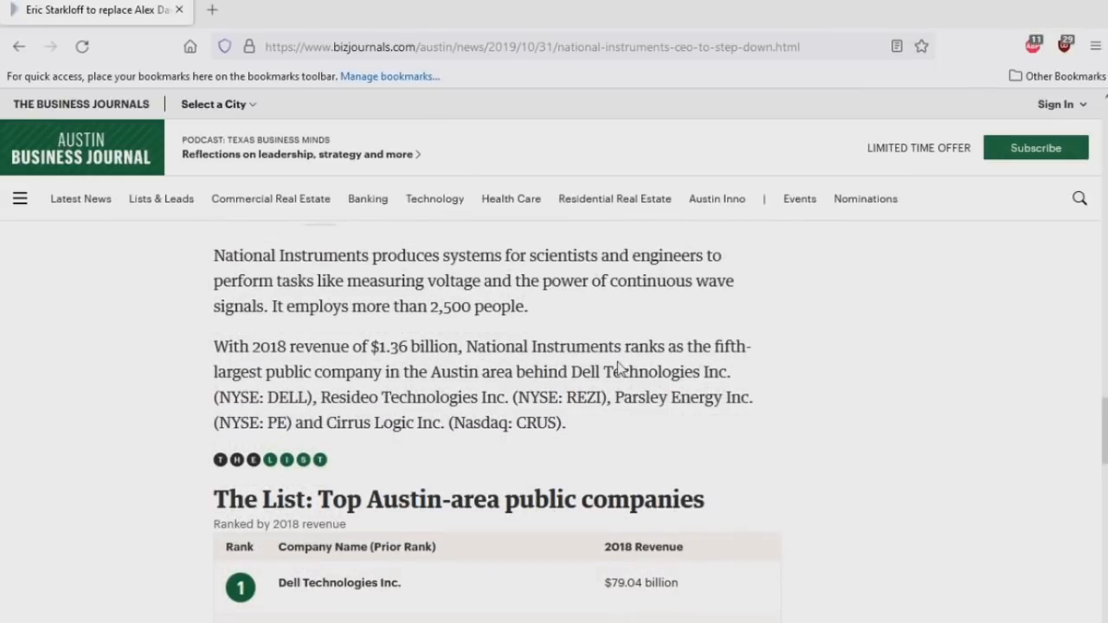
{"action": "mouse_move", "coordinate": [437, 390]}
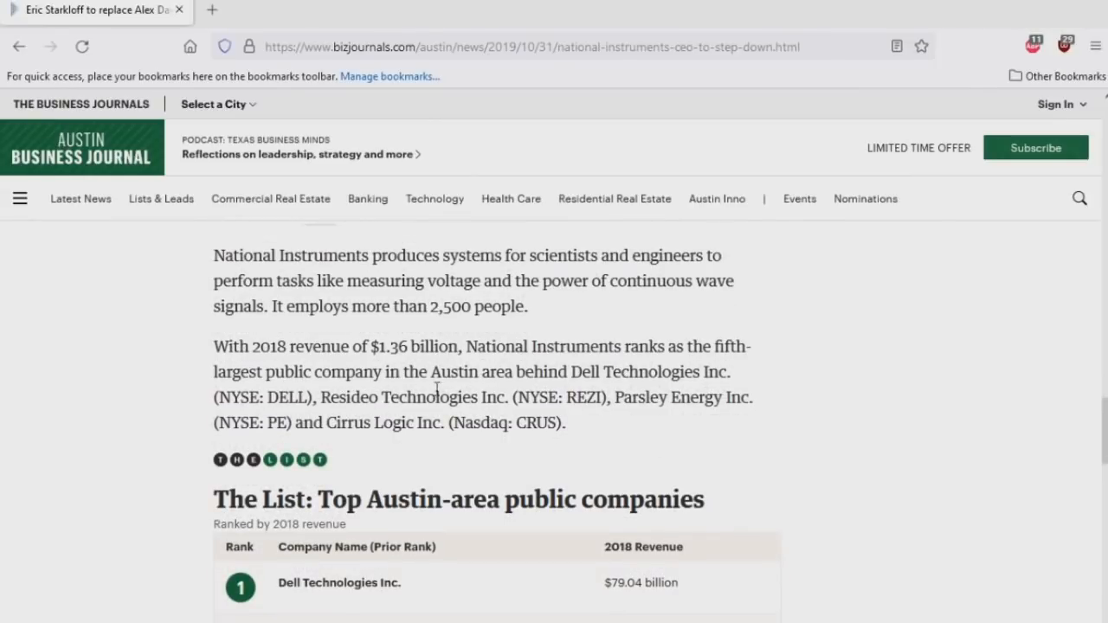
{"action": "scroll", "scroll_direction": "down", "scroll_amount": 3}
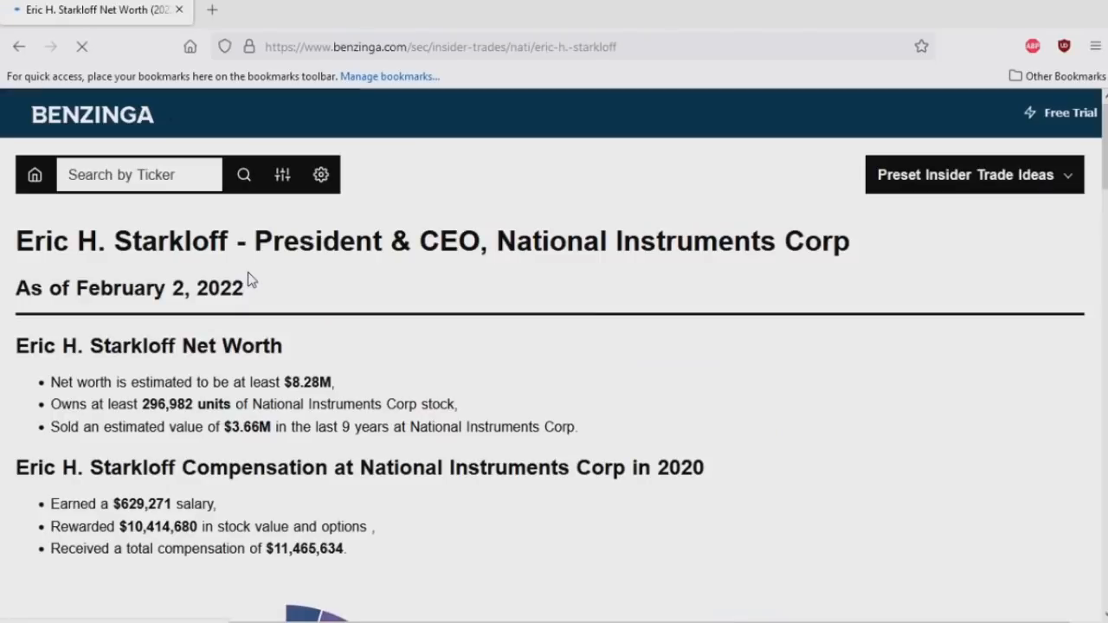
- Scroll the Benzinga page through net worth, compensation chart and insider trades tables
{"action": "scroll", "scroll_direction": "down", "scroll_amount": 3}
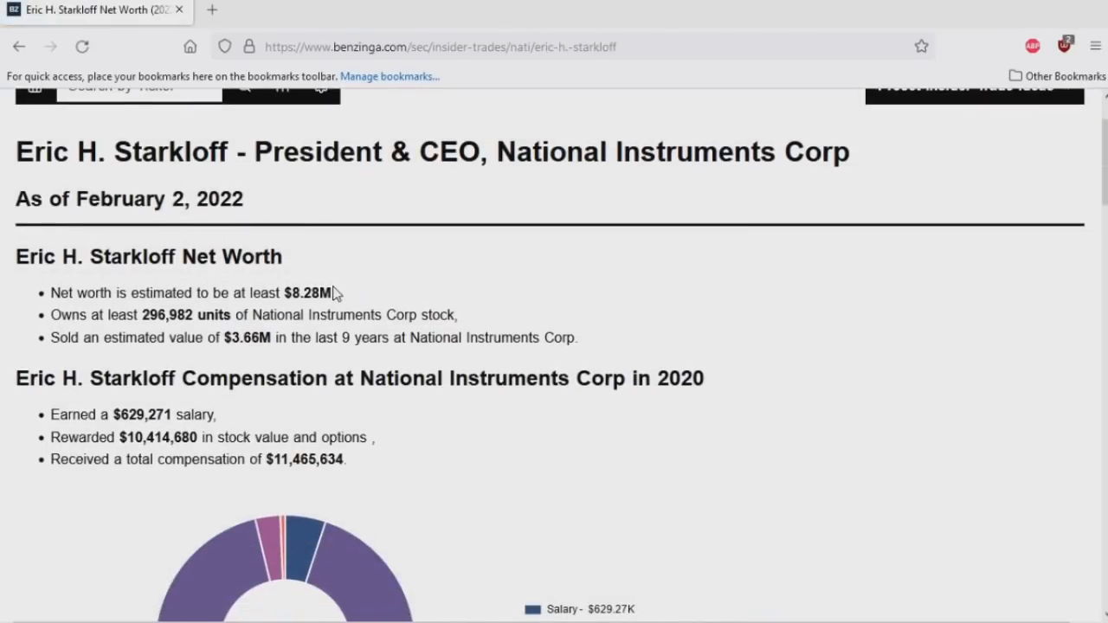
{"action": "scroll", "scroll_direction": "down", "scroll_amount": 3}
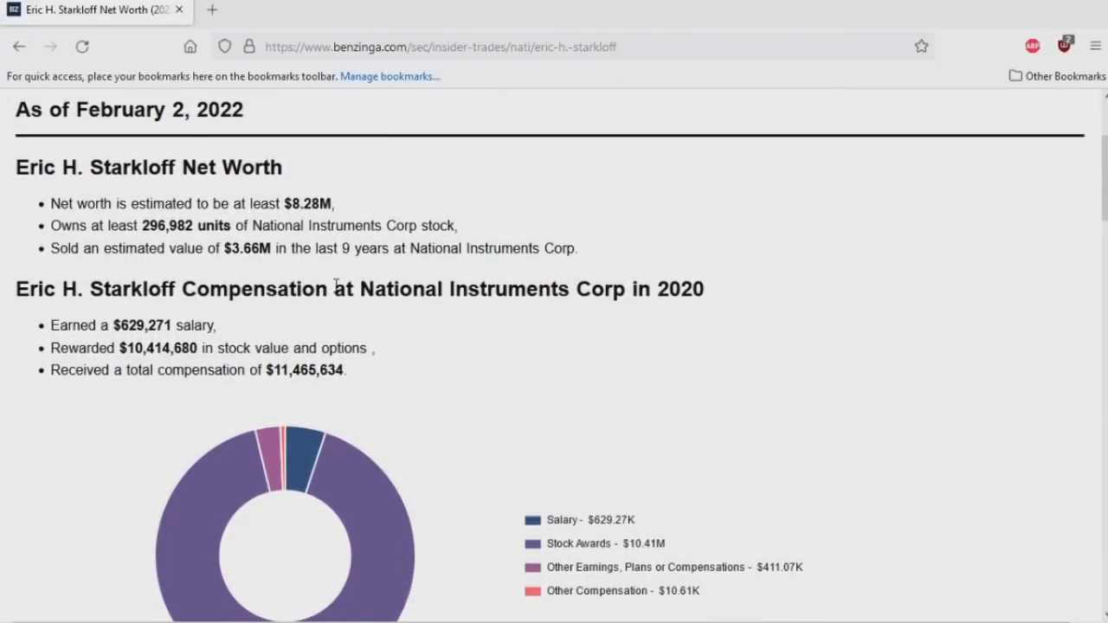
{"action": "scroll", "scroll_direction": "down", "scroll_amount": 3}
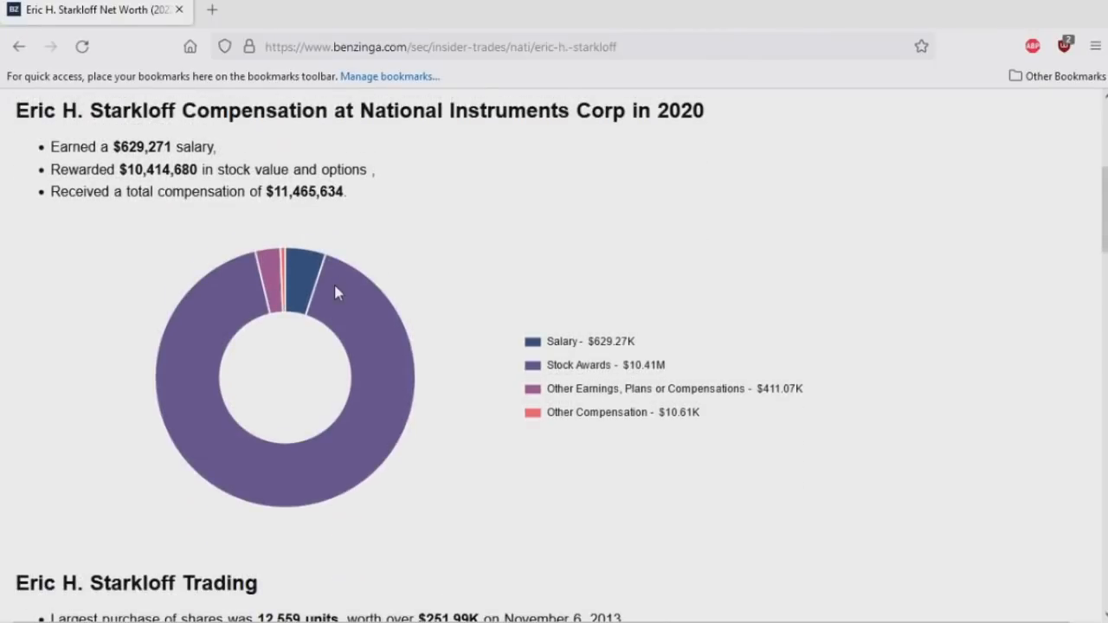
{"action": "scroll", "scroll_direction": "down", "scroll_amount": 3}
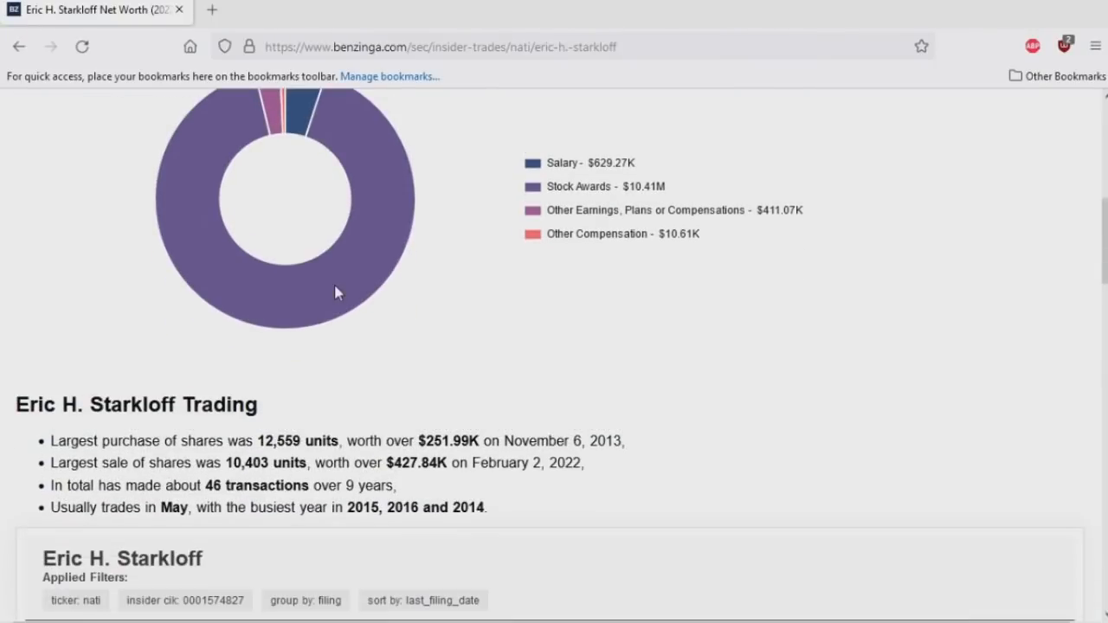
{"action": "scroll", "scroll_direction": "down", "scroll_amount": 3}
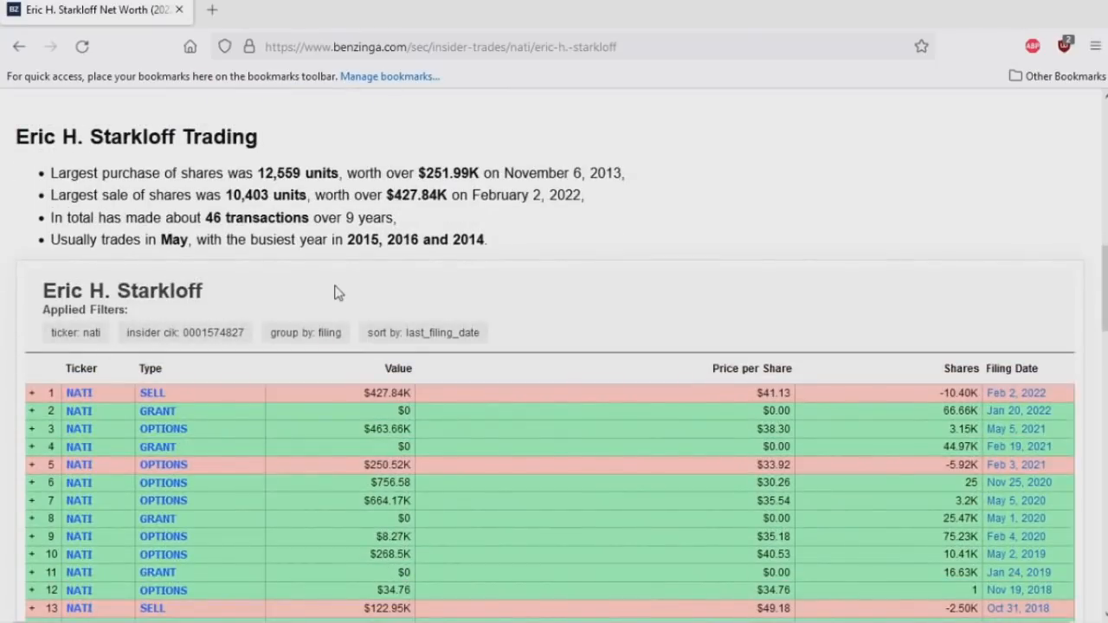
{"action": "scroll", "scroll_direction": "down", "scroll_amount": 3}
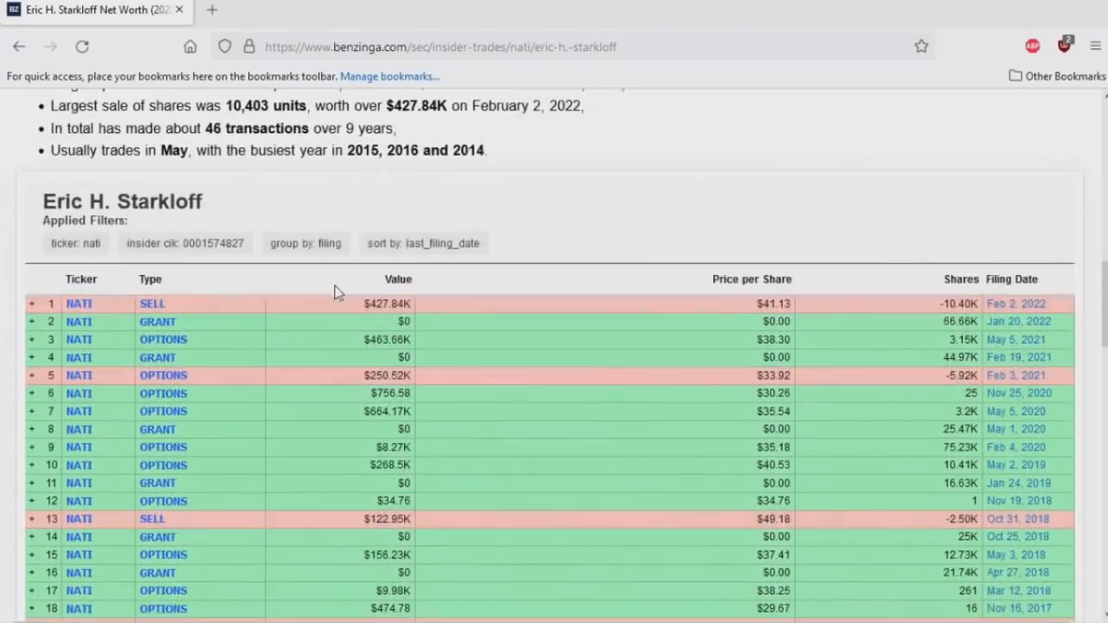
{"action": "scroll", "scroll_direction": "down", "scroll_amount": 3}
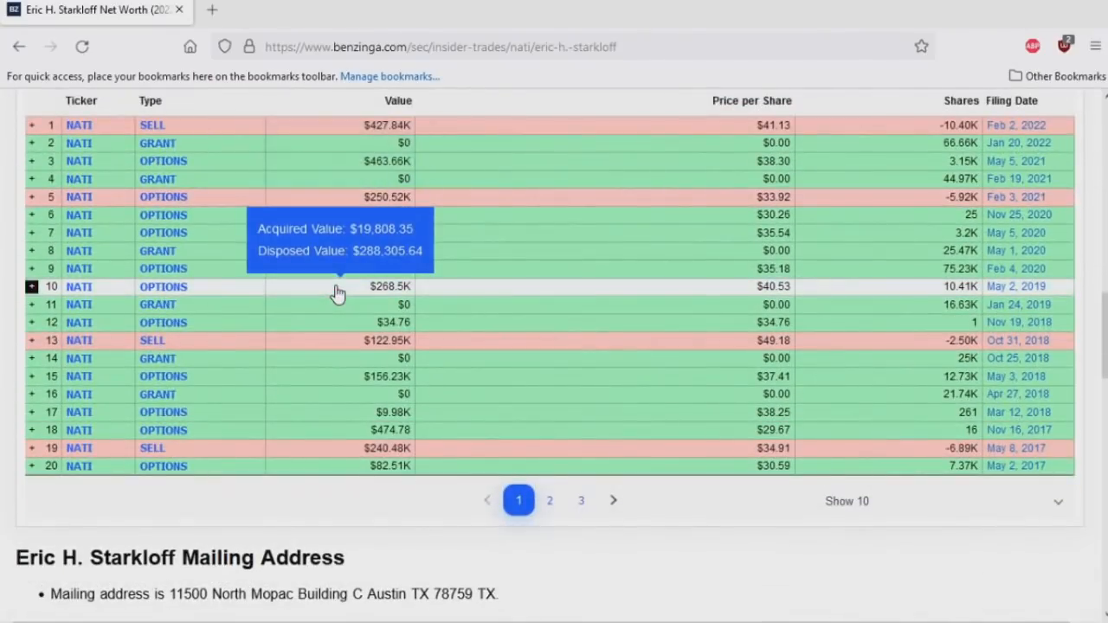
{"action": "scroll", "scroll_direction": "down", "scroll_amount": 3}
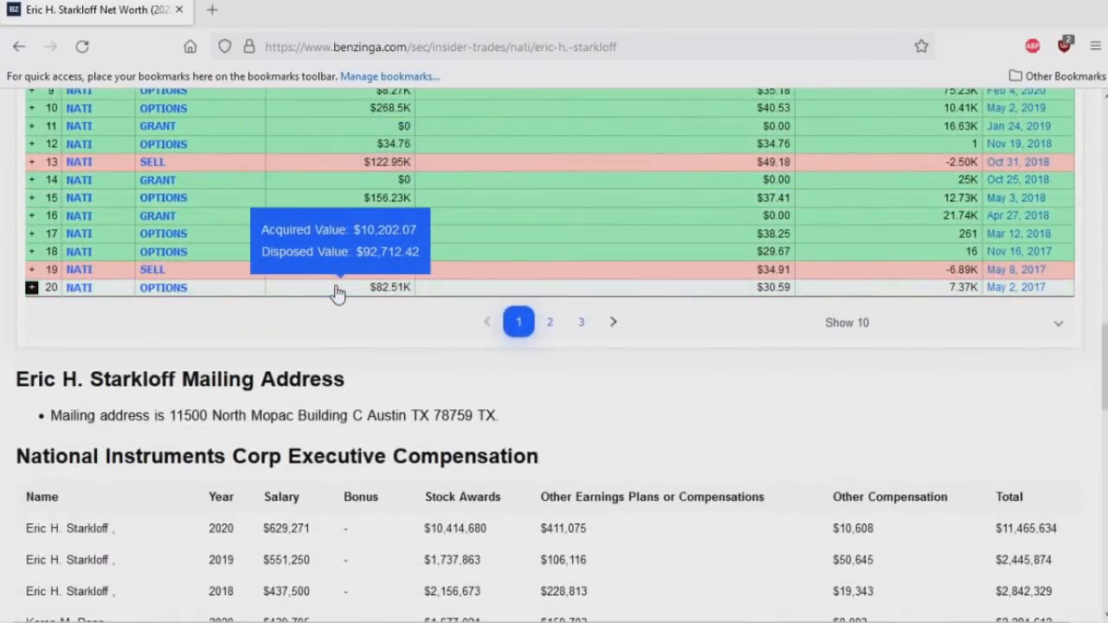
{"action": "scroll", "scroll_direction": "down", "scroll_amount": 3}
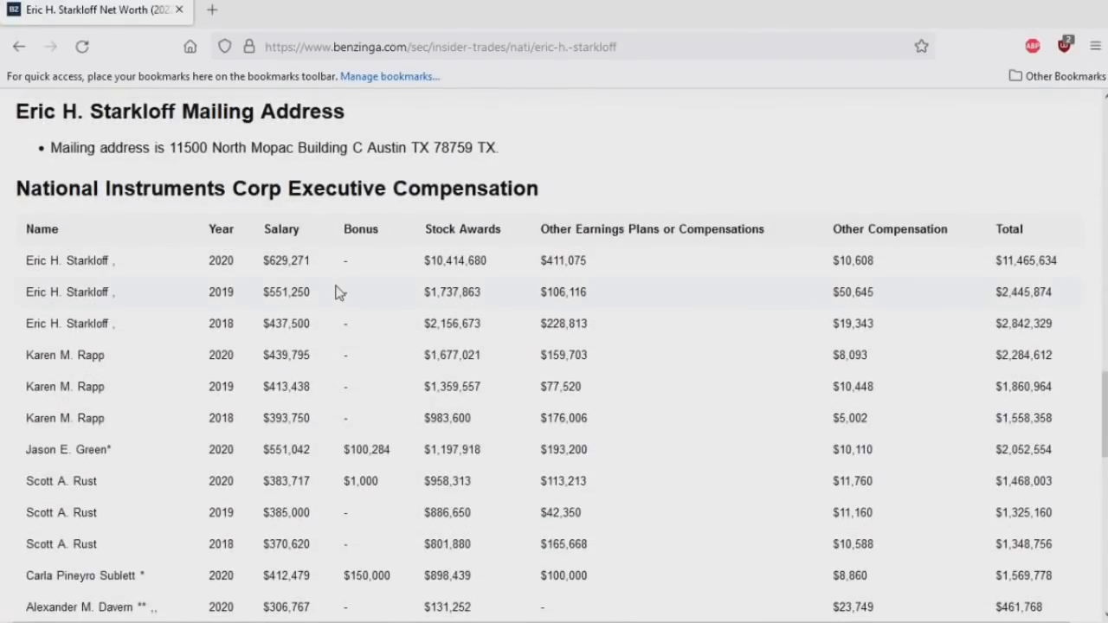
{"action": "scroll", "scroll_direction": "down", "scroll_amount": 3}
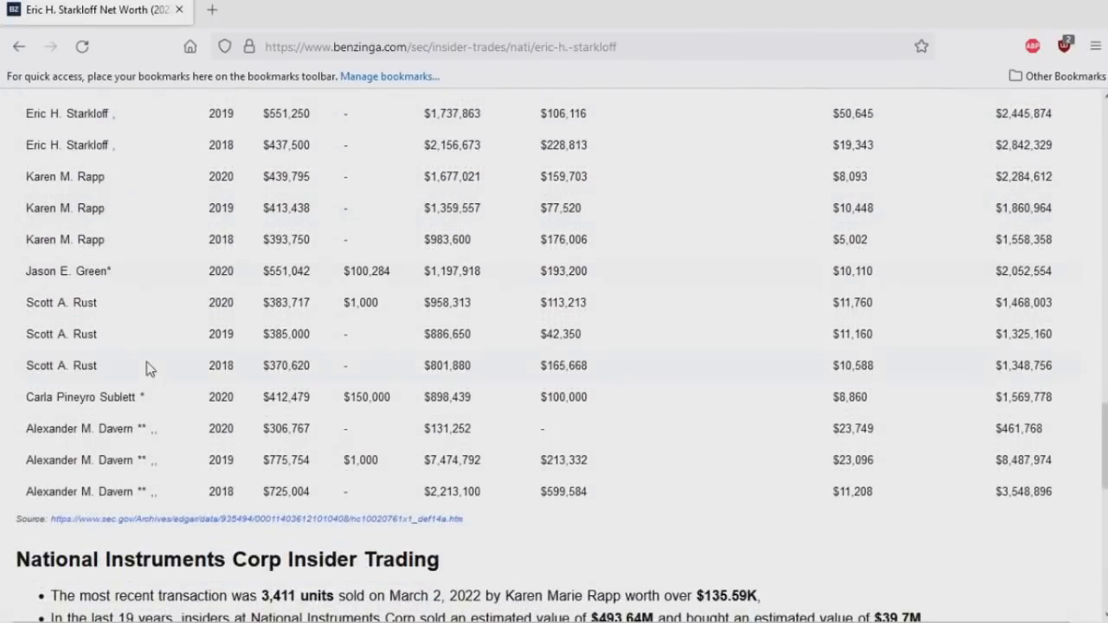
{"action": "mouse_move", "coordinate": [789, 457]}
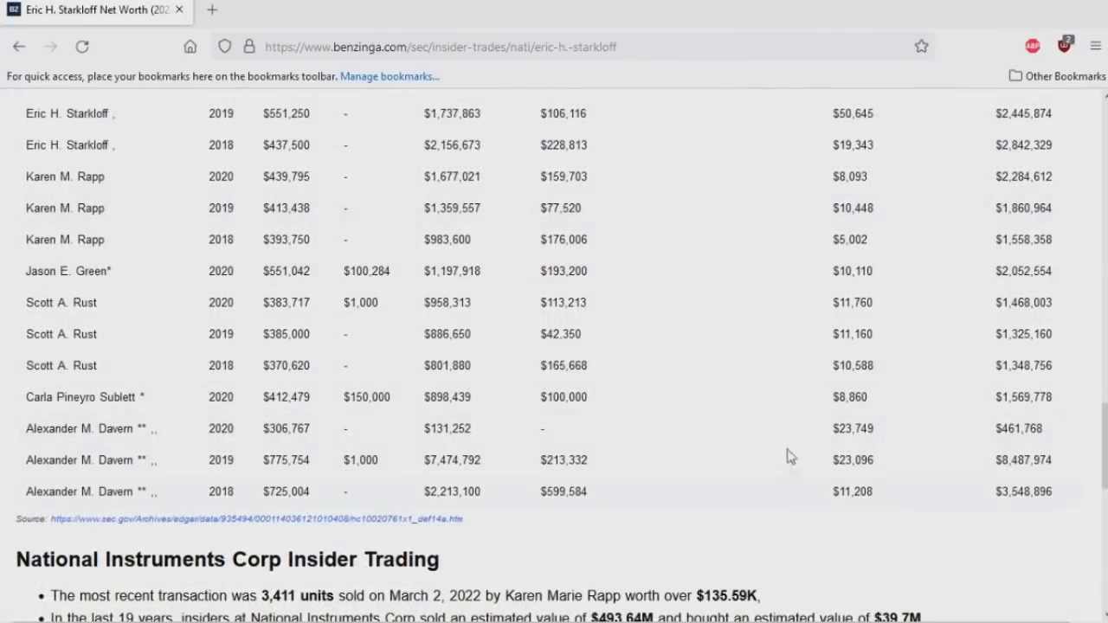
{"action": "scroll", "scroll_direction": "down", "scroll_amount": 3}
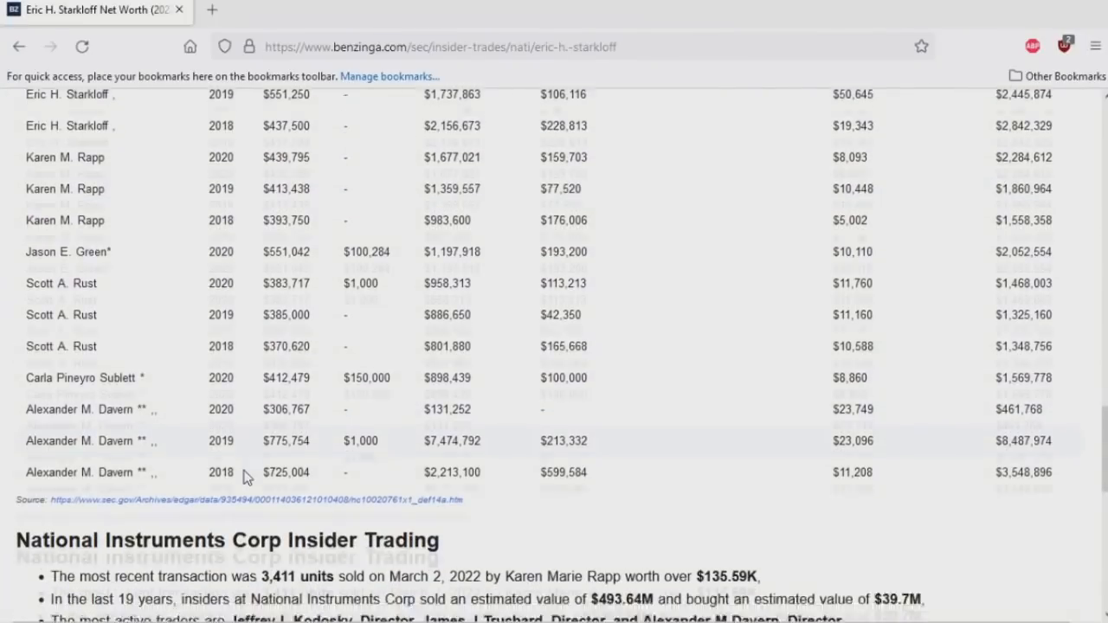
{"action": "scroll", "scroll_direction": "down", "scroll_amount": 3}
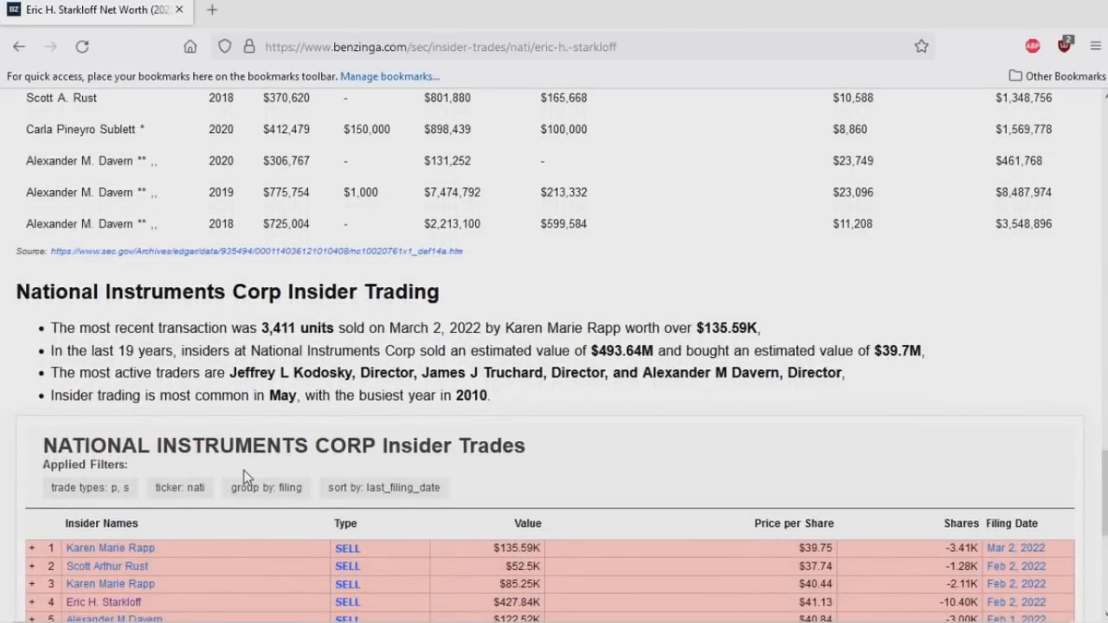
{"action": "scroll", "scroll_direction": "down", "scroll_amount": 3}
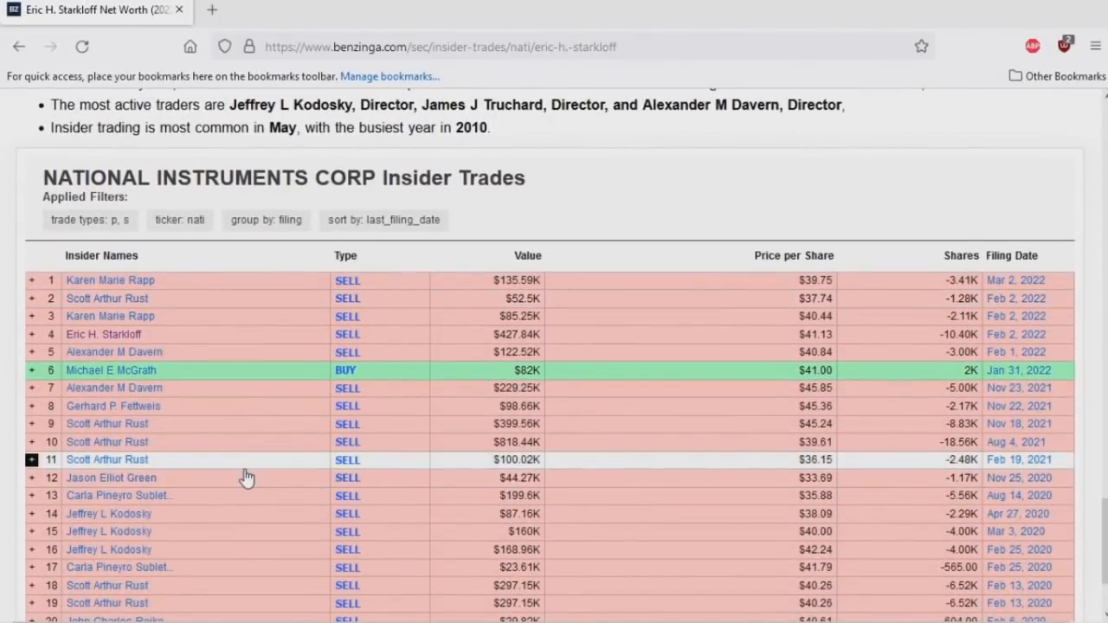
{"action": "scroll", "scroll_direction": "down", "scroll_amount": 3}
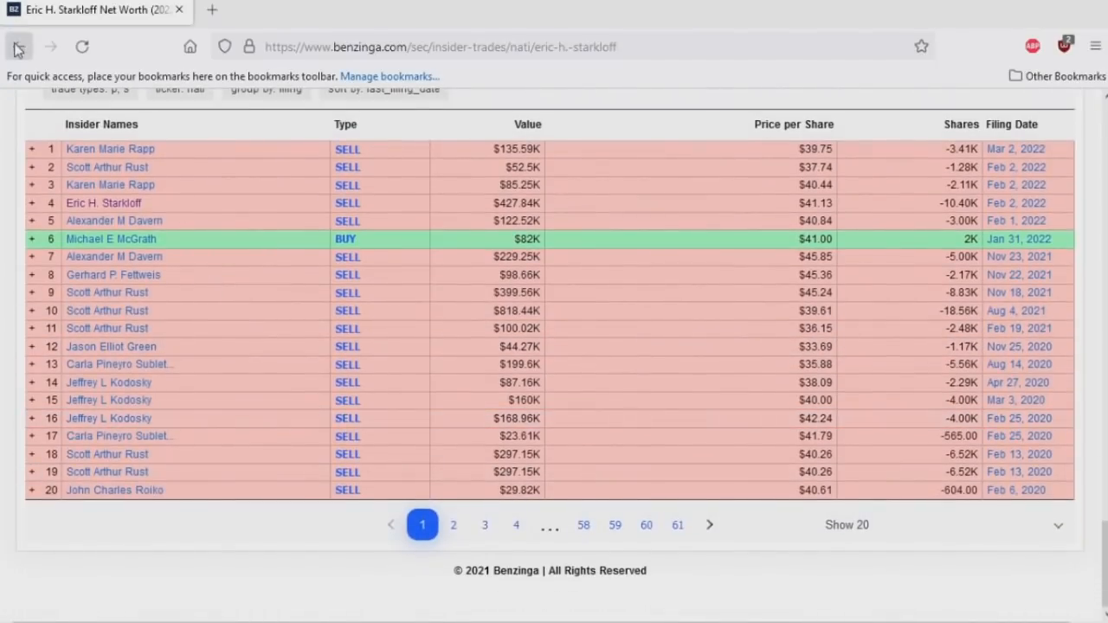